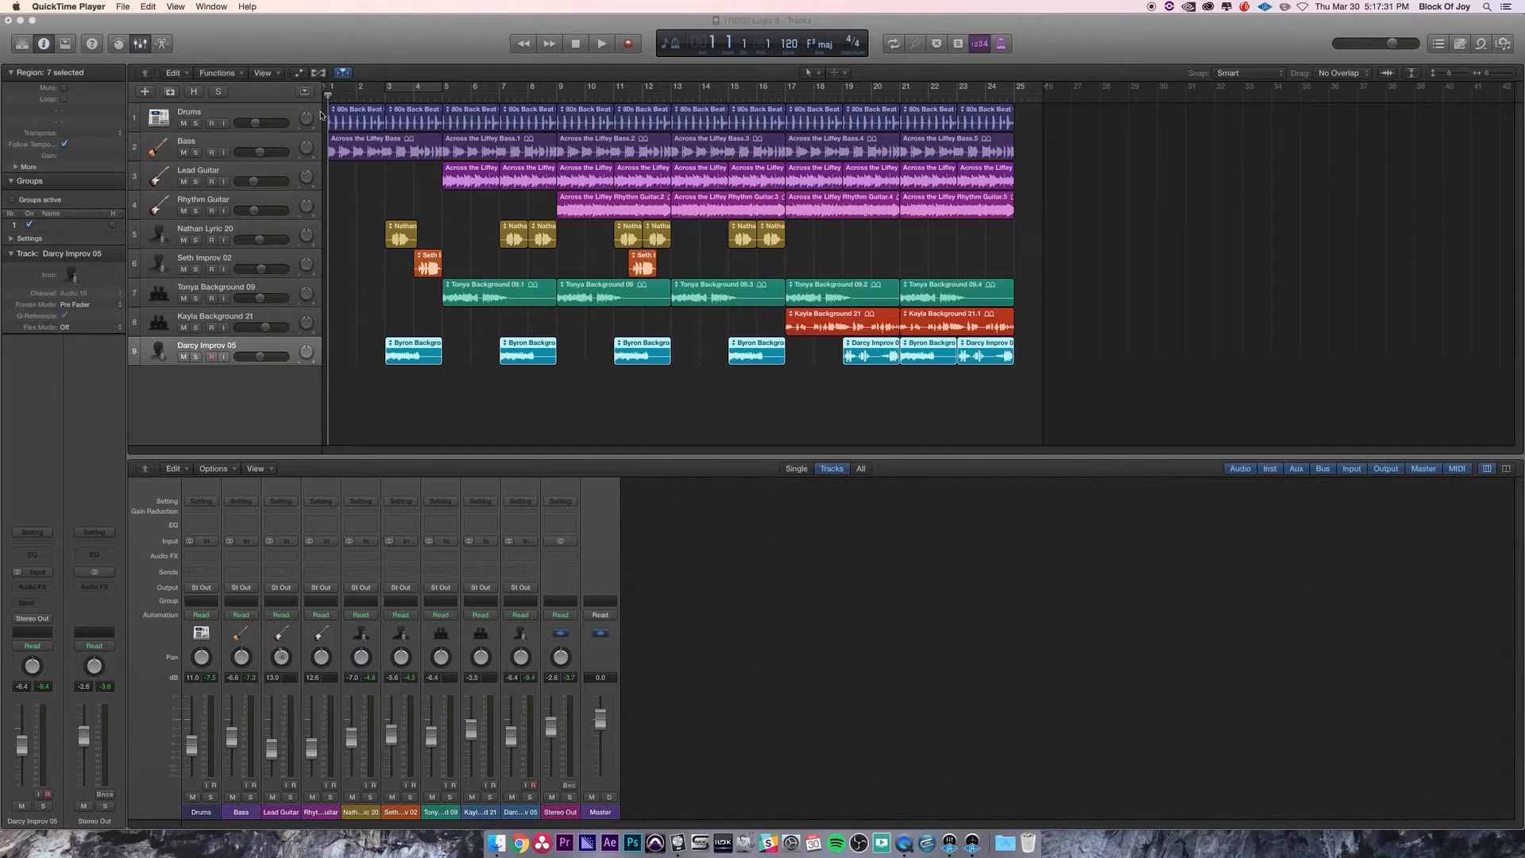
pyautogui.moveTo(272, 114)
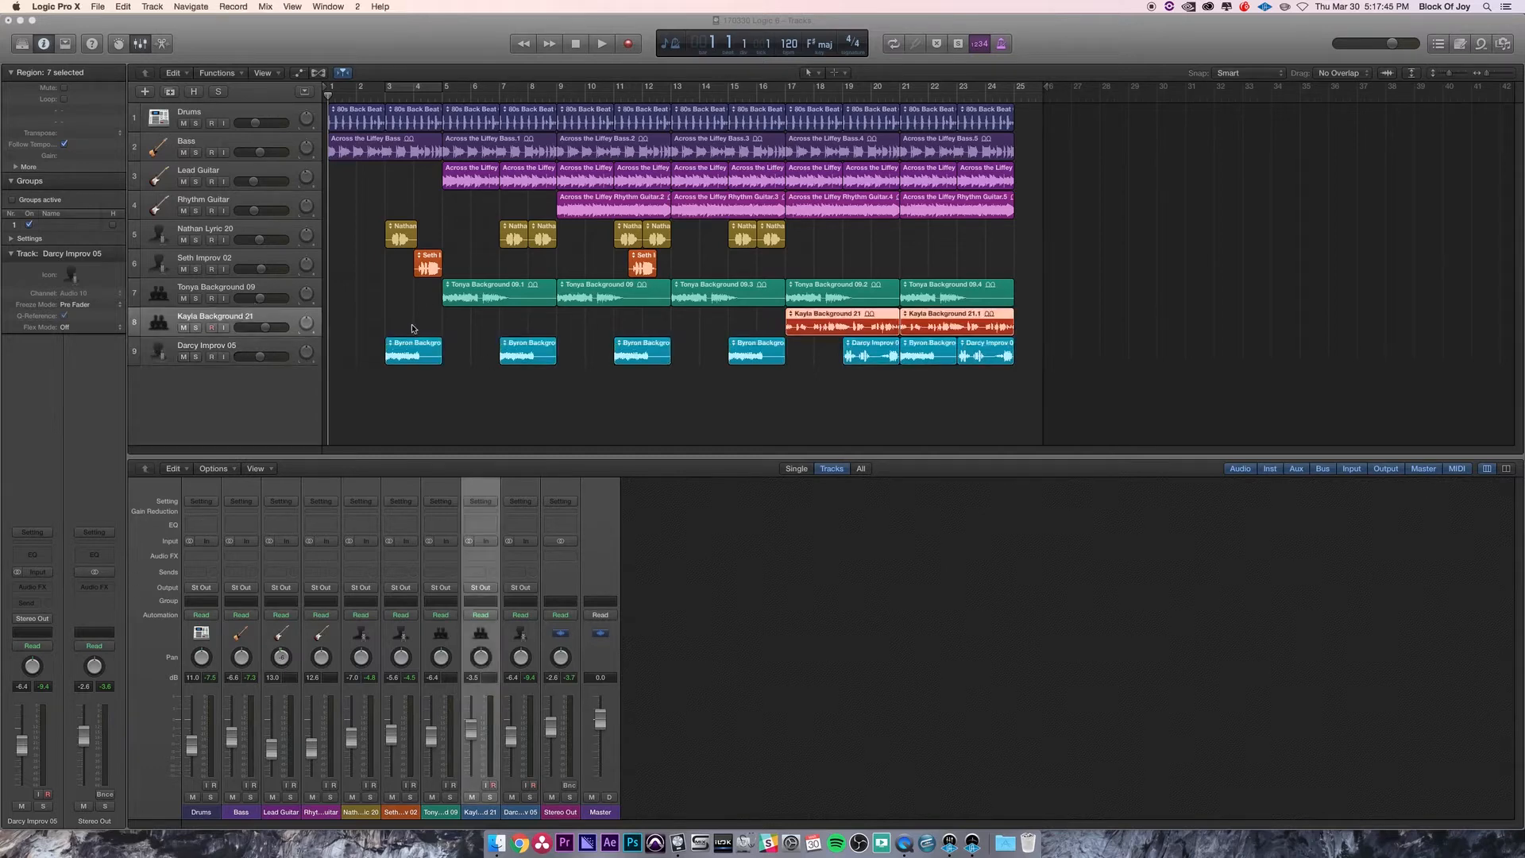
# Select the Kayla Background 21 track so both of its regions are selected
pyautogui.click(841, 313)
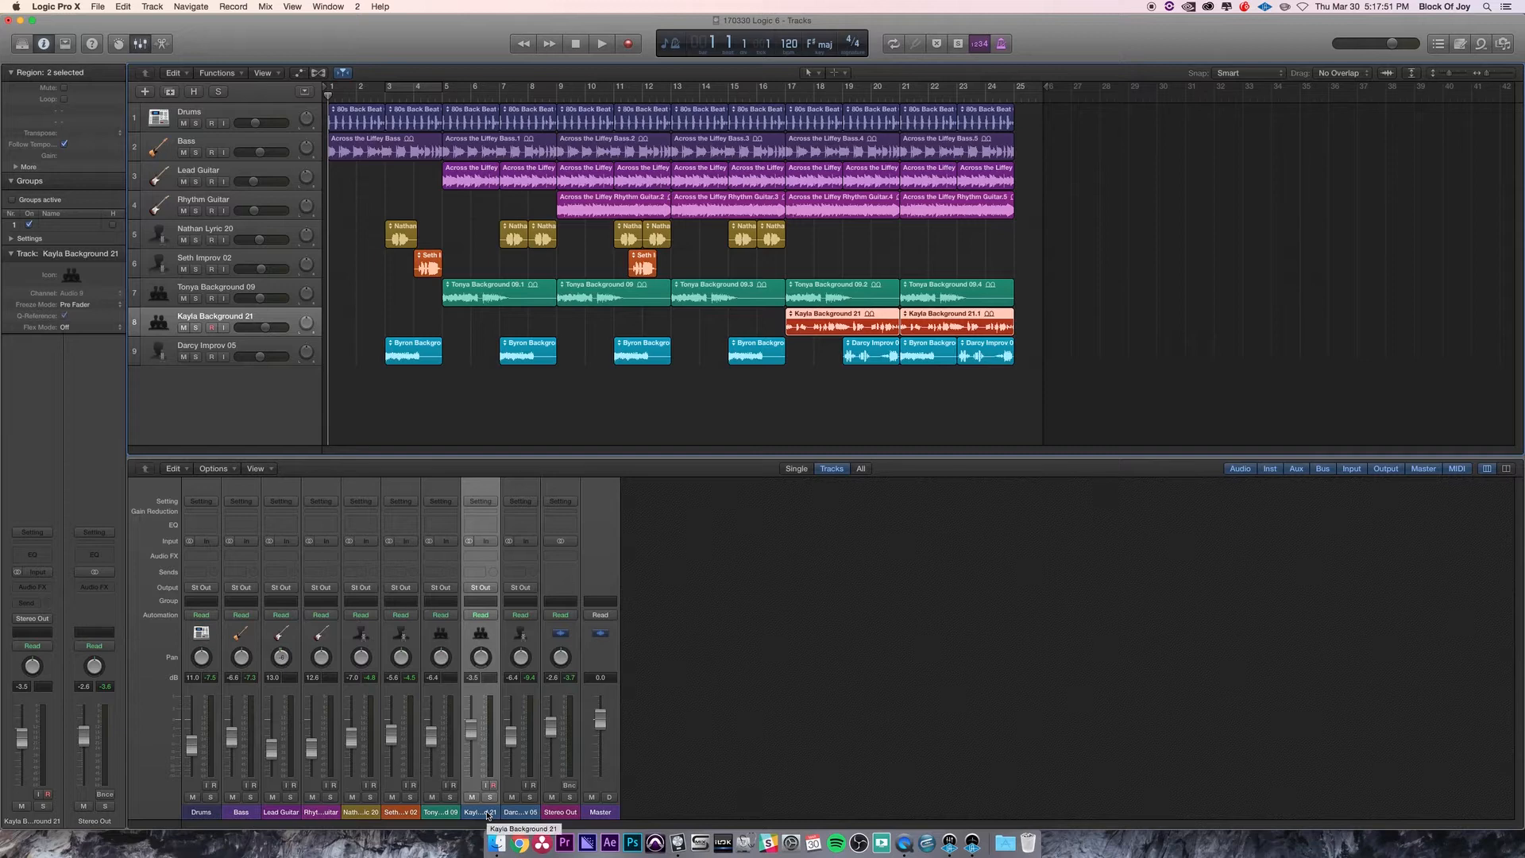
pyautogui.moveTo(768, 319)
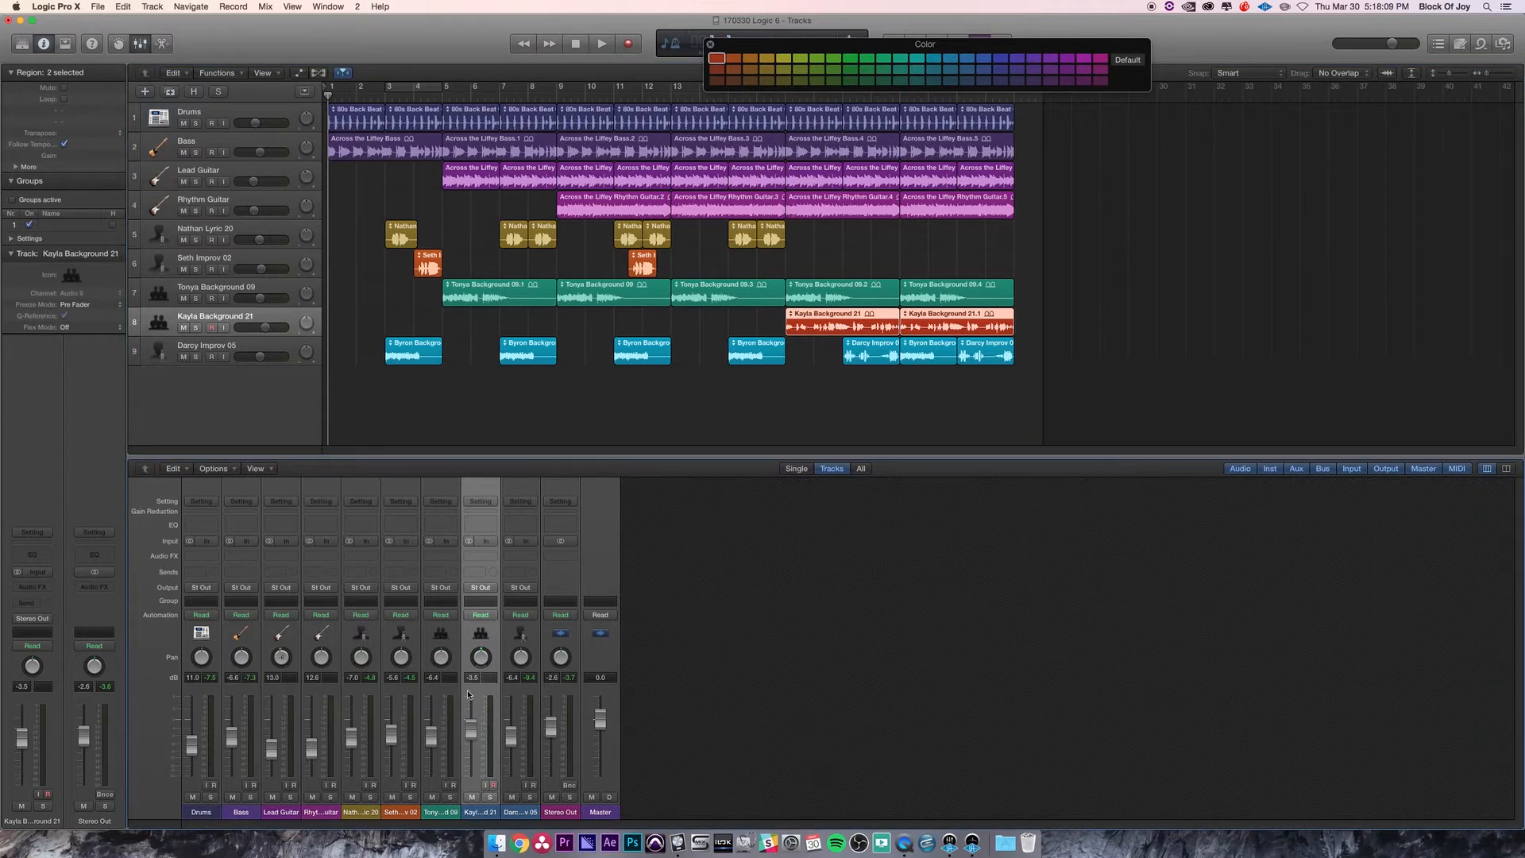
pyautogui.moveTo(481, 817)
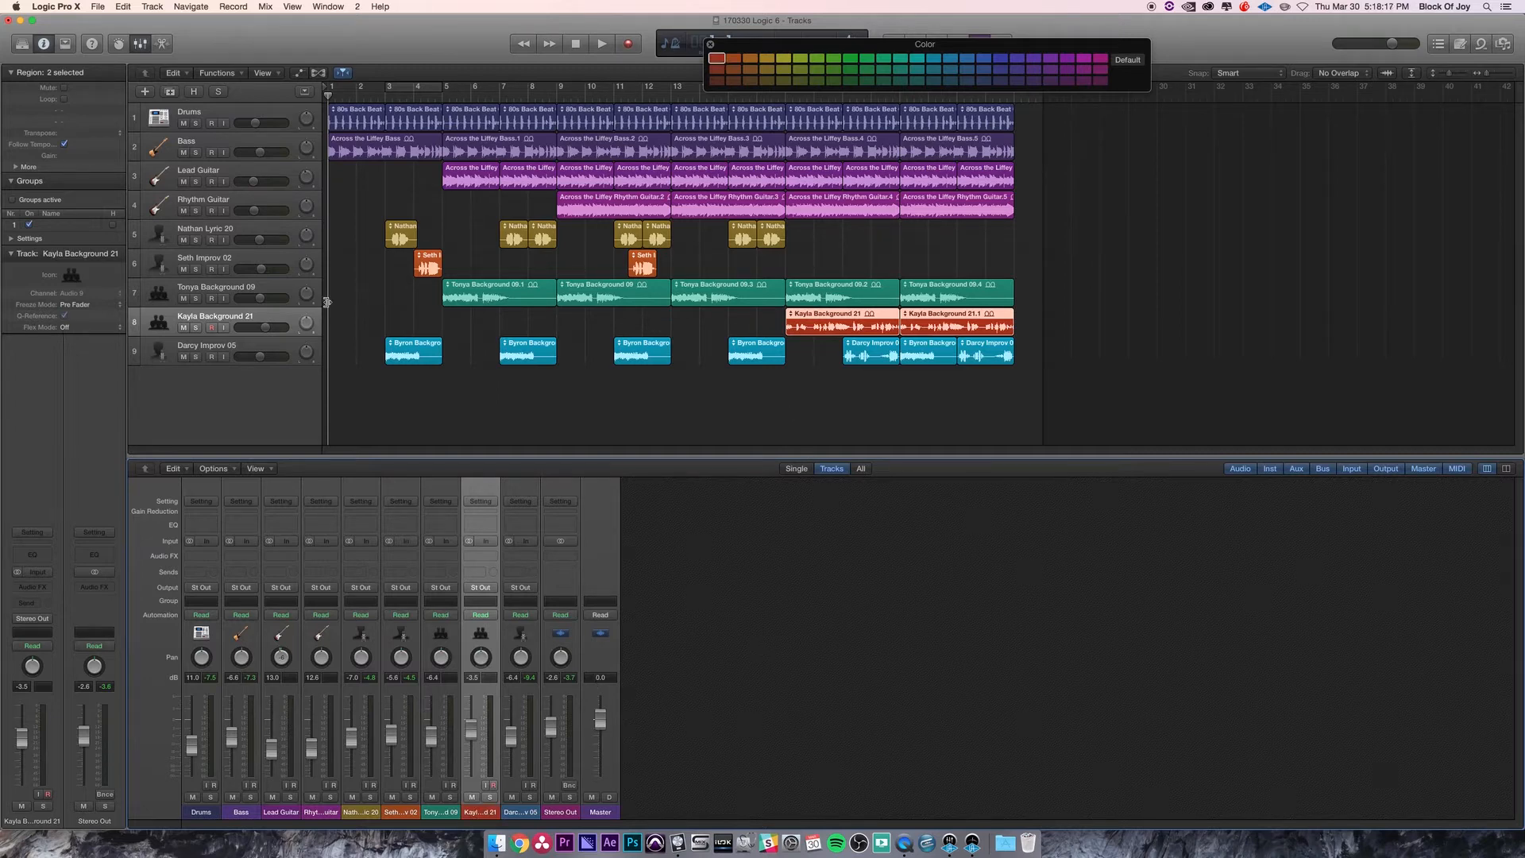
pyautogui.moveTo(248, 350)
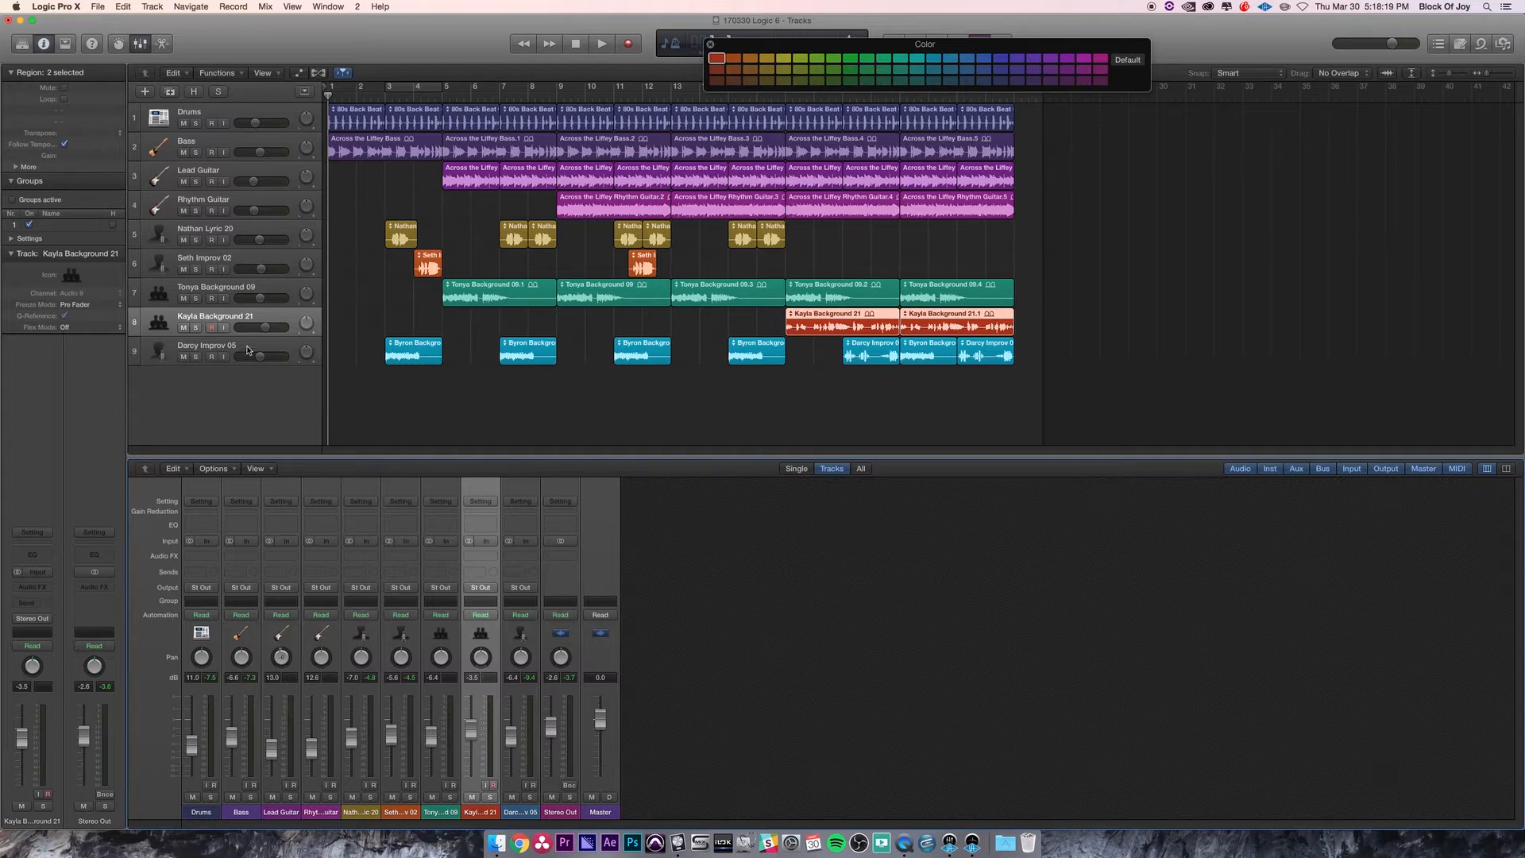
pyautogui.click(207, 346)
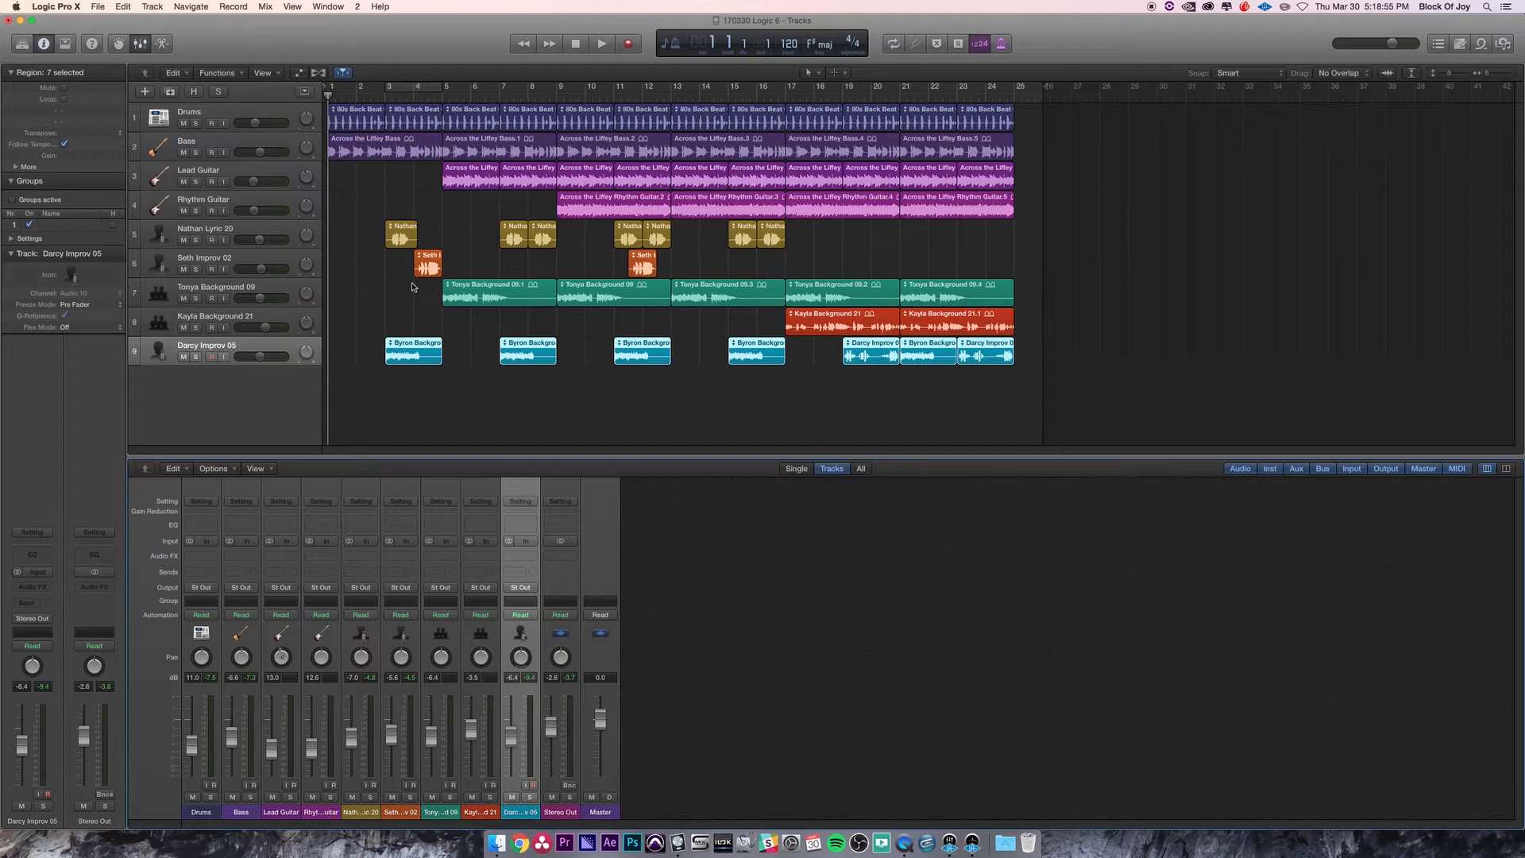
pyautogui.moveTo(429, 323)
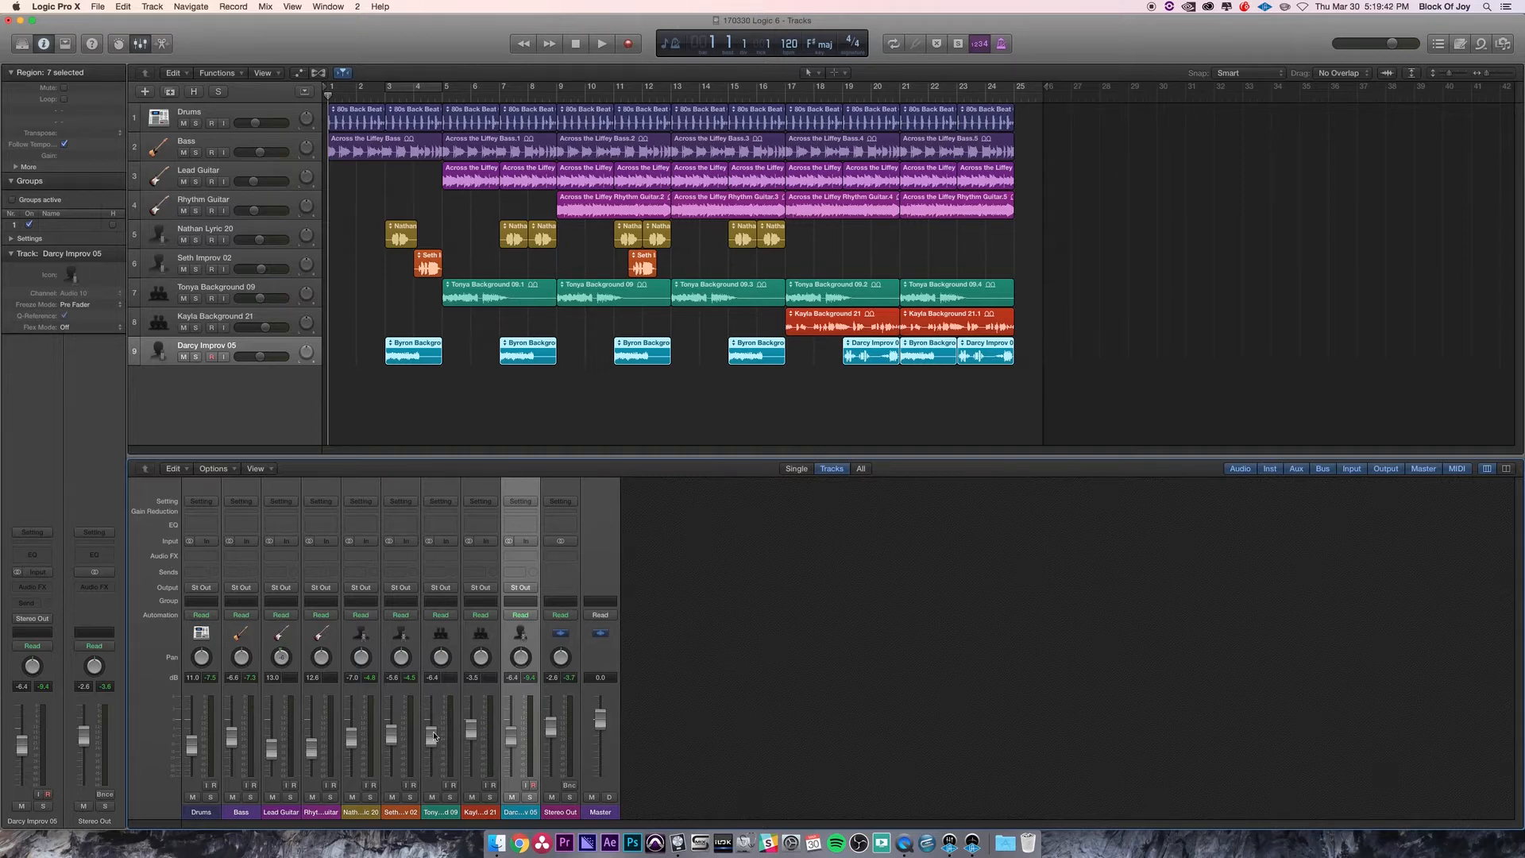
pyautogui.moveTo(435, 732)
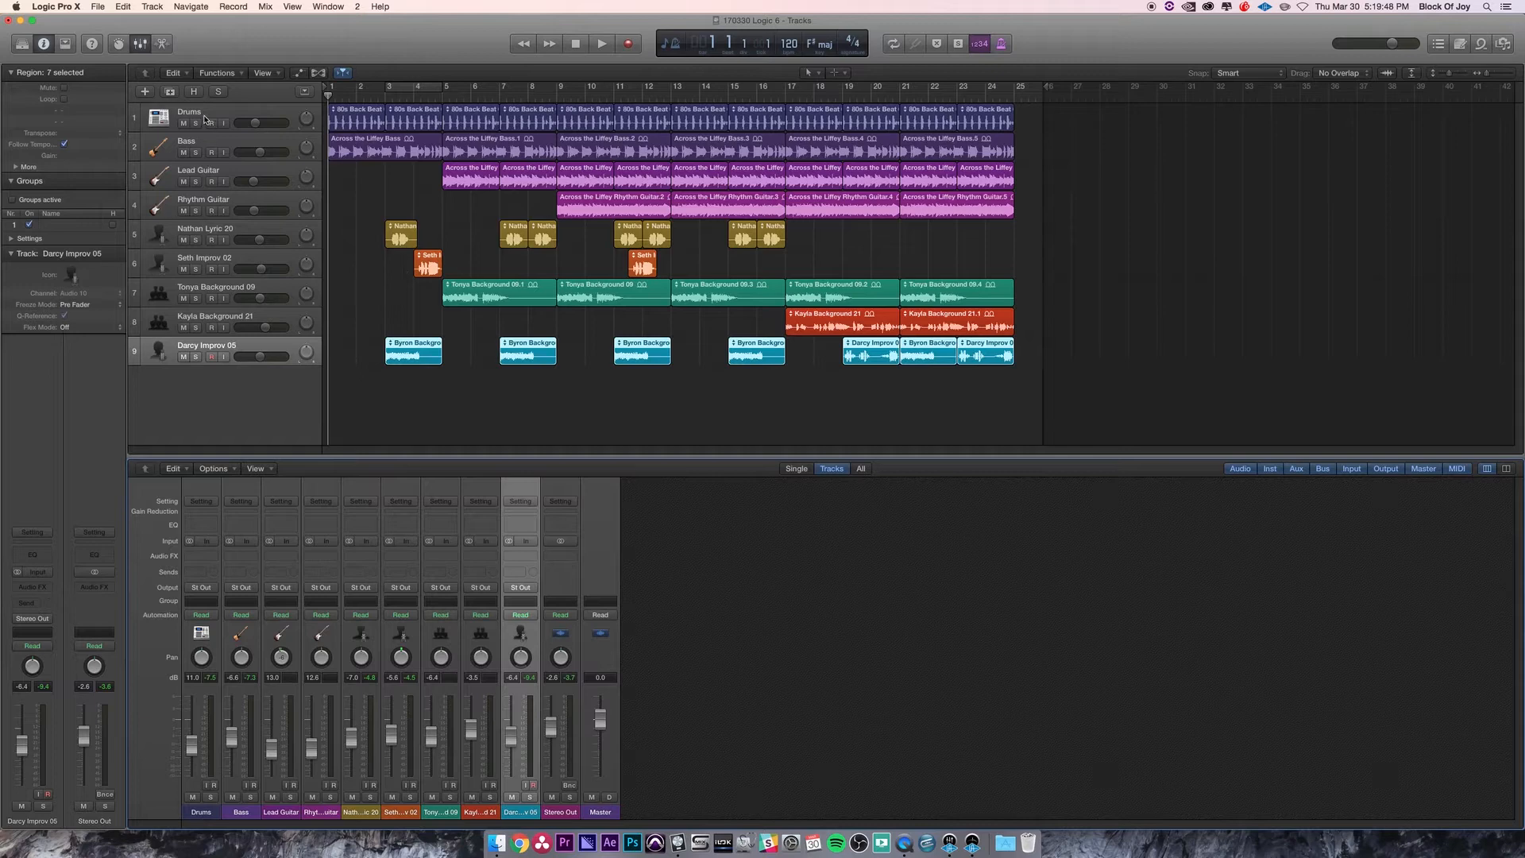
pyautogui.moveTo(337, 395)
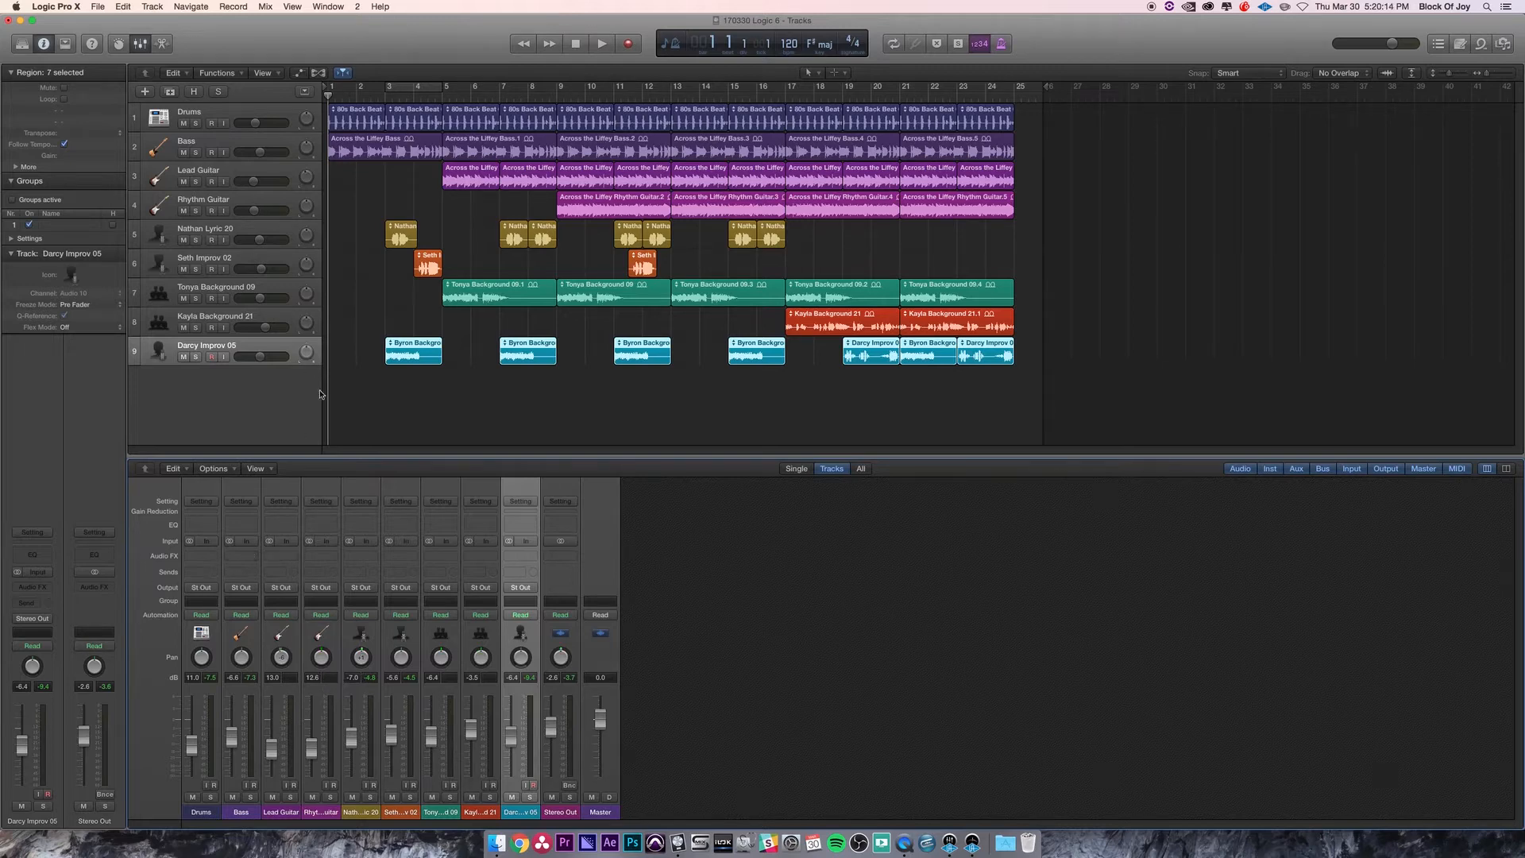
pyautogui.moveTo(303, 313)
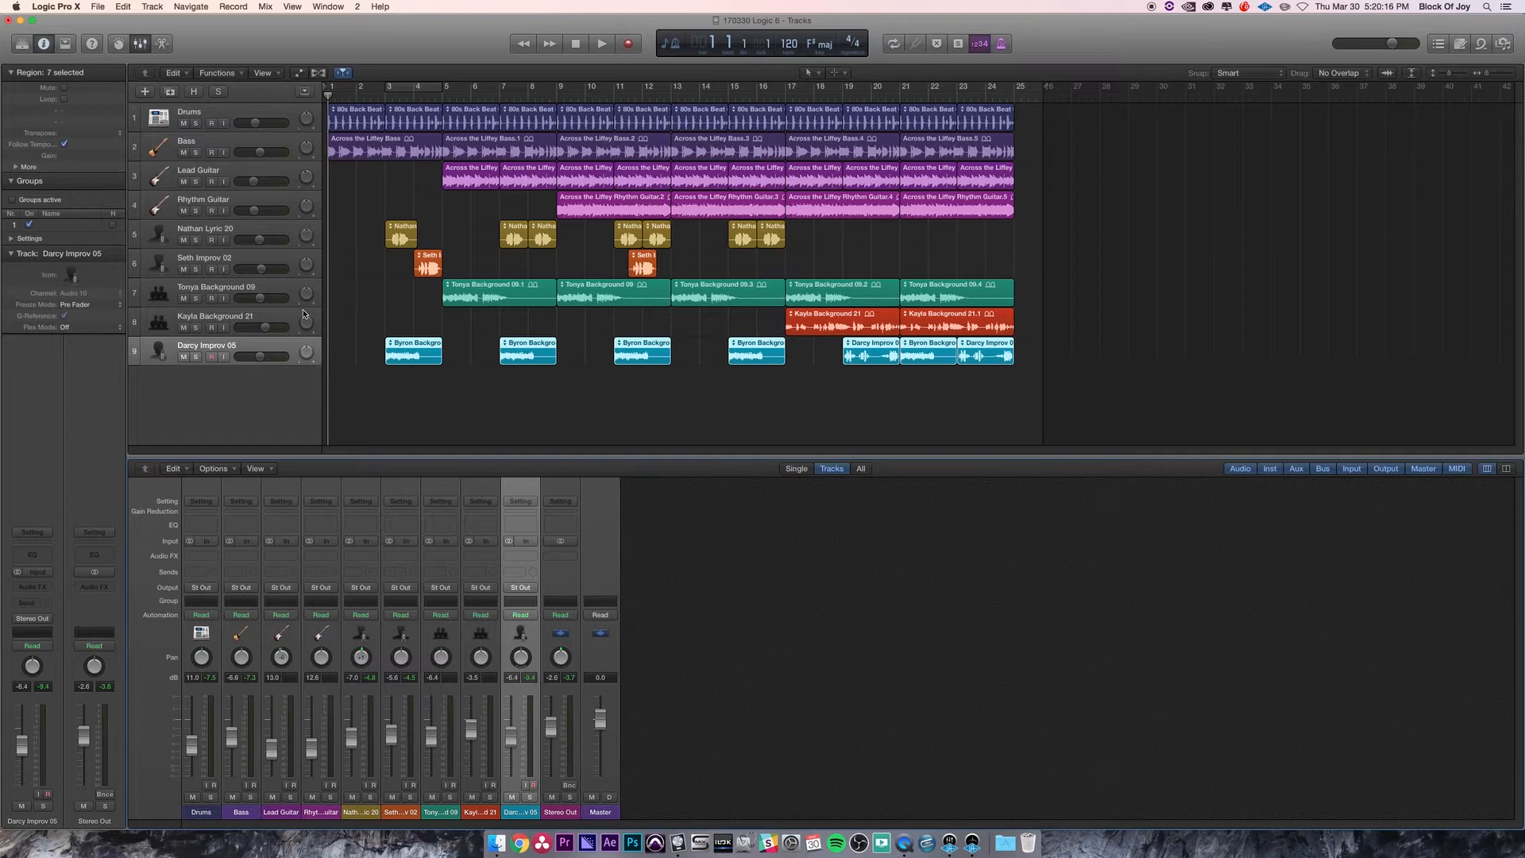
pyautogui.moveTo(307, 326)
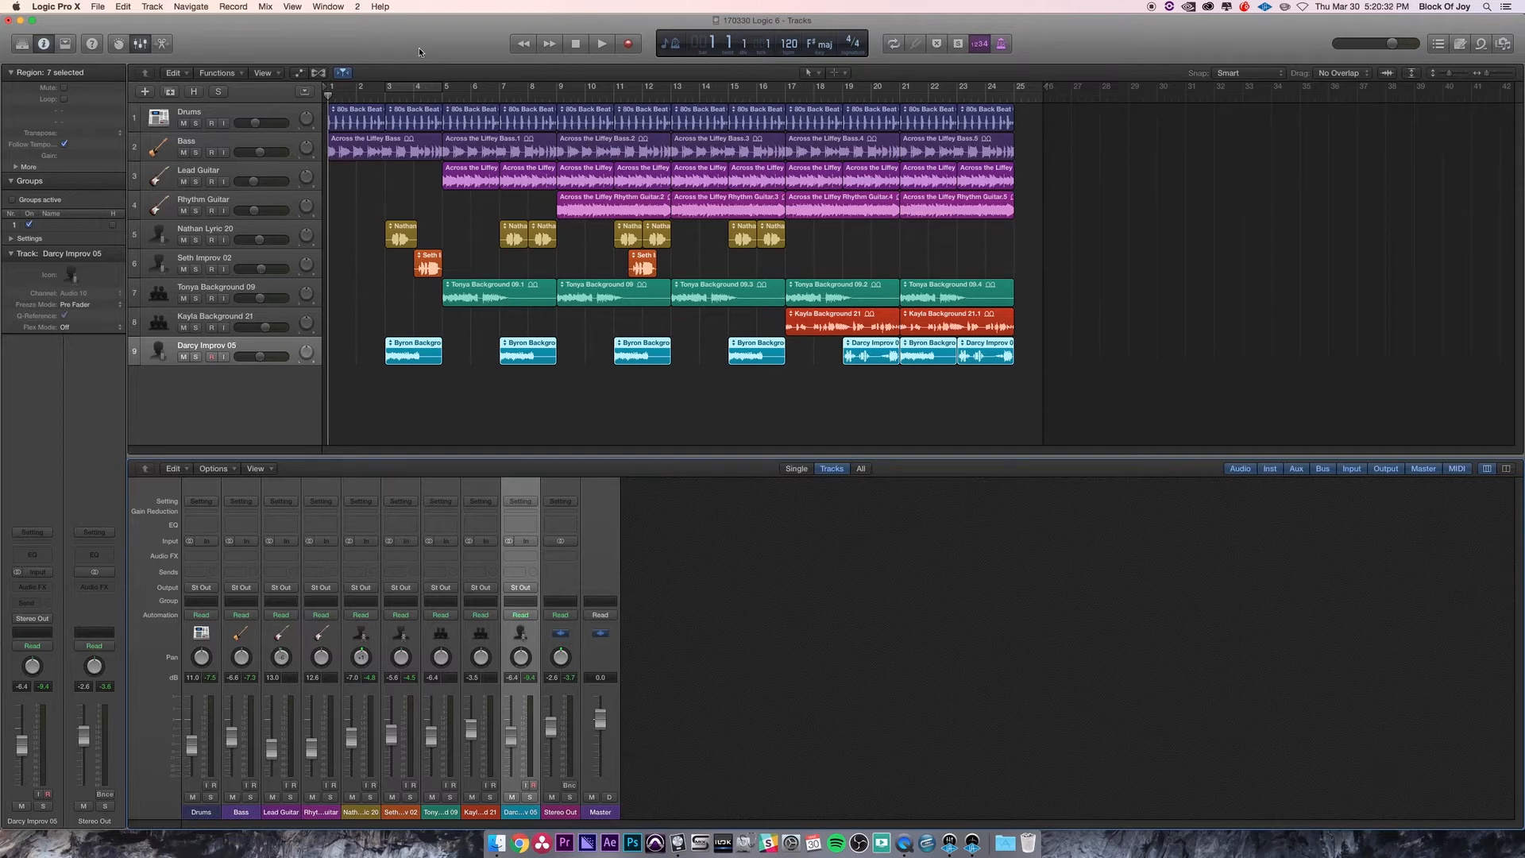
# Reveal the Arrangement, Marker, Signature and Tempo global tracks above the nine tracks
pyautogui.click(303, 90)
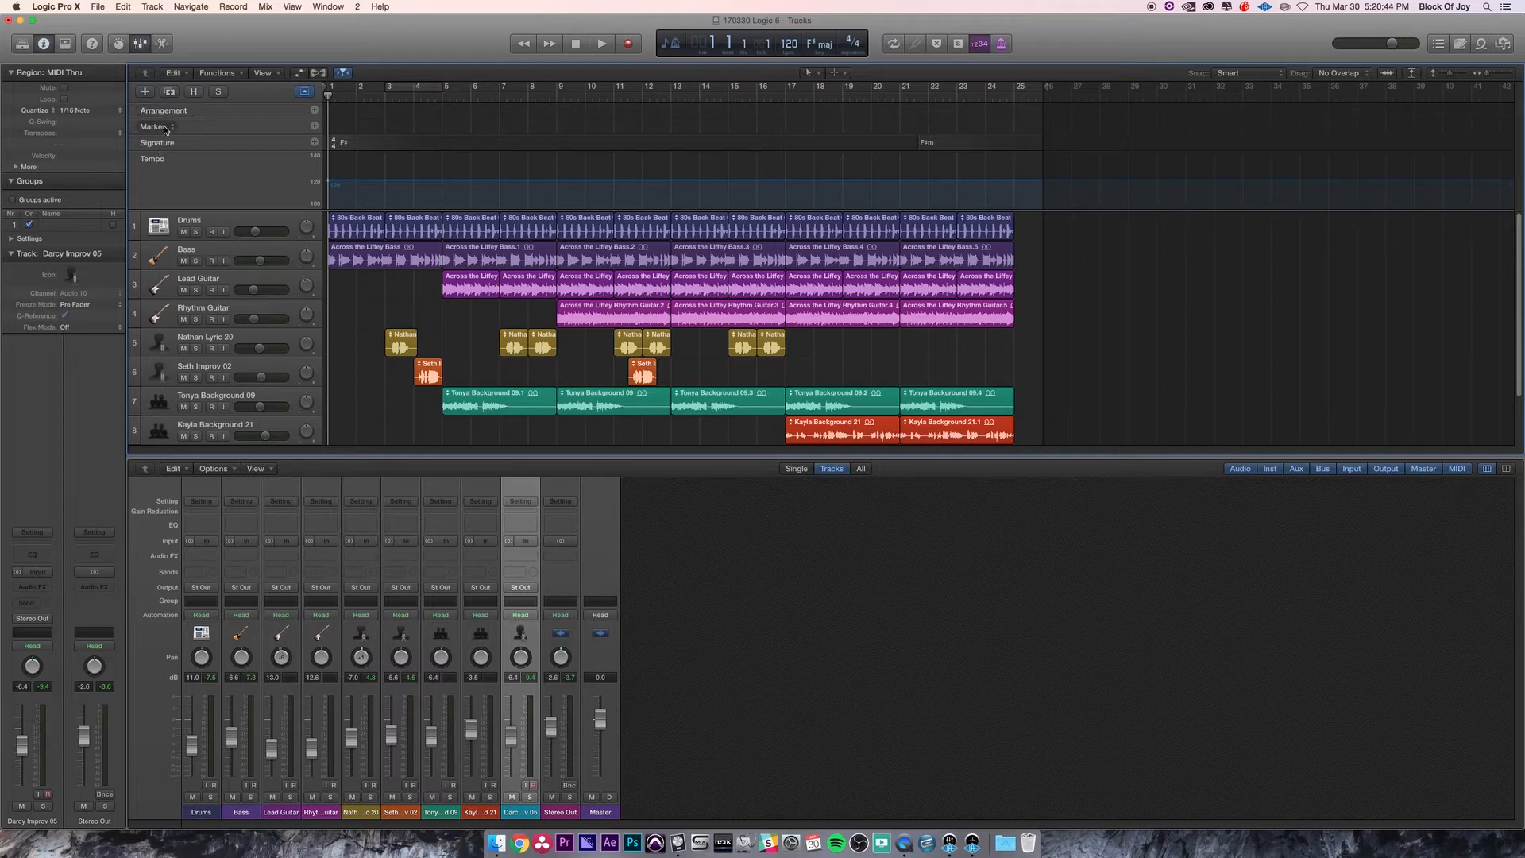
pyautogui.moveTo(168, 162)
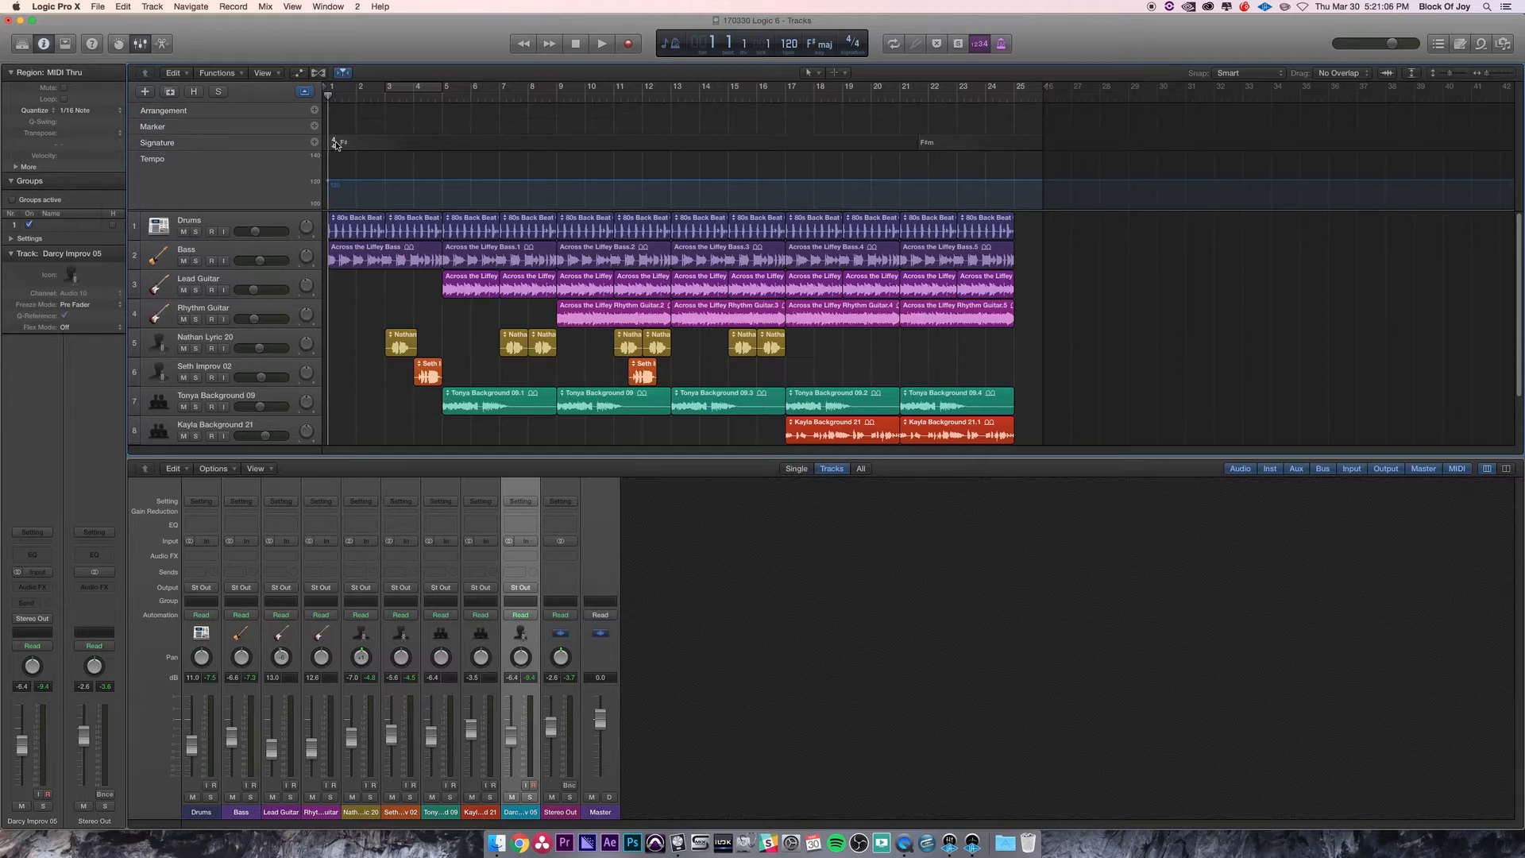
pyautogui.moveTo(902, 168)
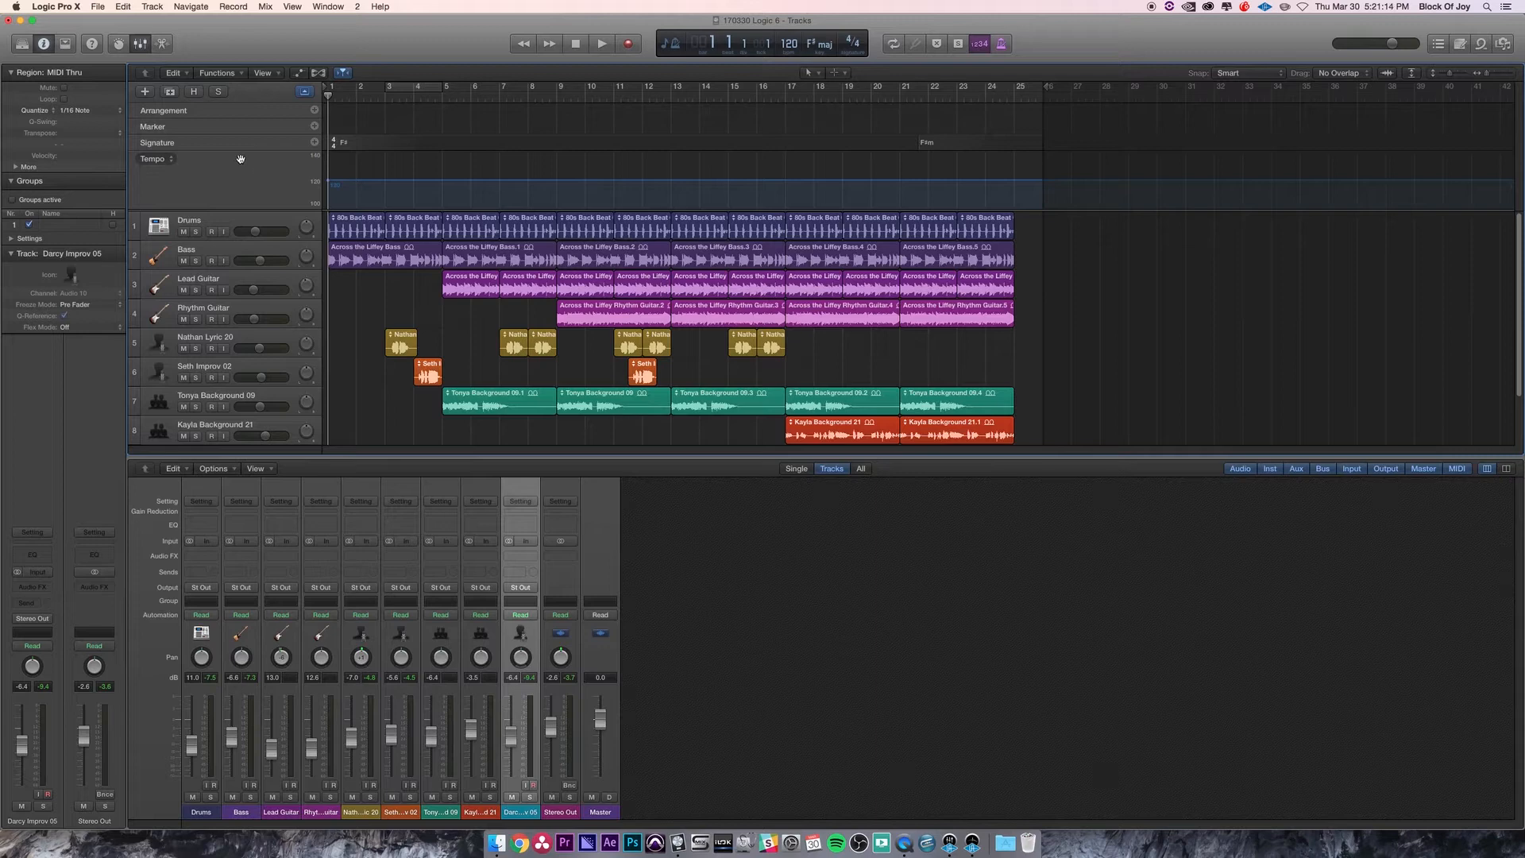
pyautogui.moveTo(151, 165)
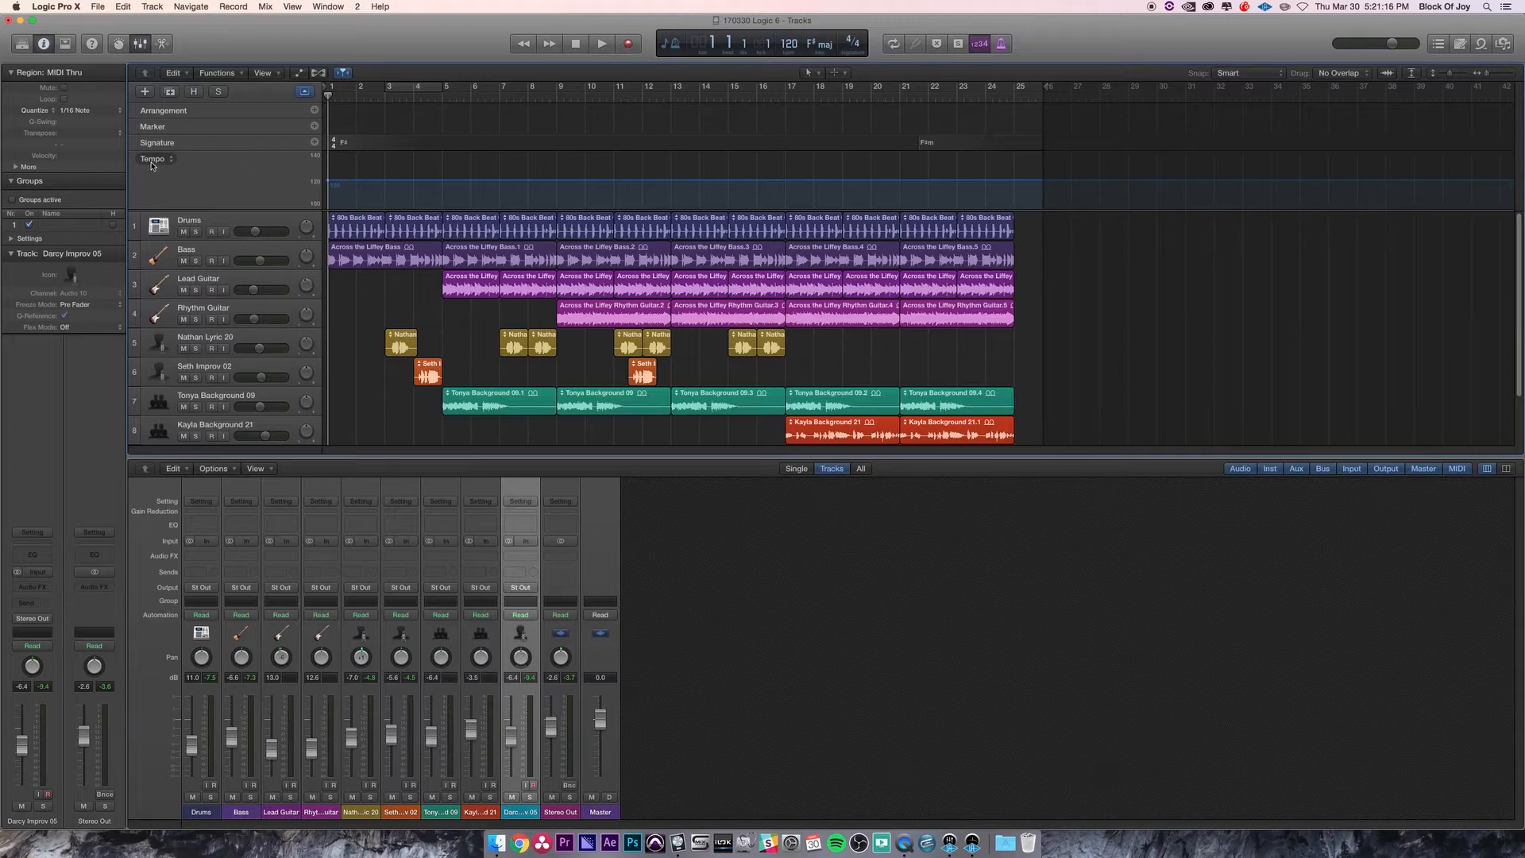
pyautogui.moveTo(330, 185)
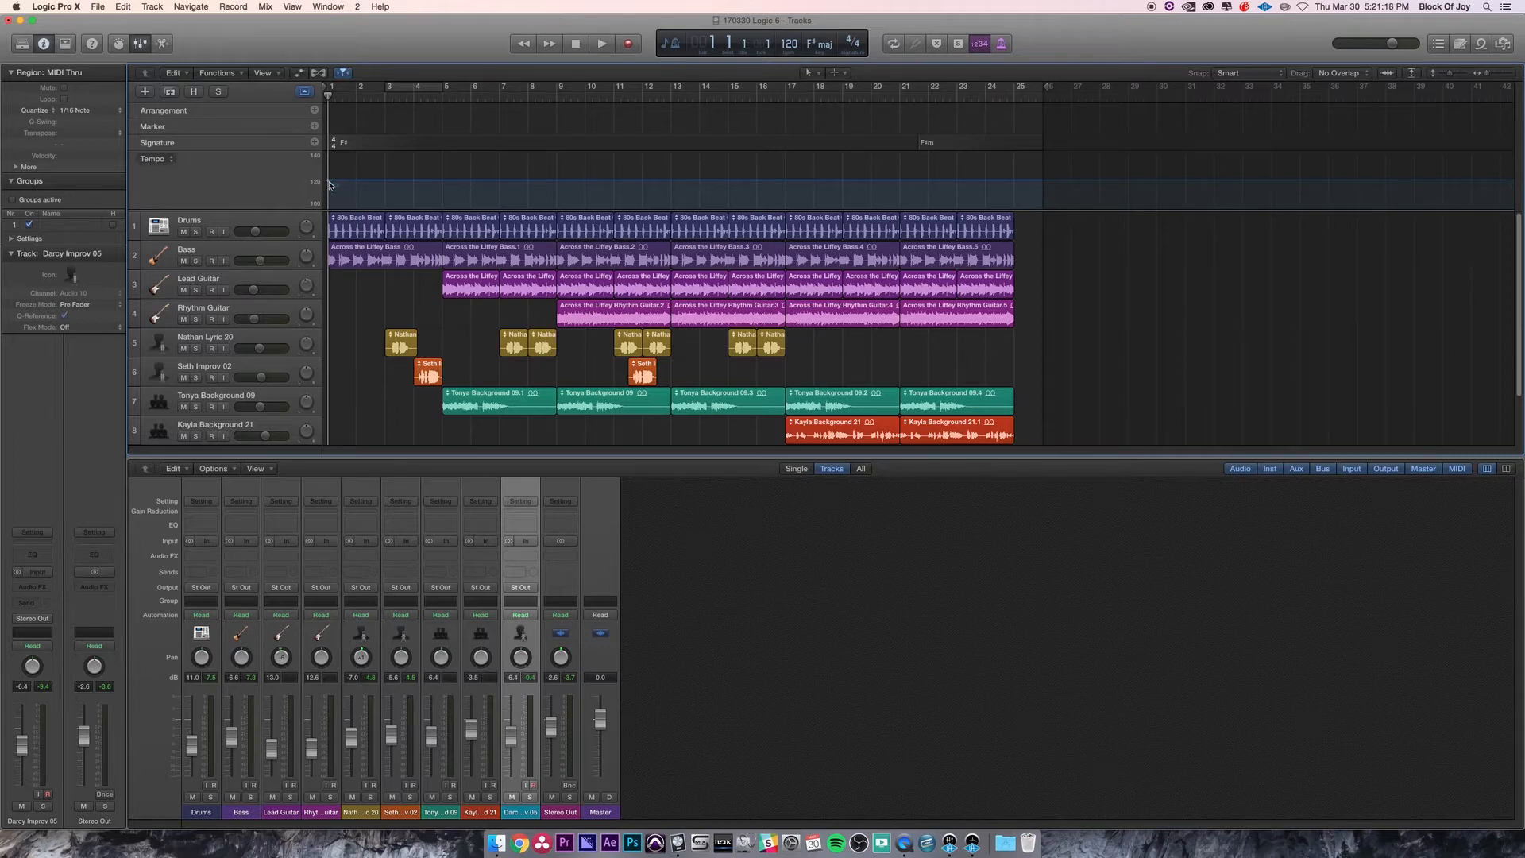
pyautogui.moveTo(342, 192)
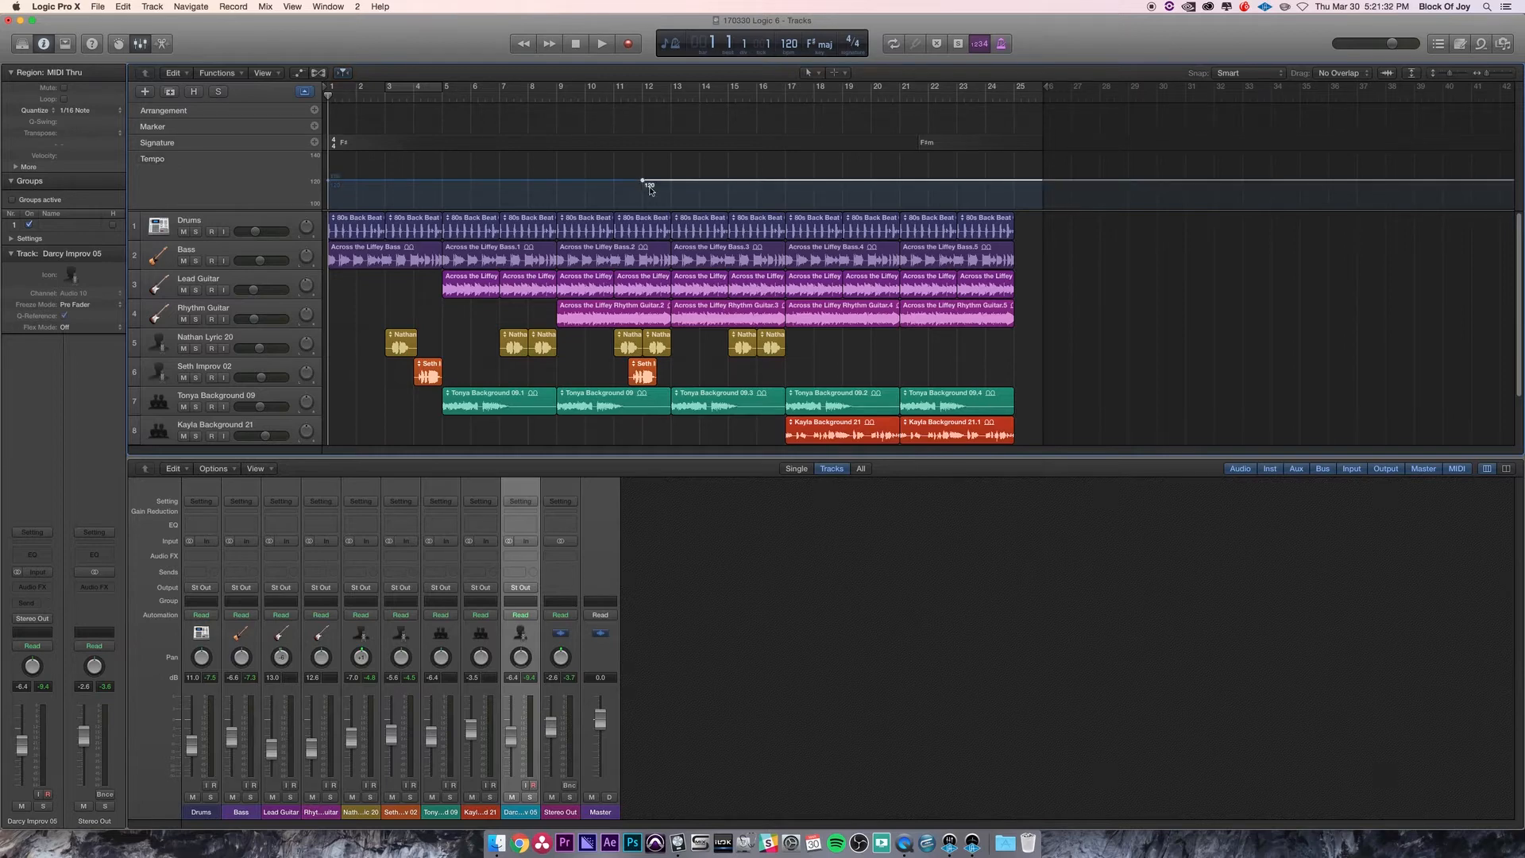
pyautogui.moveTo(641, 173)
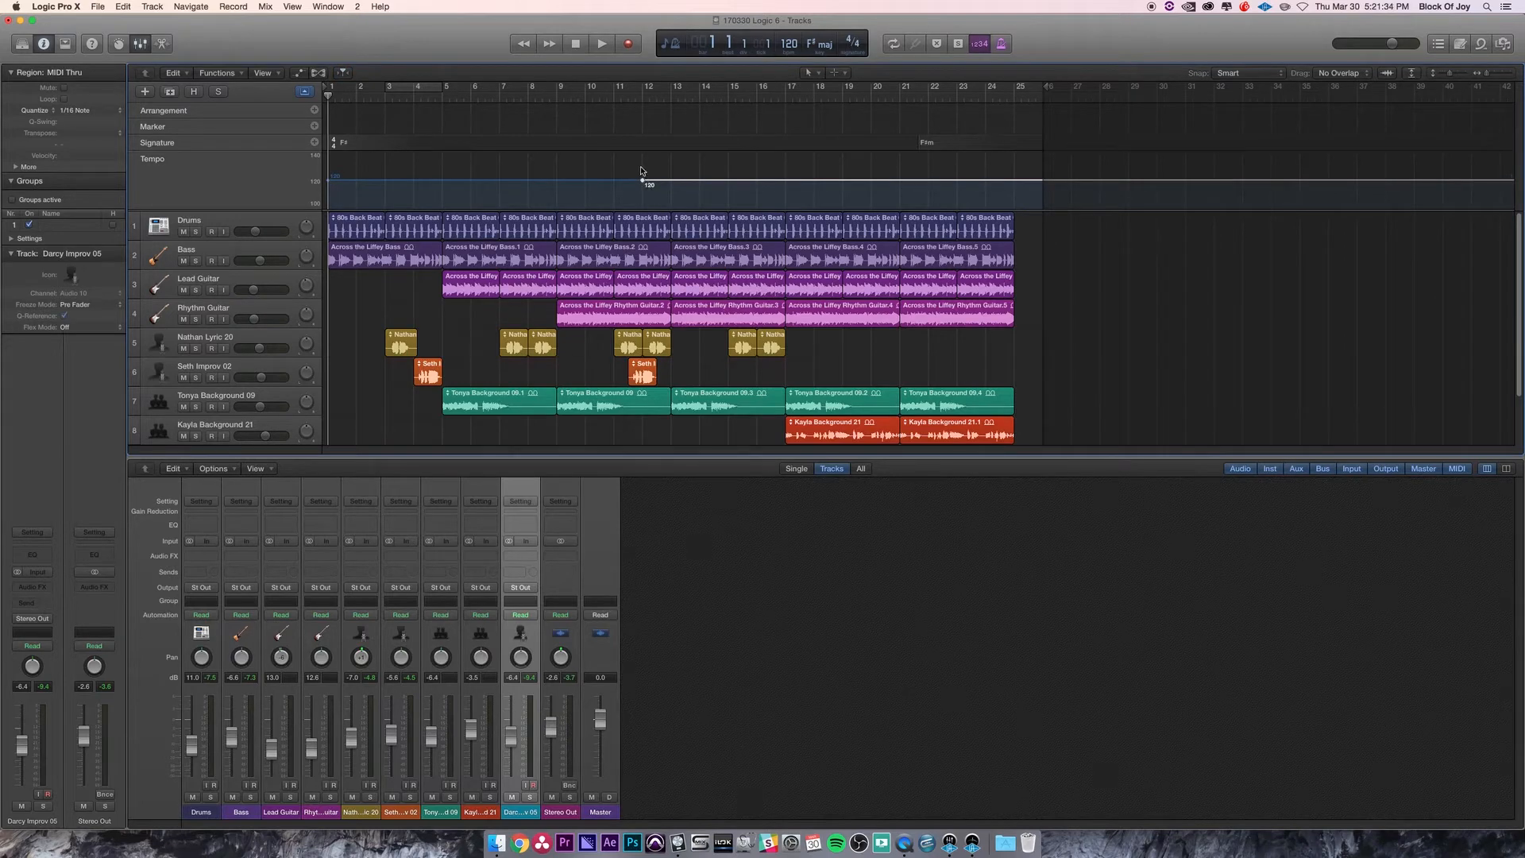
pyautogui.moveTo(646, 182)
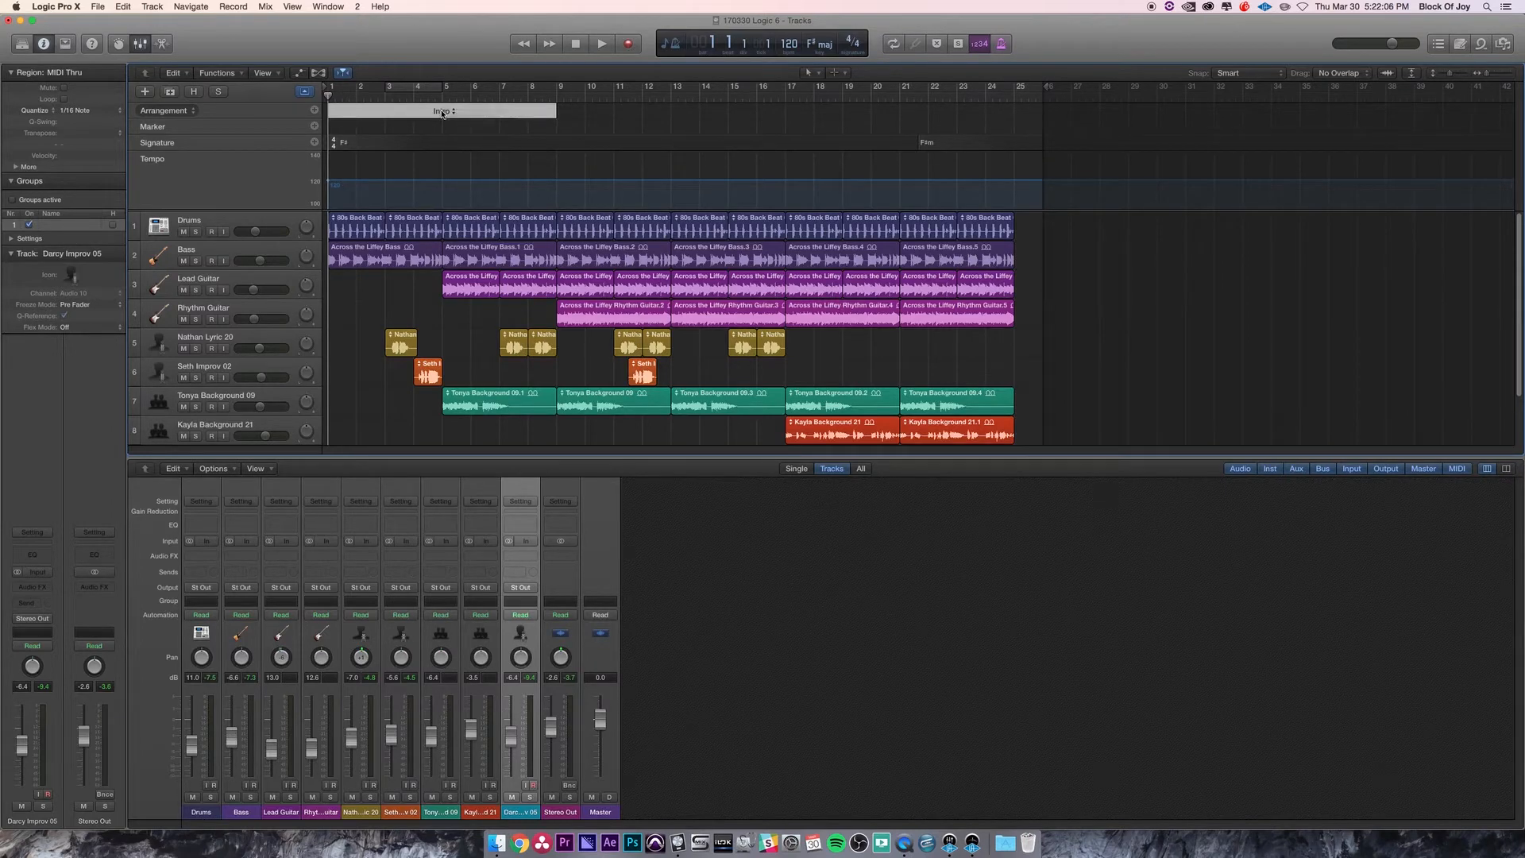
# Name the first arrangement section Intro and shorten it so Verse starts at bar 7
pyautogui.click(443, 111)
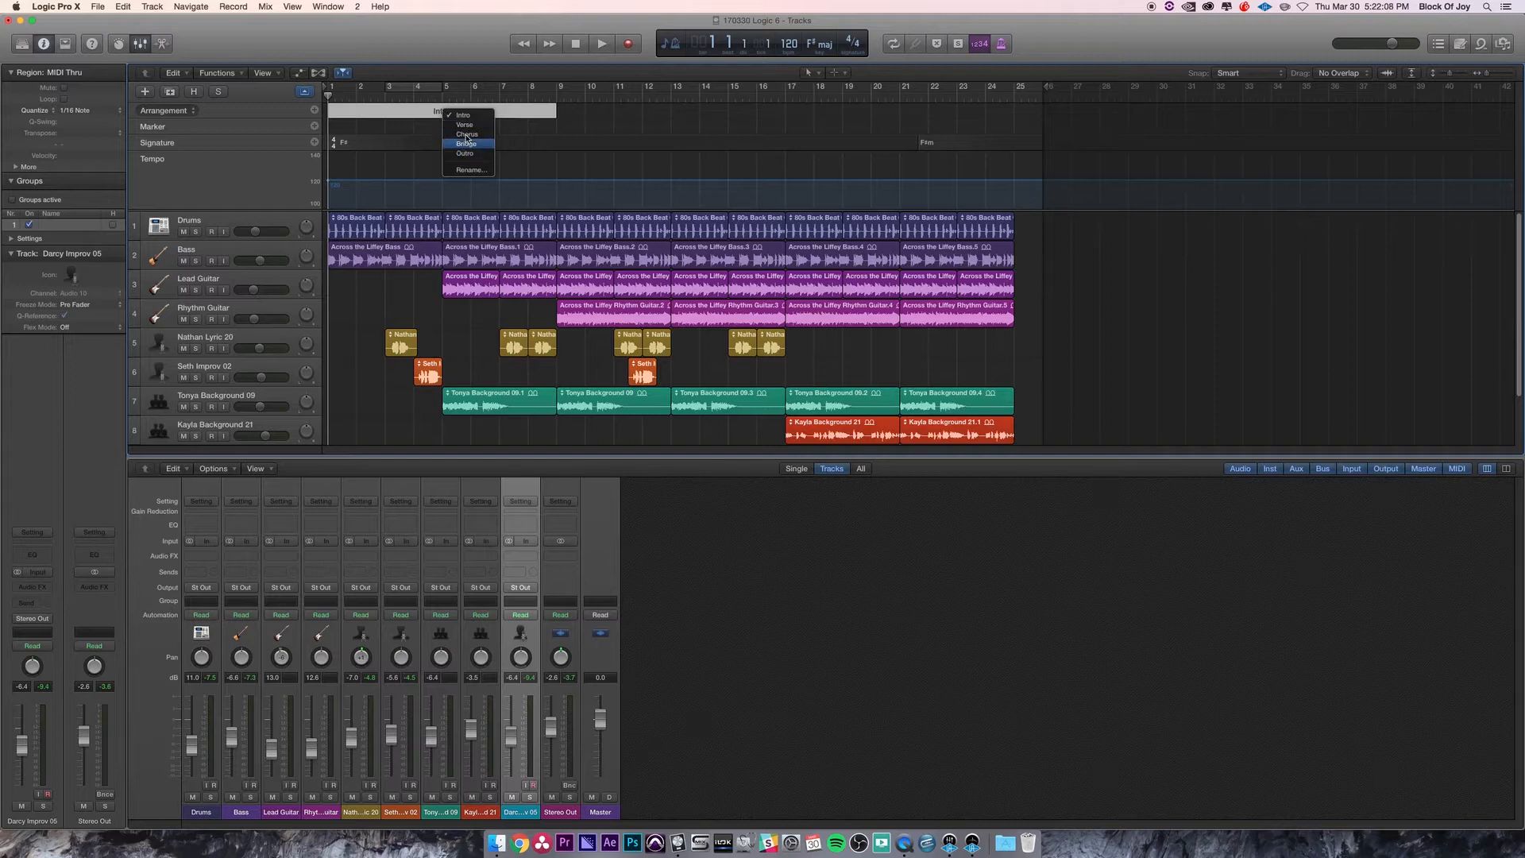
pyautogui.moveTo(478, 117)
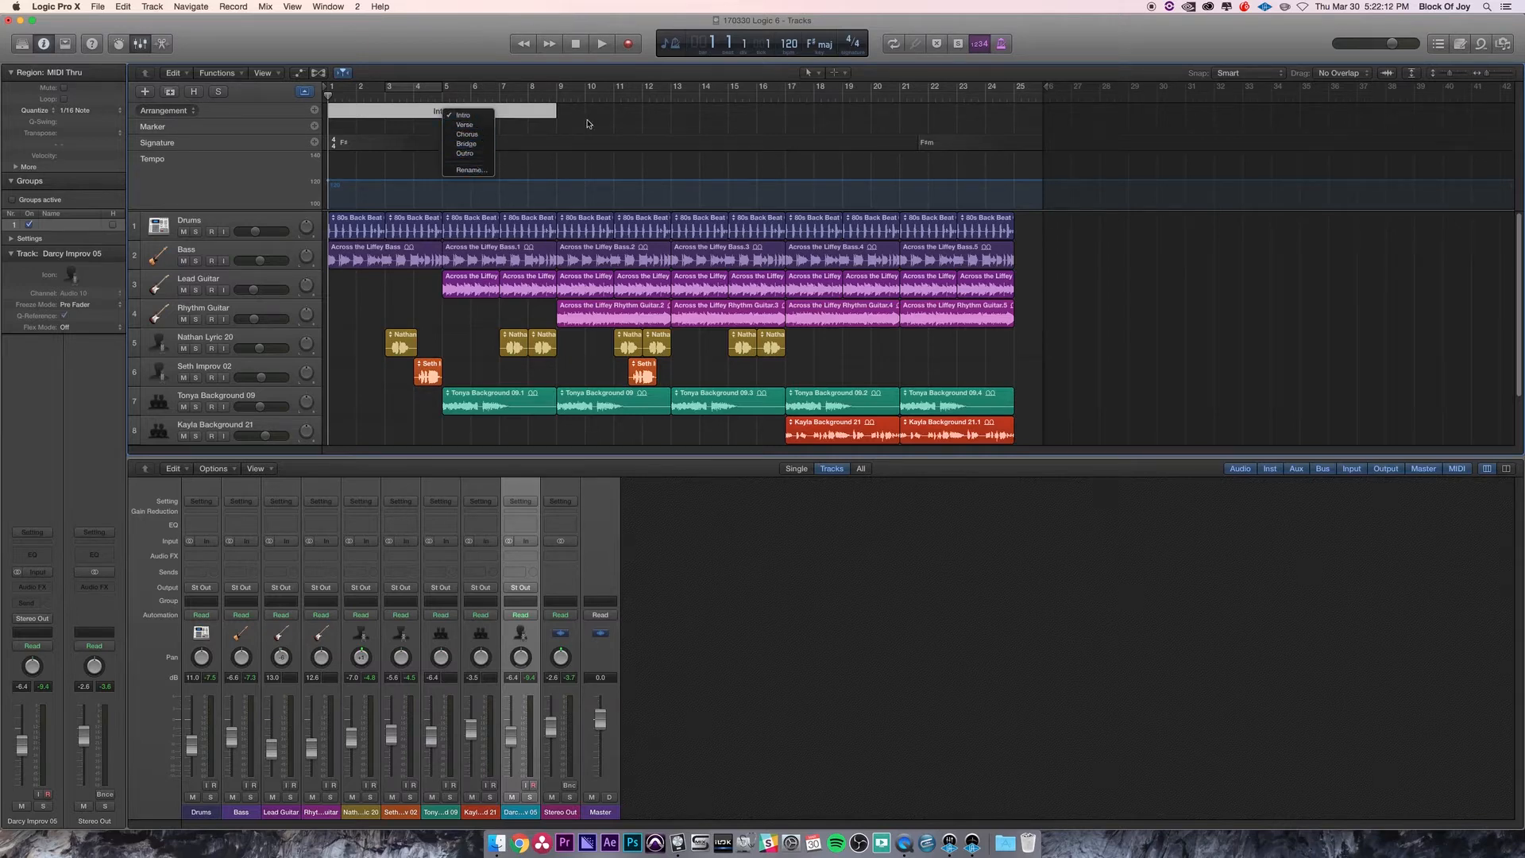
pyautogui.moveTo(603, 114)
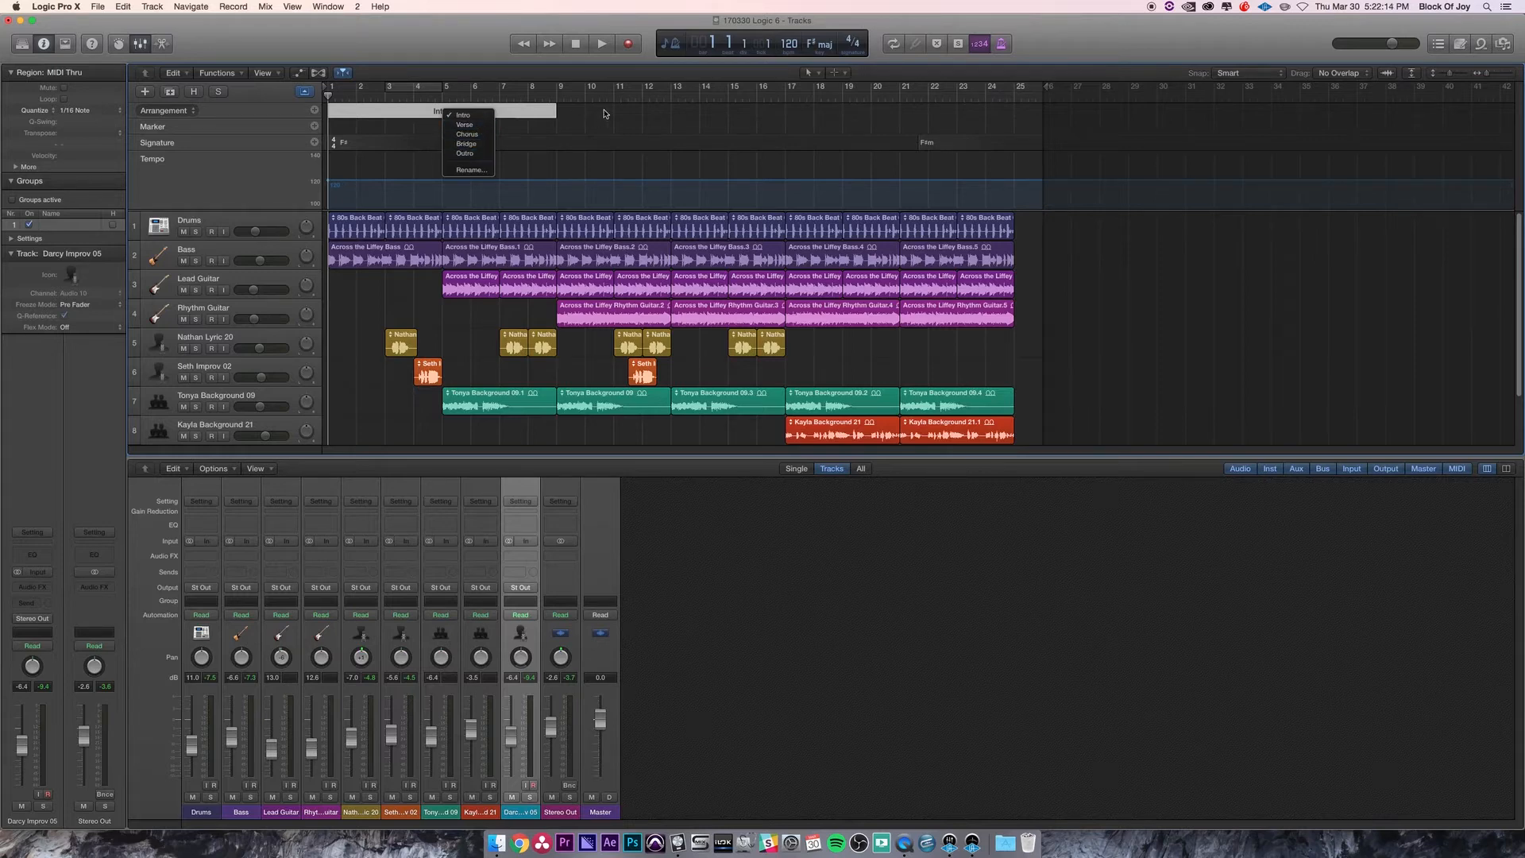
pyautogui.click(463, 114)
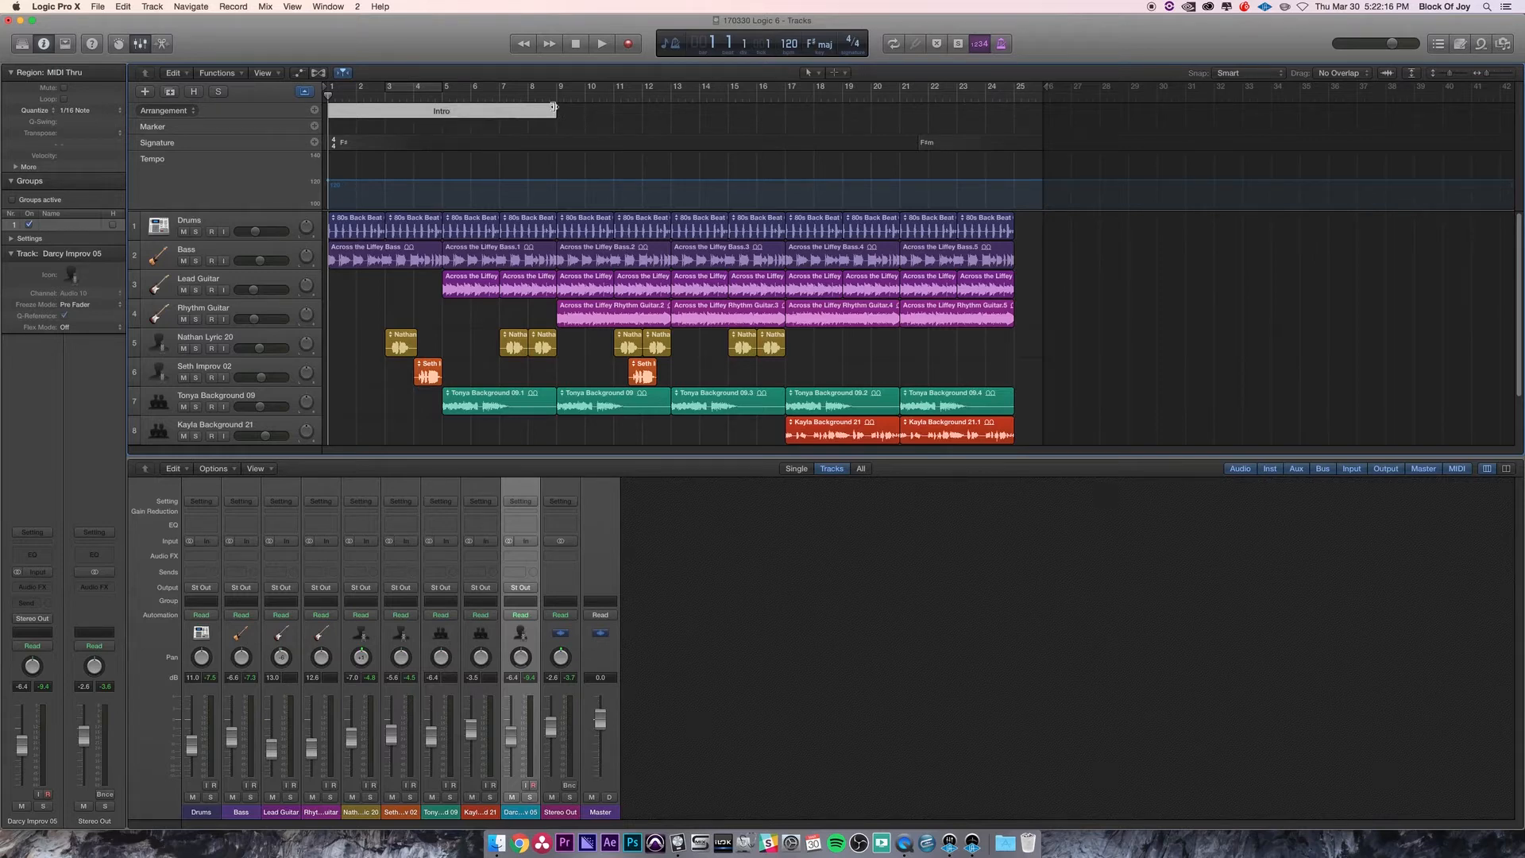
pyautogui.moveTo(554, 109); pyautogui.dragTo(377, 110)
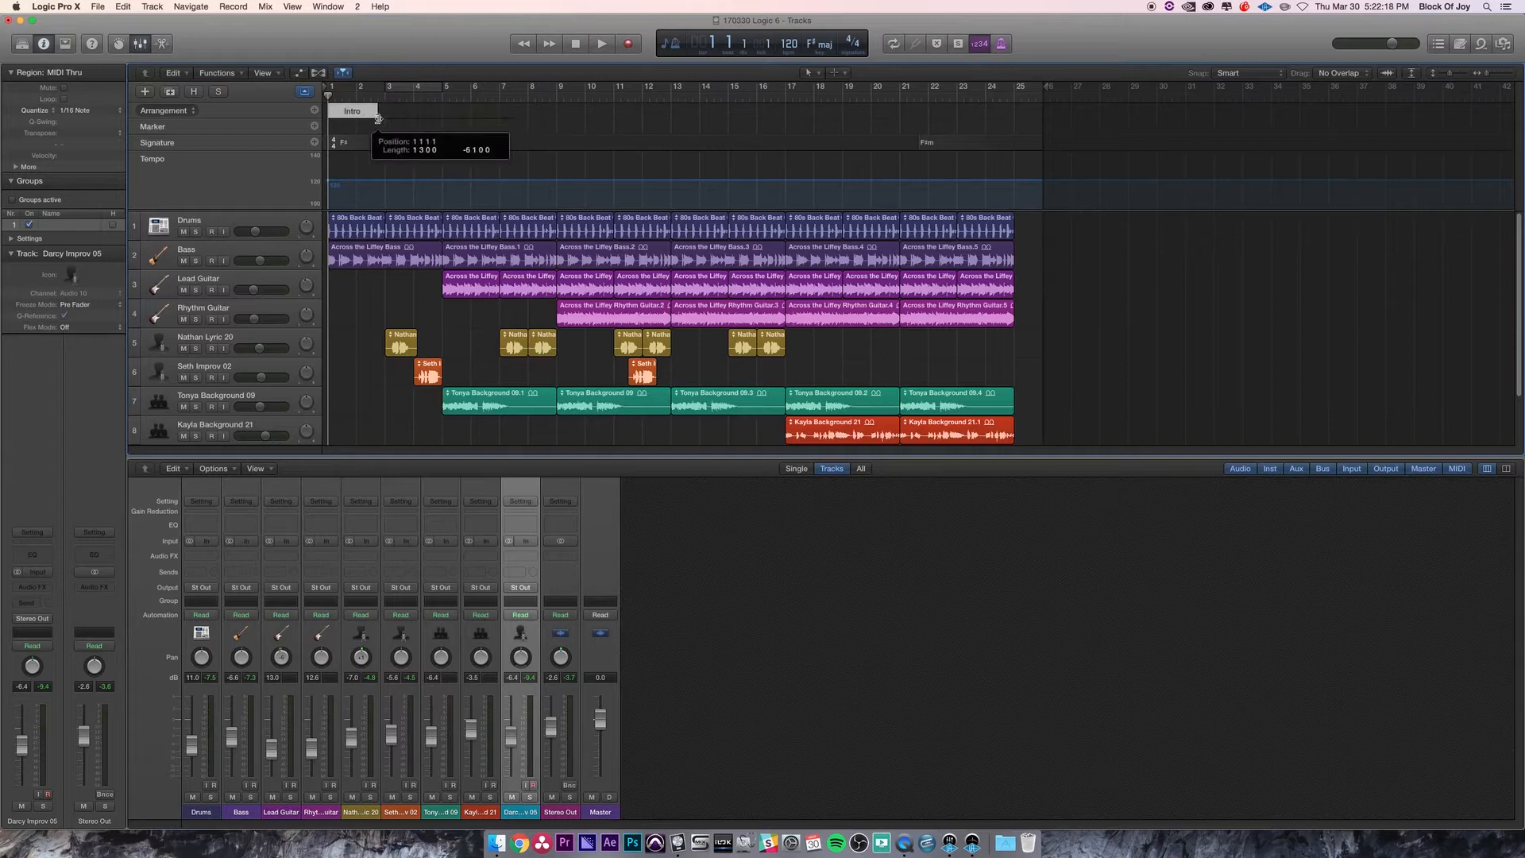
pyautogui.moveTo(374, 112); pyautogui.dragTo(382, 111)
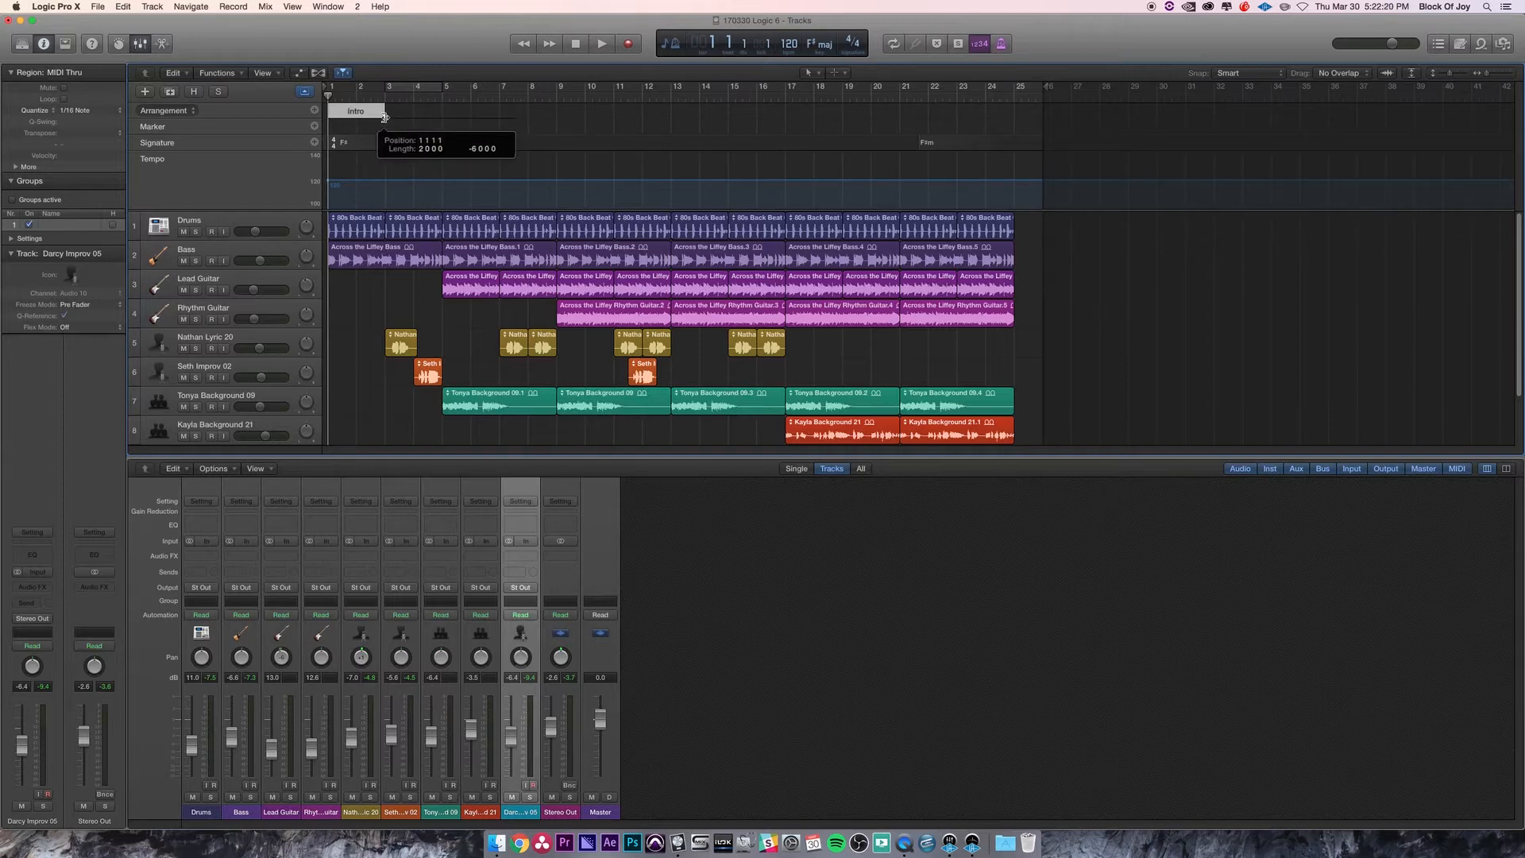
pyautogui.moveTo(385, 116); pyautogui.dragTo(412, 116)
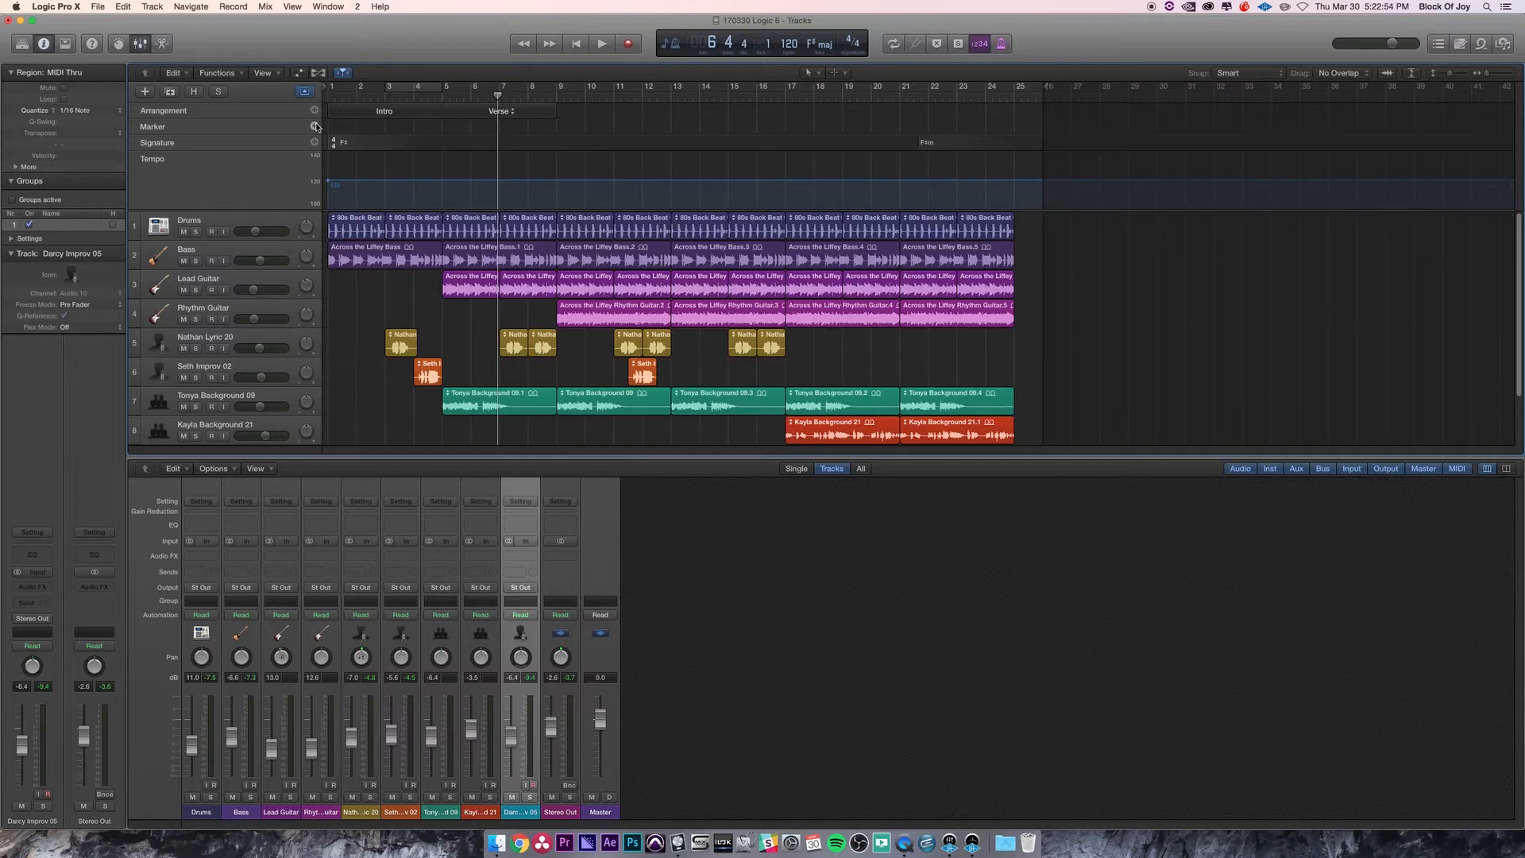
# Add a marker at bar 7 and name it Nathan
pyautogui.click(313, 126)
pyautogui.write('N')
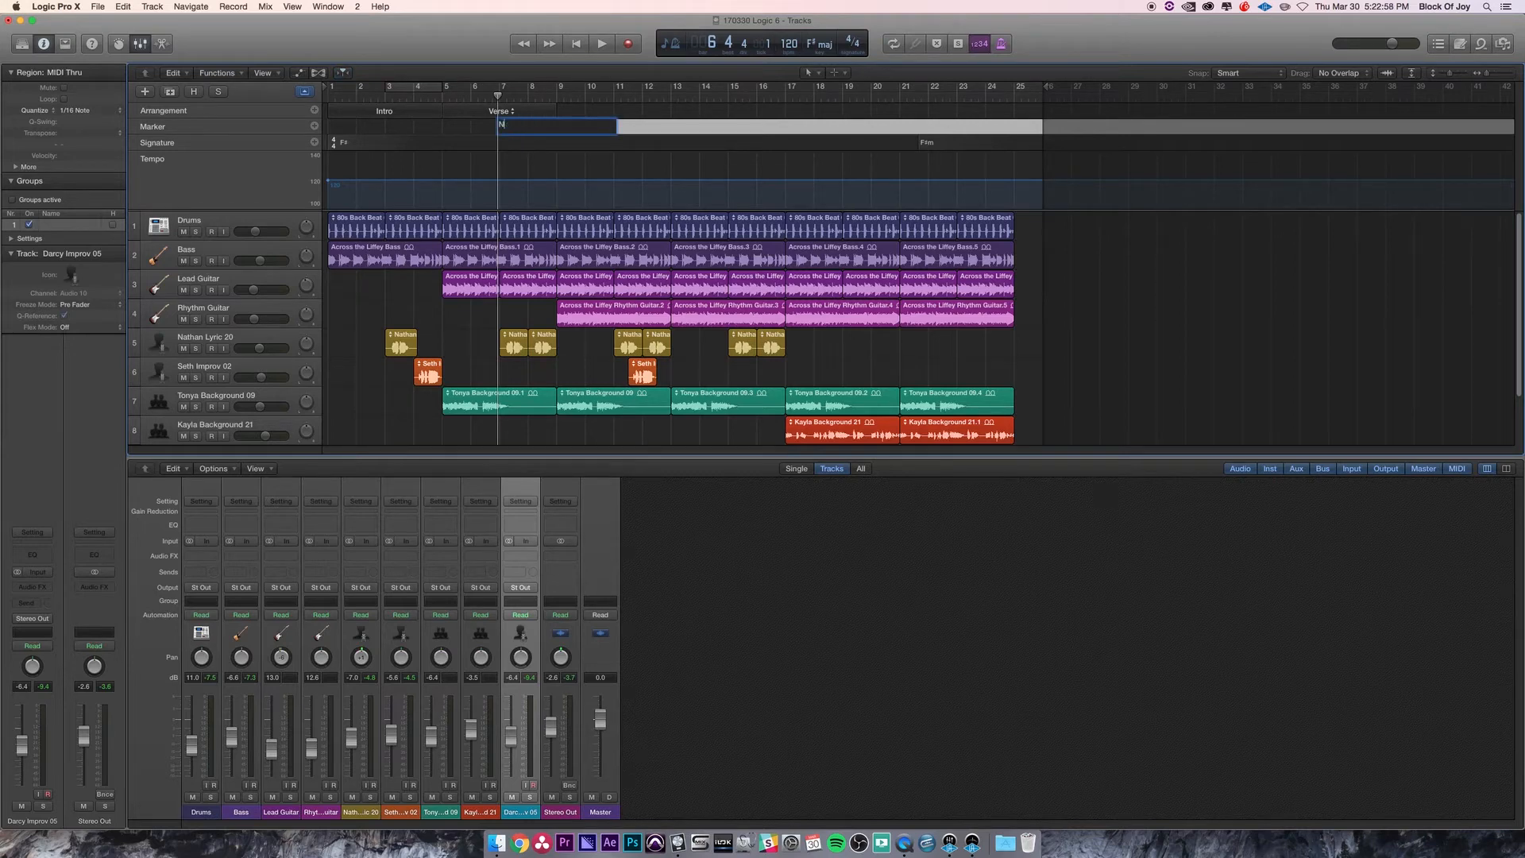
pyautogui.write('athan')
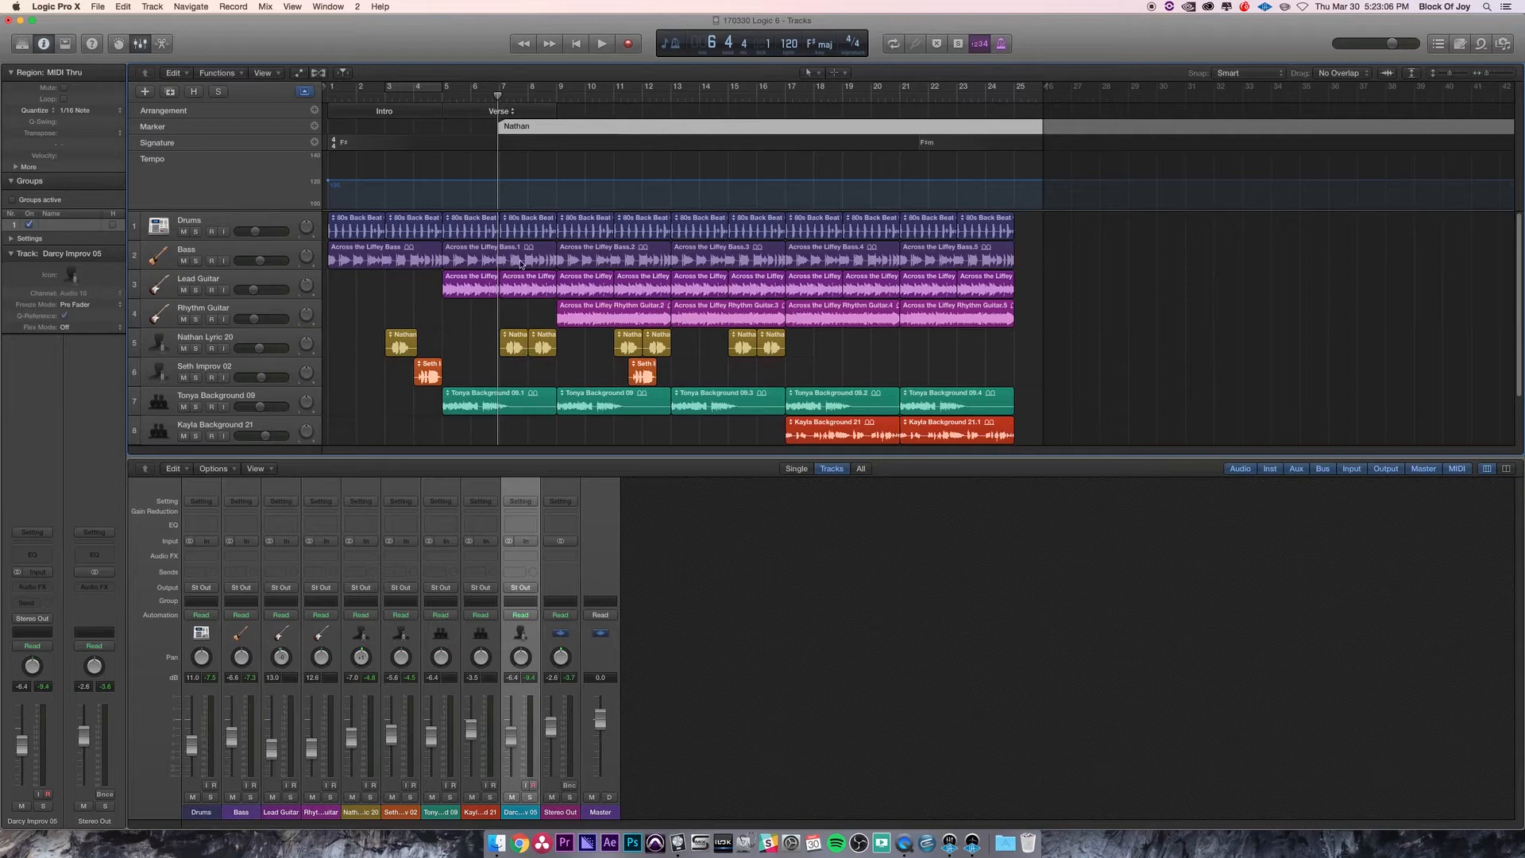
pyautogui.moveTo(568, 134)
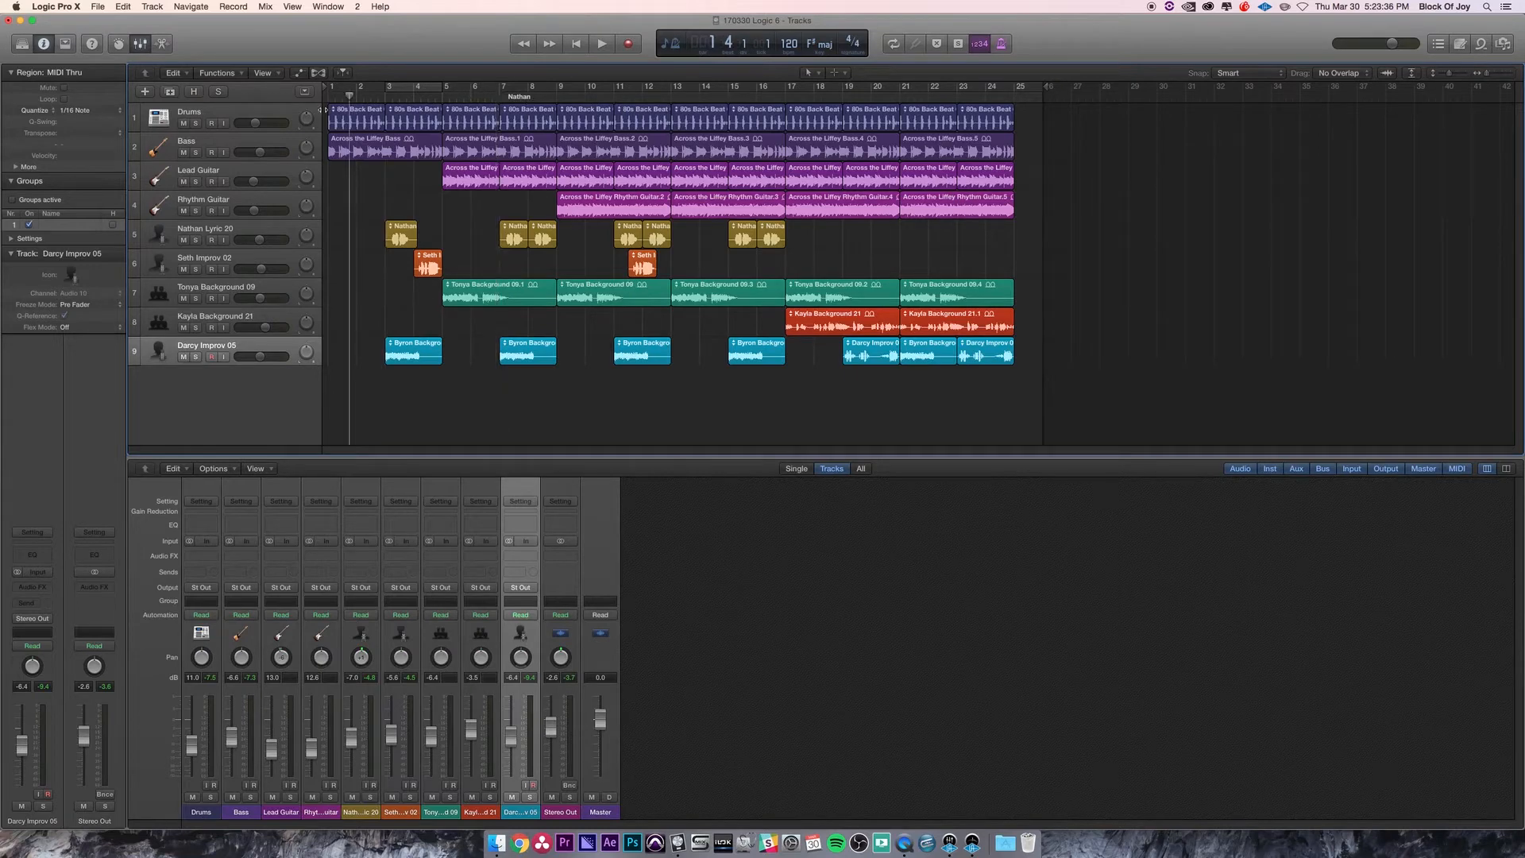
# Return the playhead to bar 1 using Go to Beginning
pyautogui.click(574, 43)
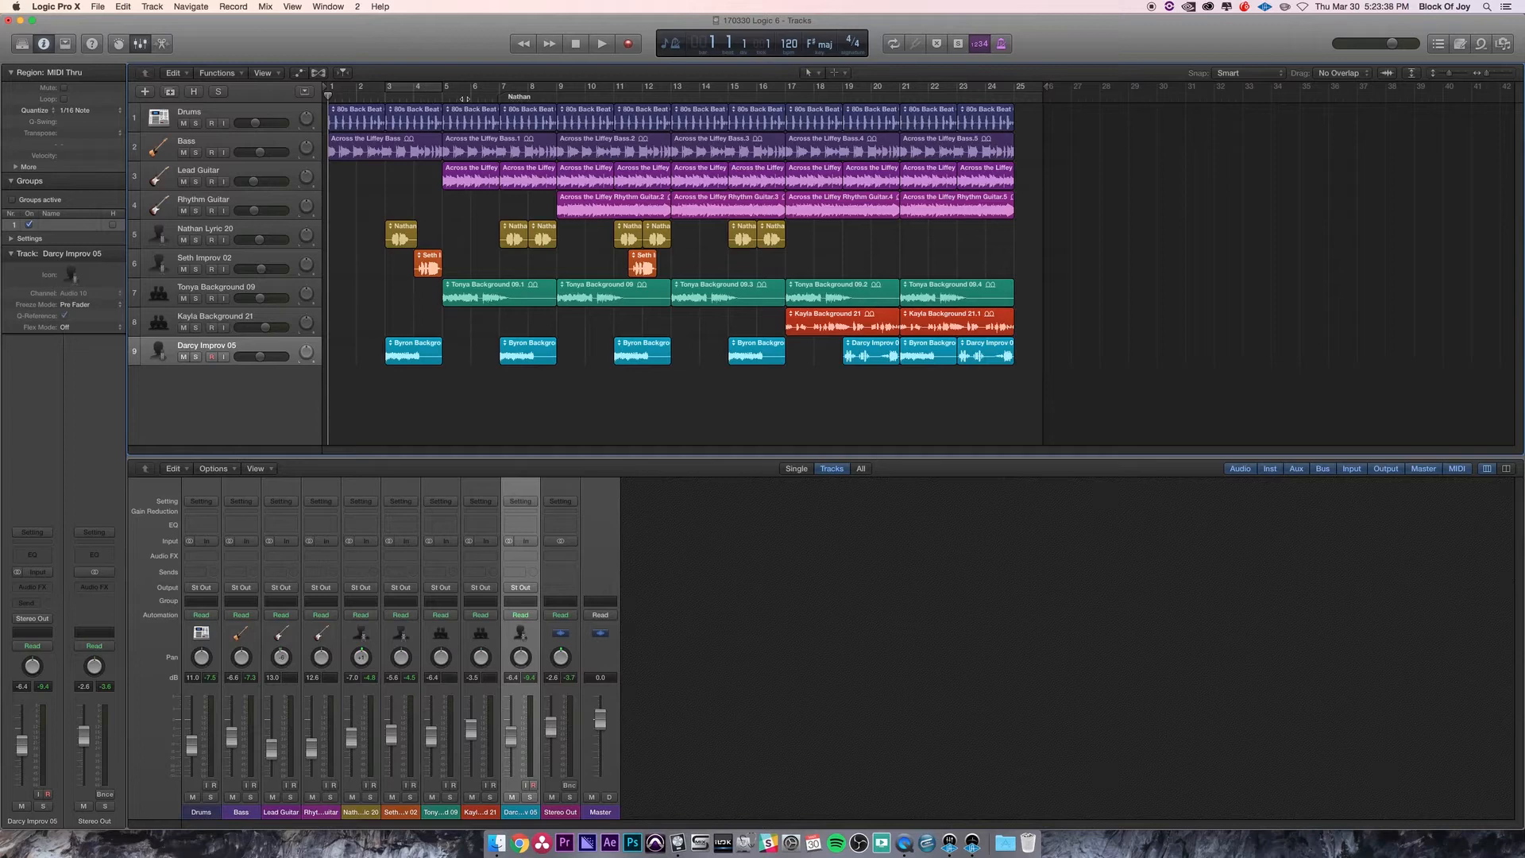
pyautogui.moveTo(257, 106)
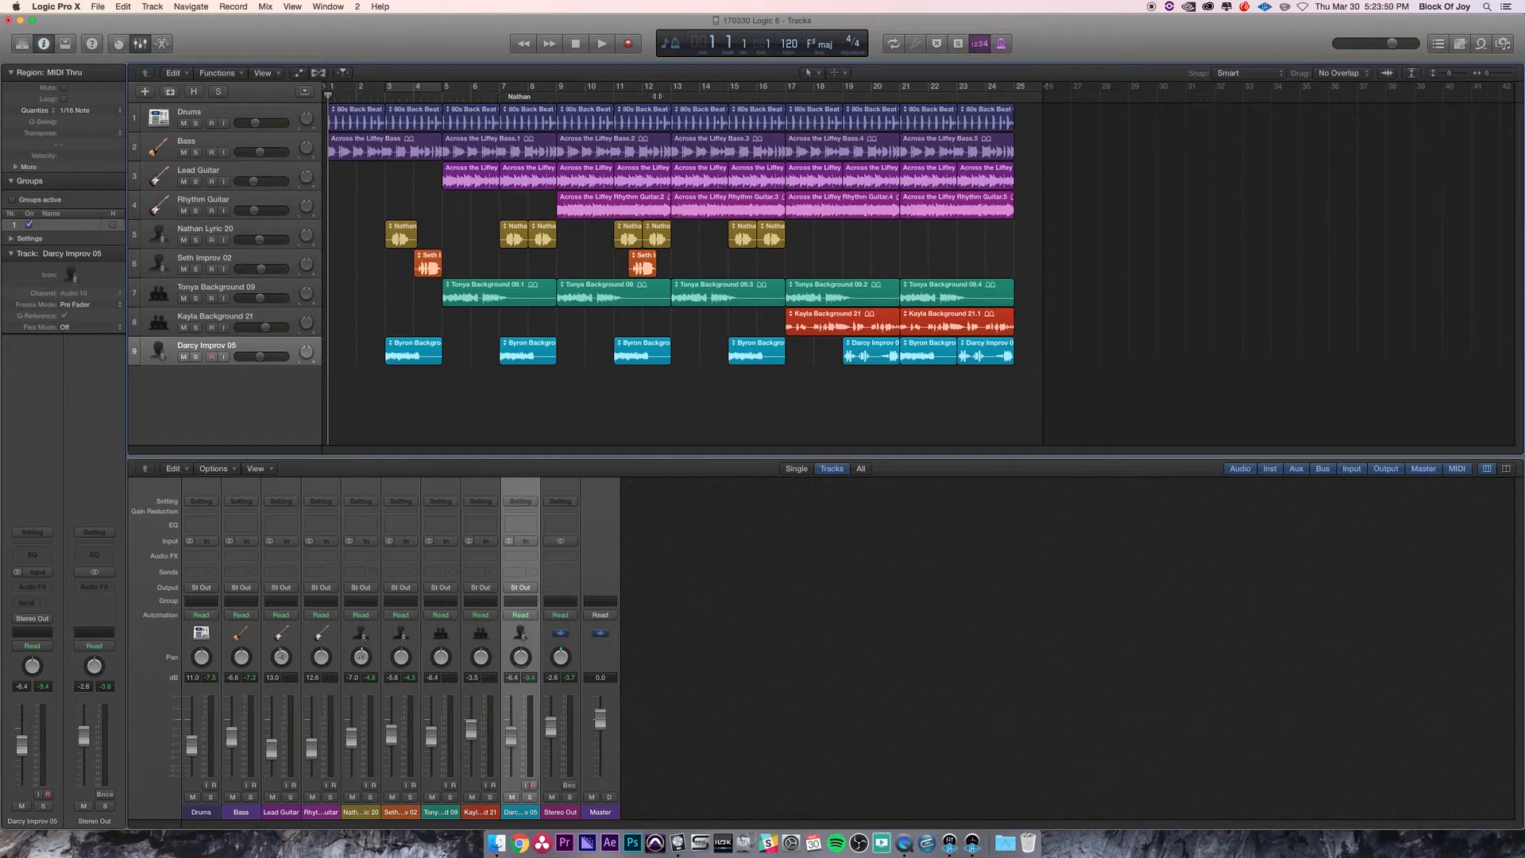
pyautogui.moveTo(372, 425)
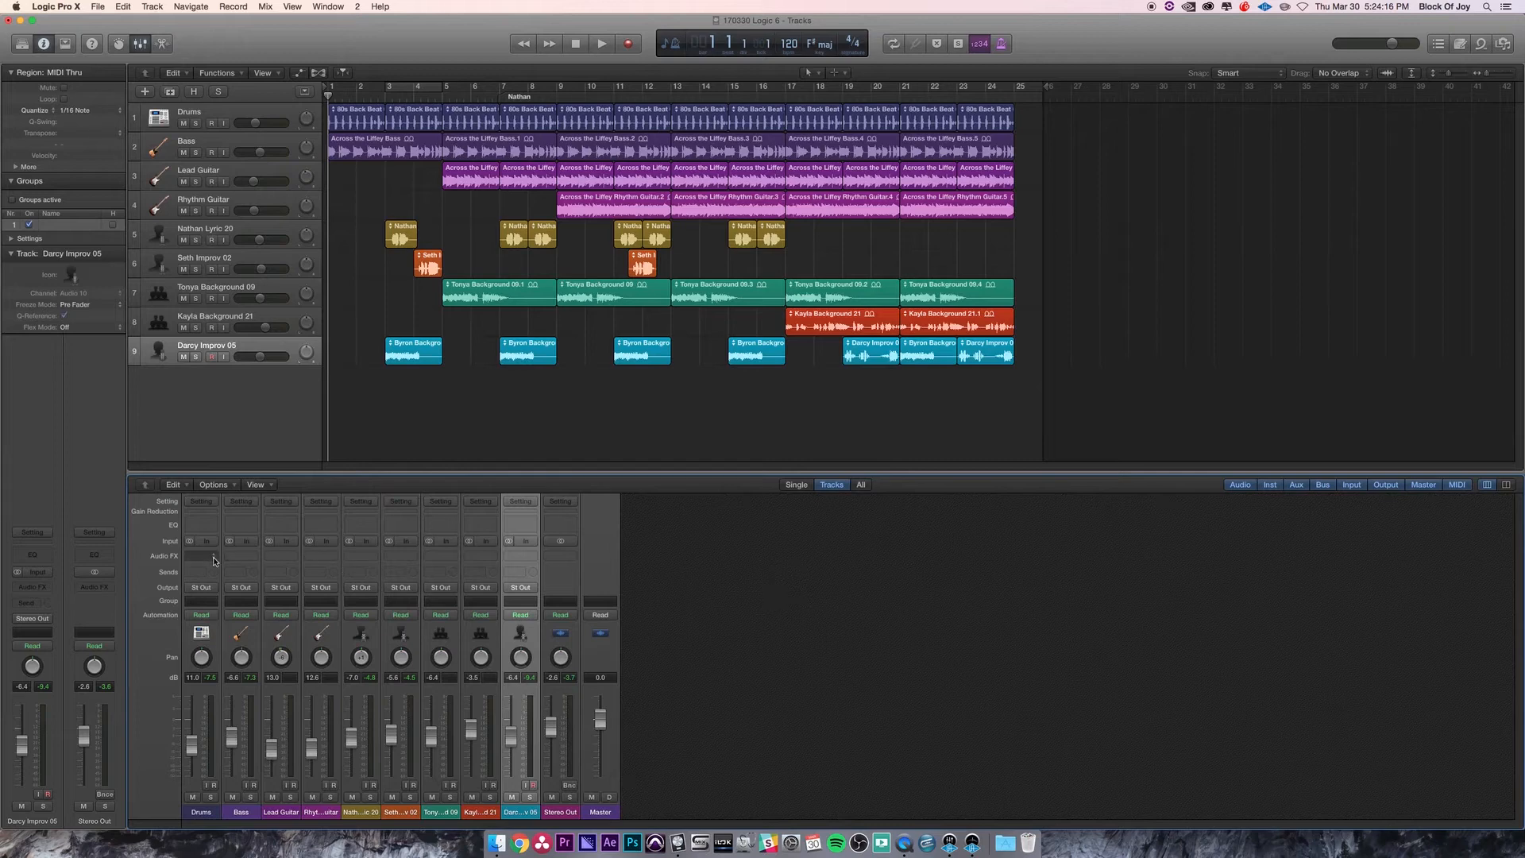
# Browse the Drums channel's Audio FX menu, including Distortion options like Overdrive
pyautogui.click(200, 556)
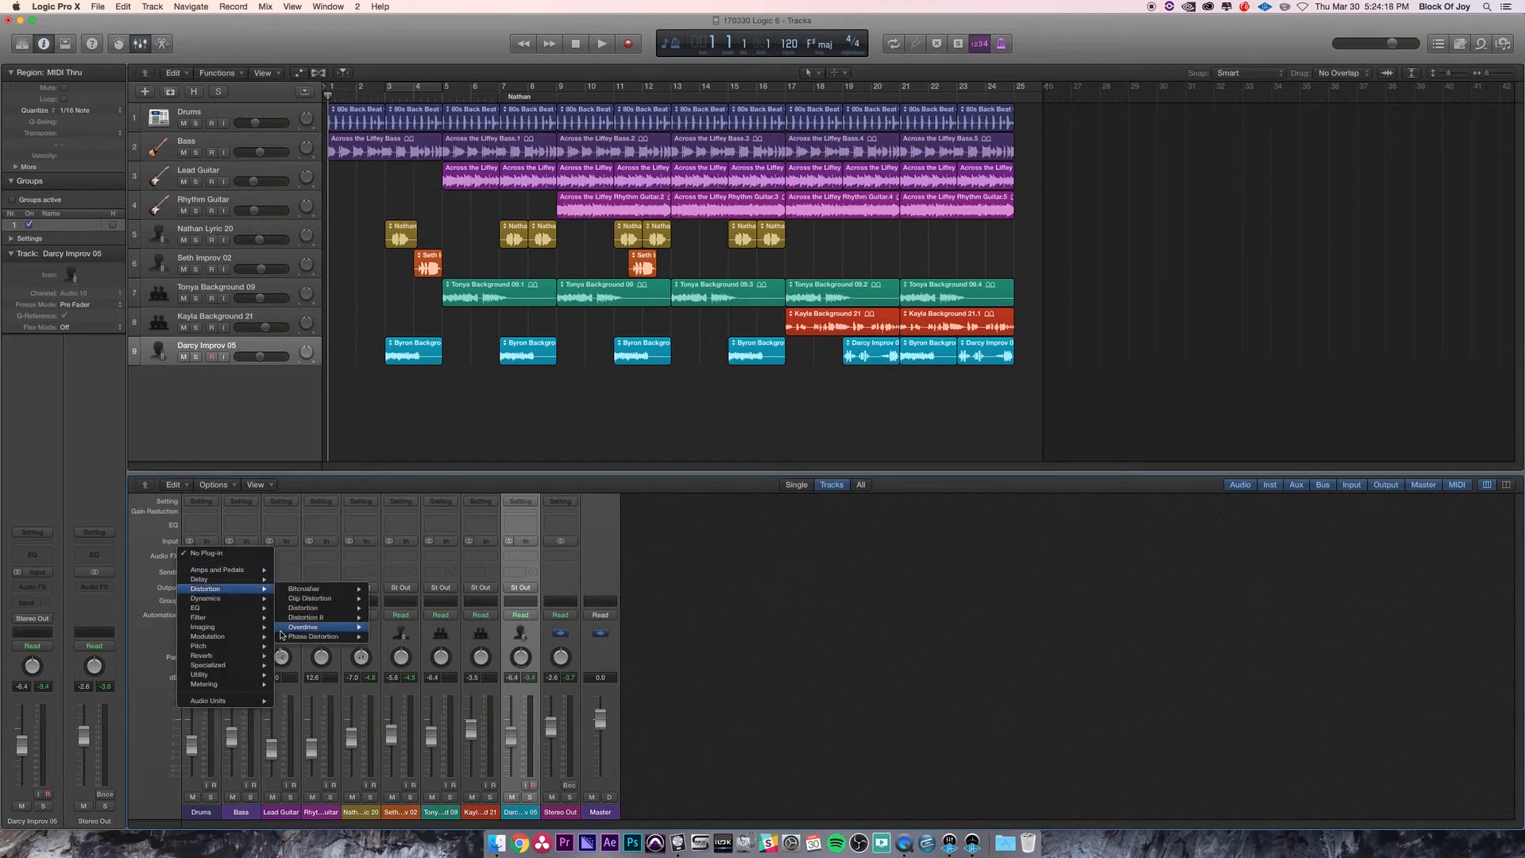
pyautogui.moveTo(199, 579)
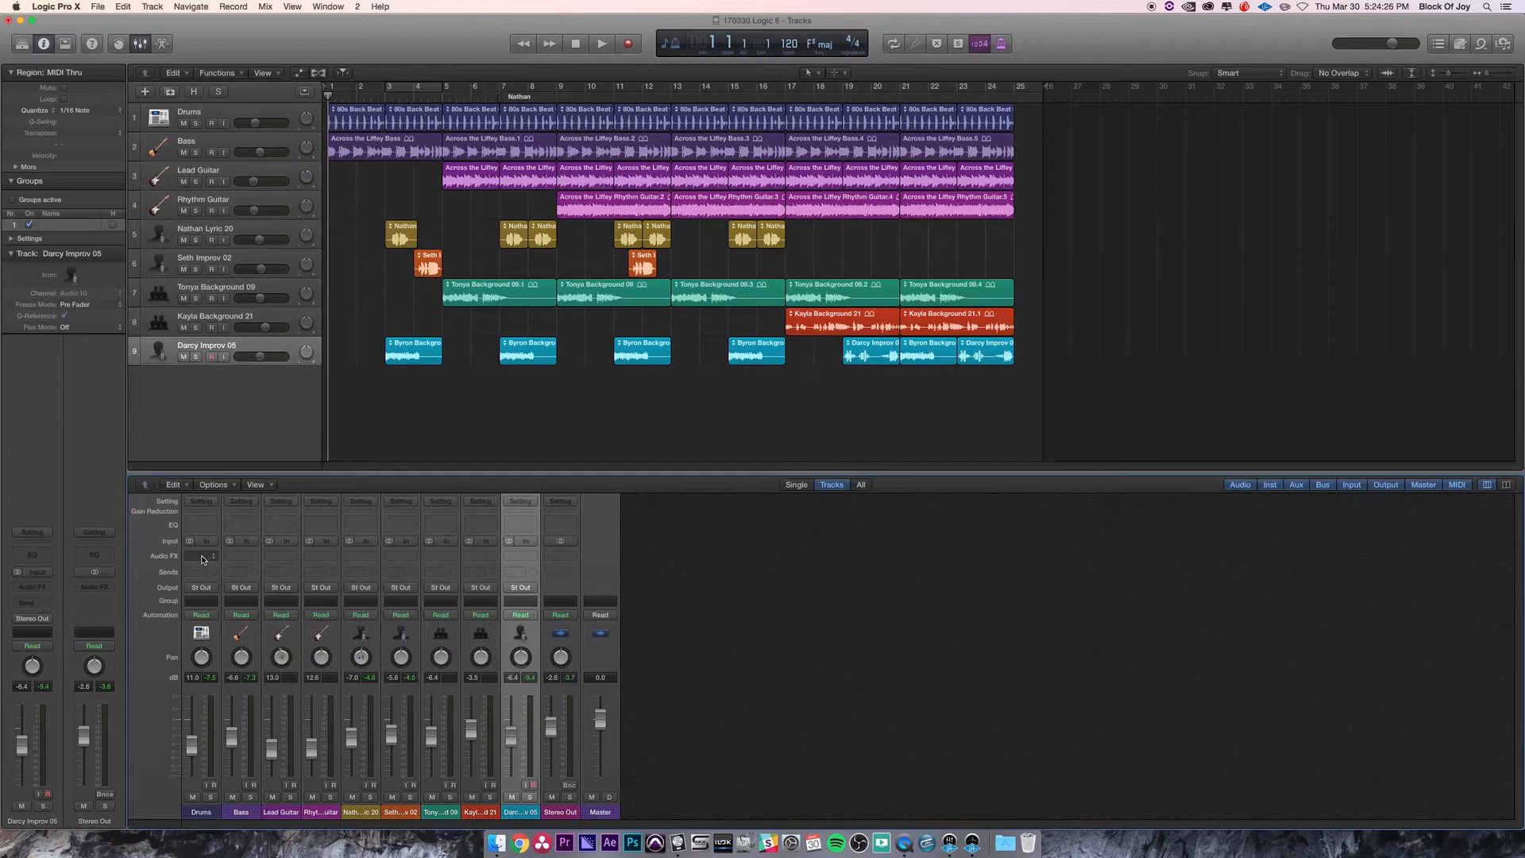
pyautogui.moveTo(406, 563)
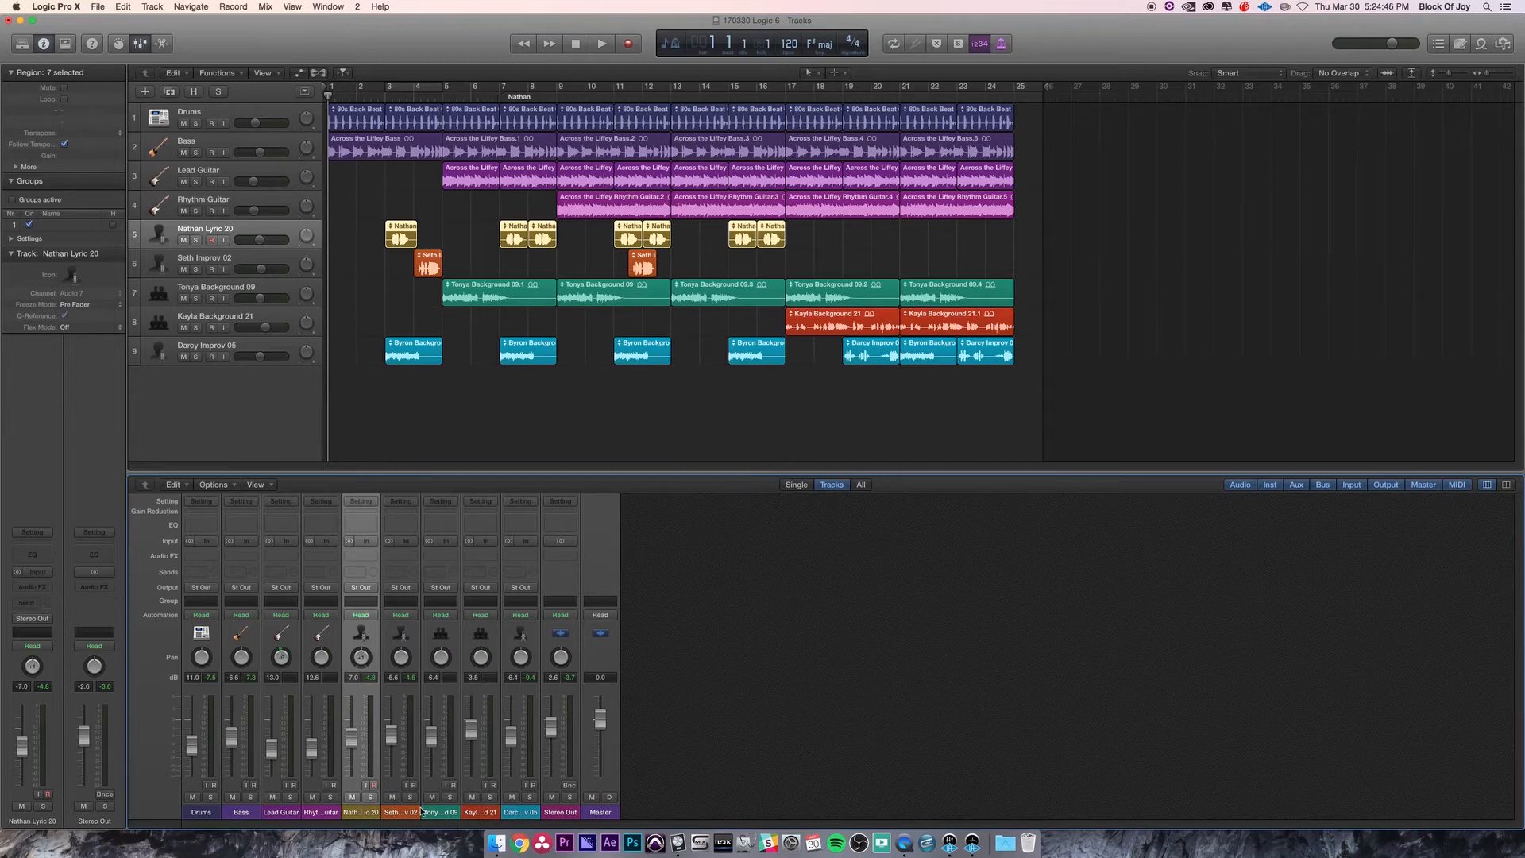
pyautogui.moveTo(521, 812)
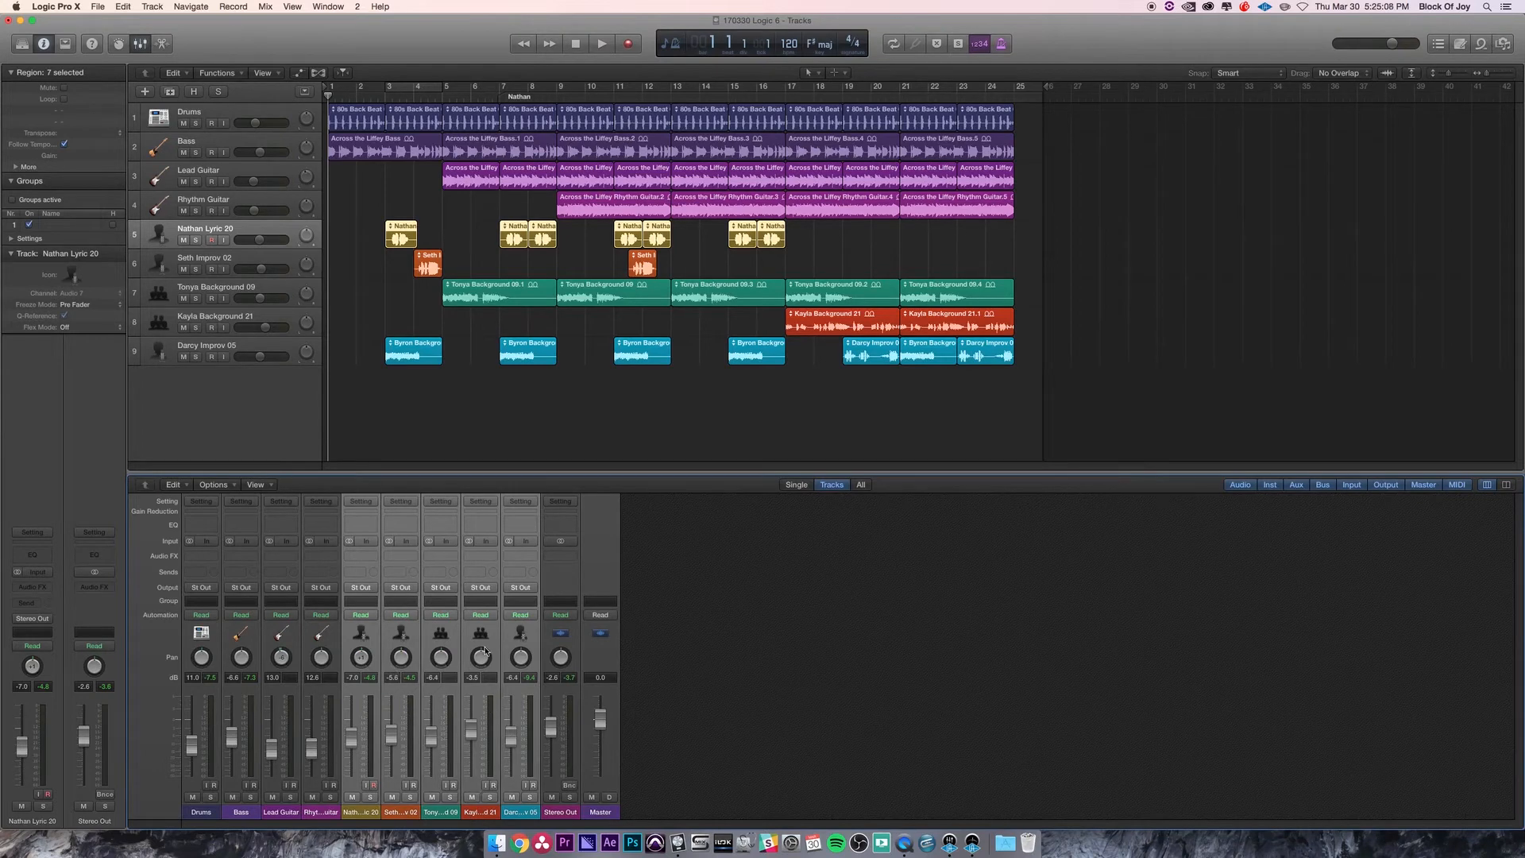
pyautogui.moveTo(426, 649)
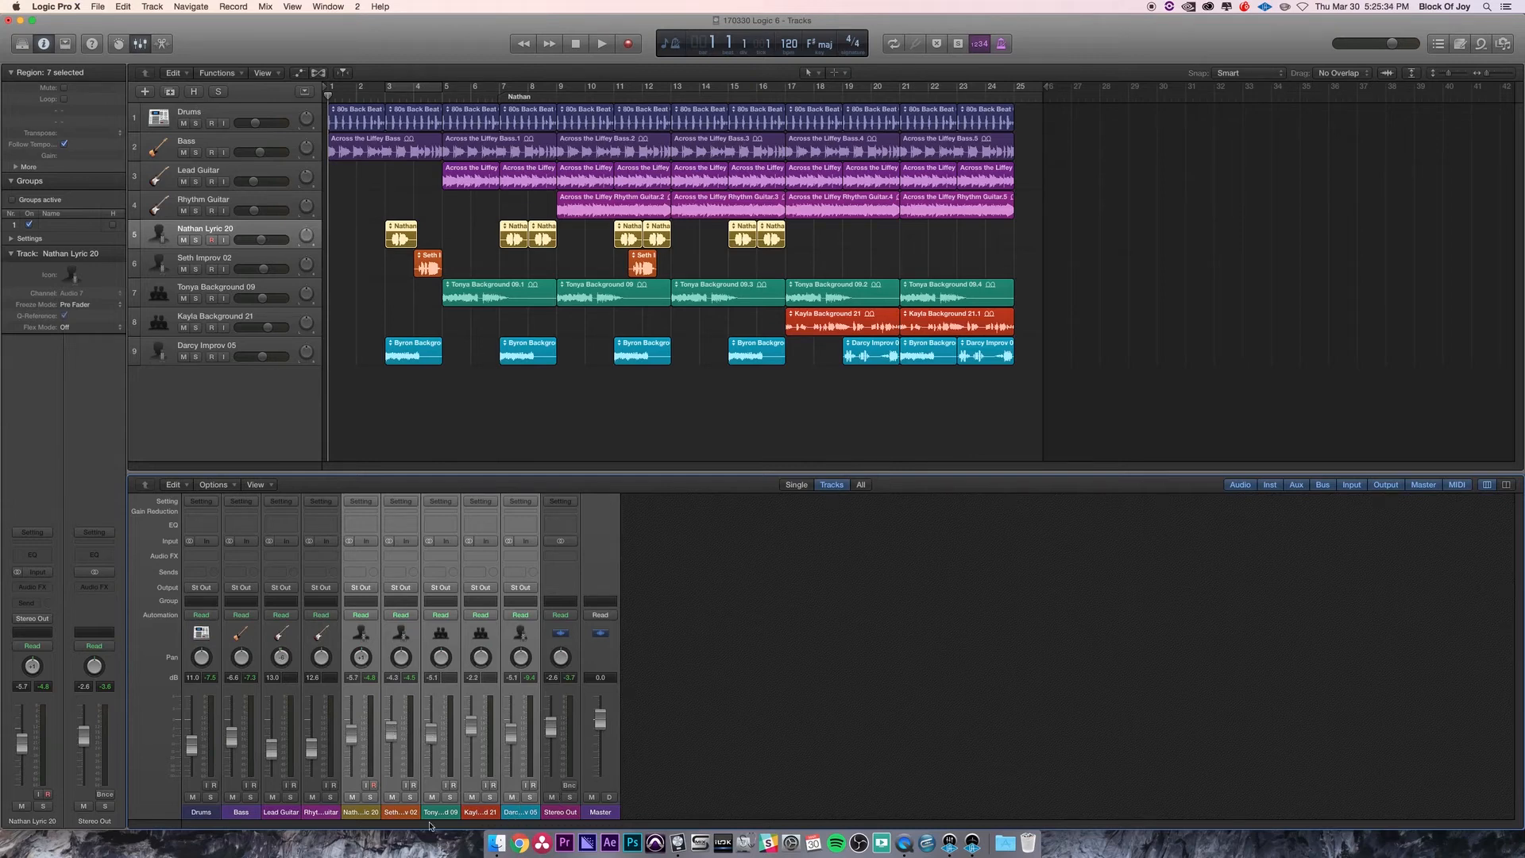
# Select the Nathan Lyric 20 channel and insert a SilverVerb reverb on it
pyautogui.click(204, 199)
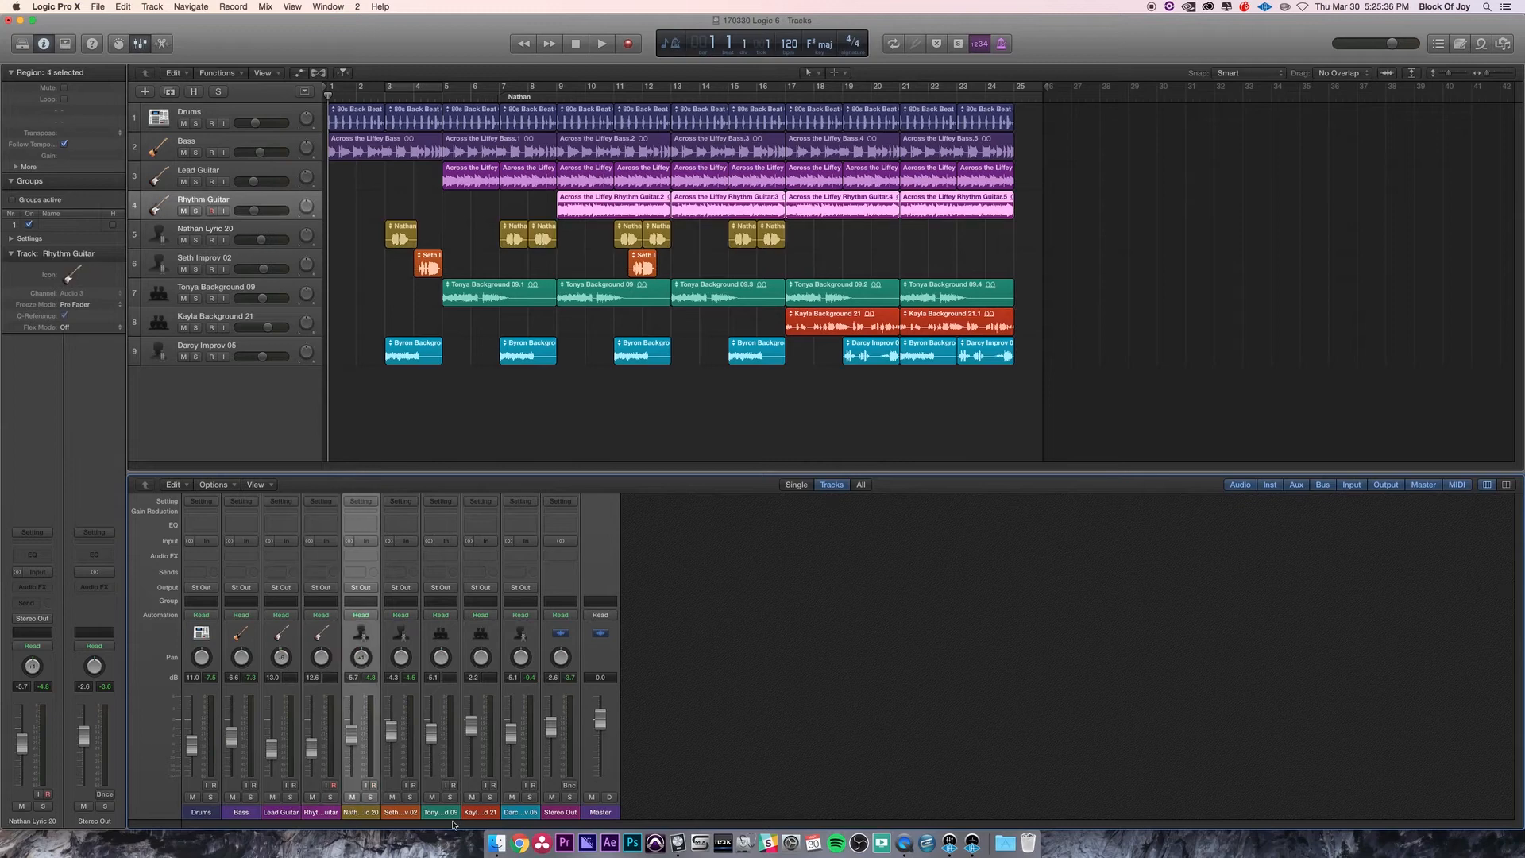
pyautogui.click(204, 228)
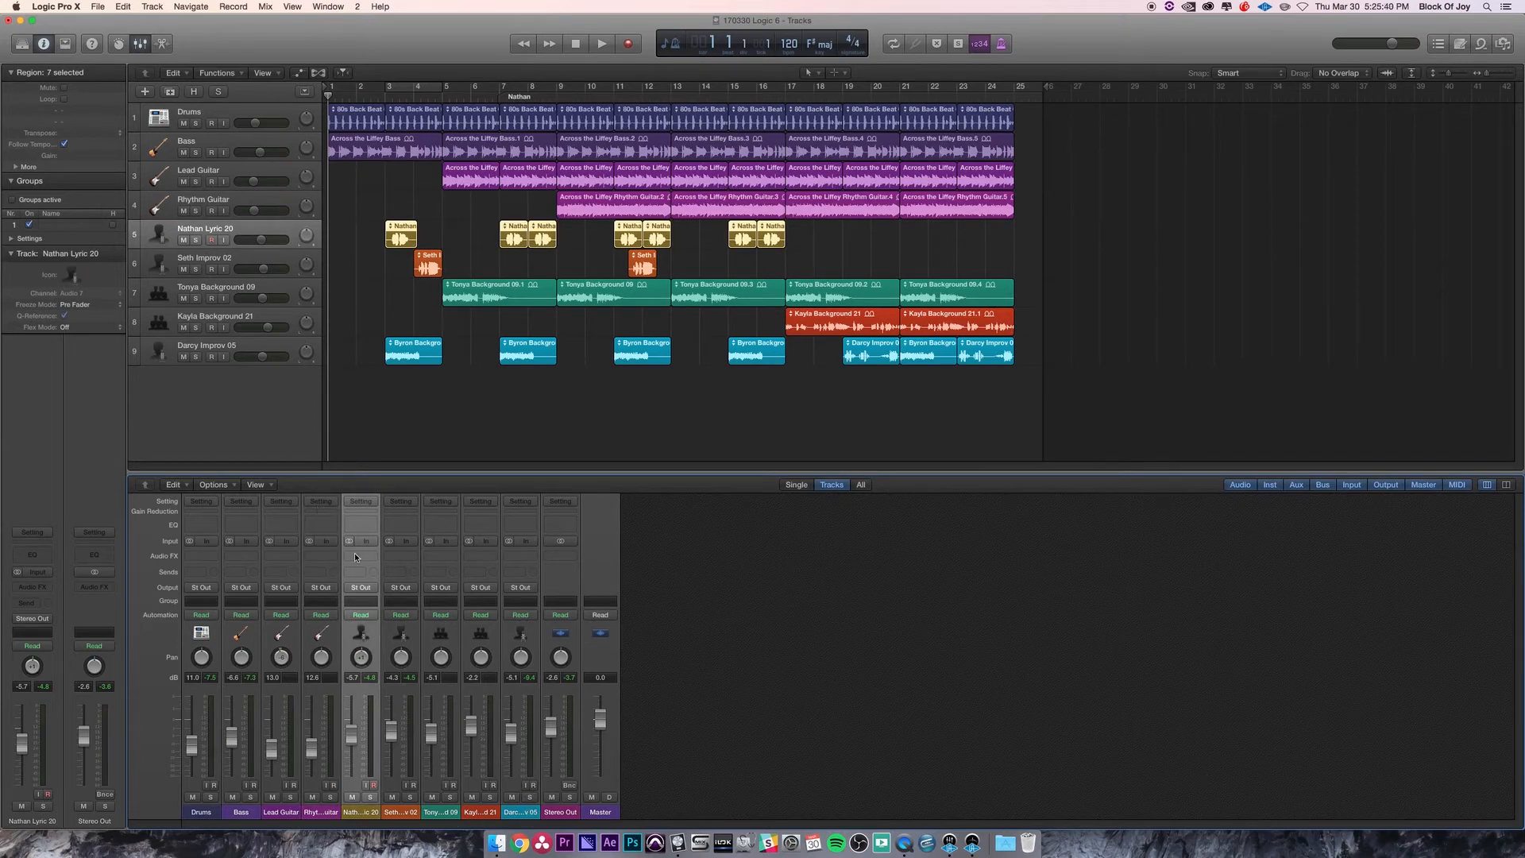
pyautogui.click(361, 555)
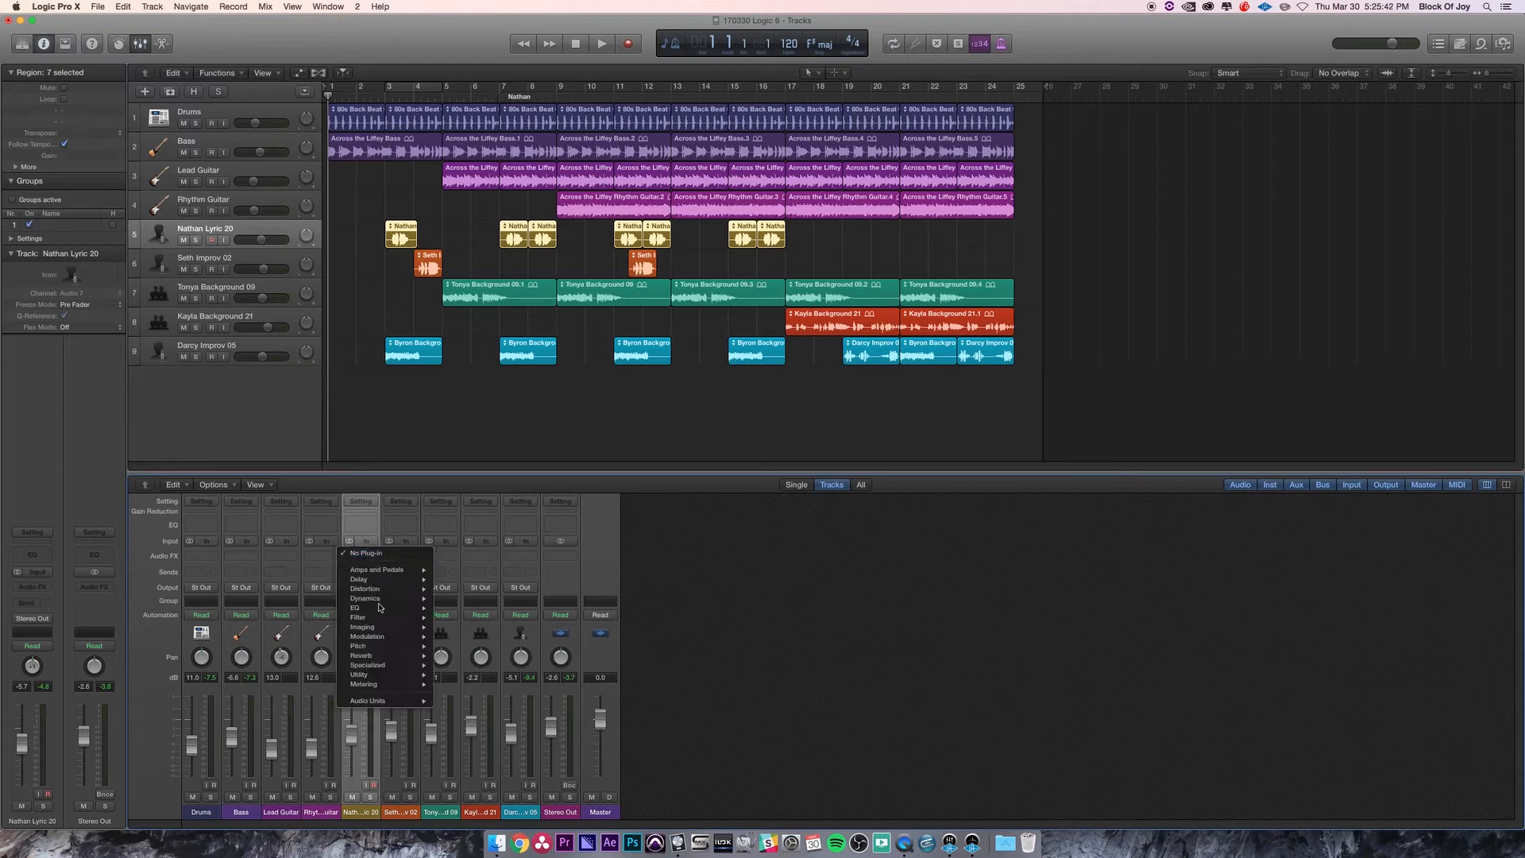
pyautogui.click(360, 655)
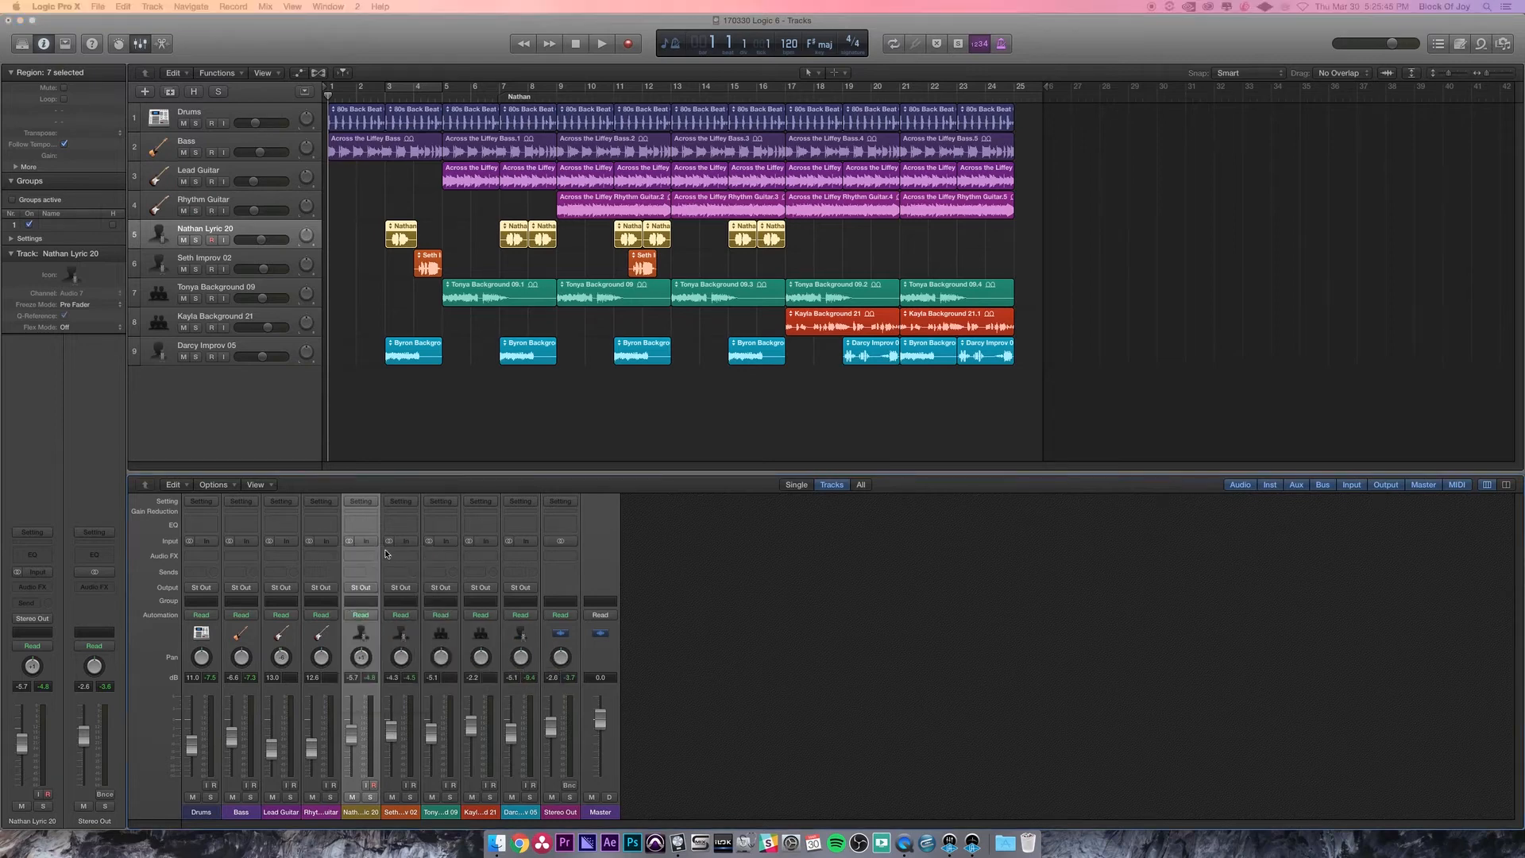
pyautogui.click(360, 552)
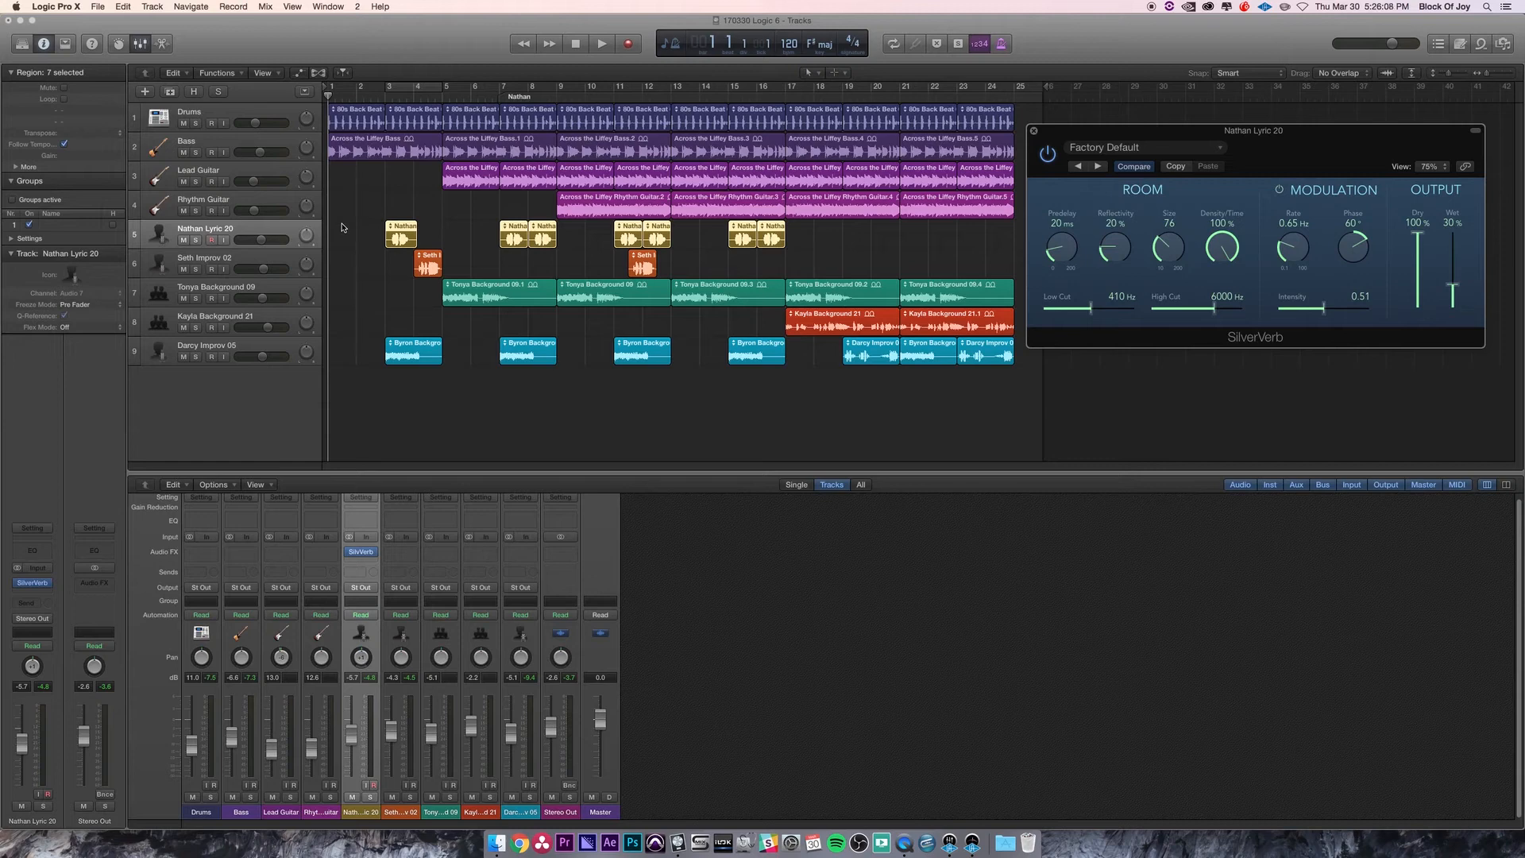
pyautogui.moveTo(295, 243)
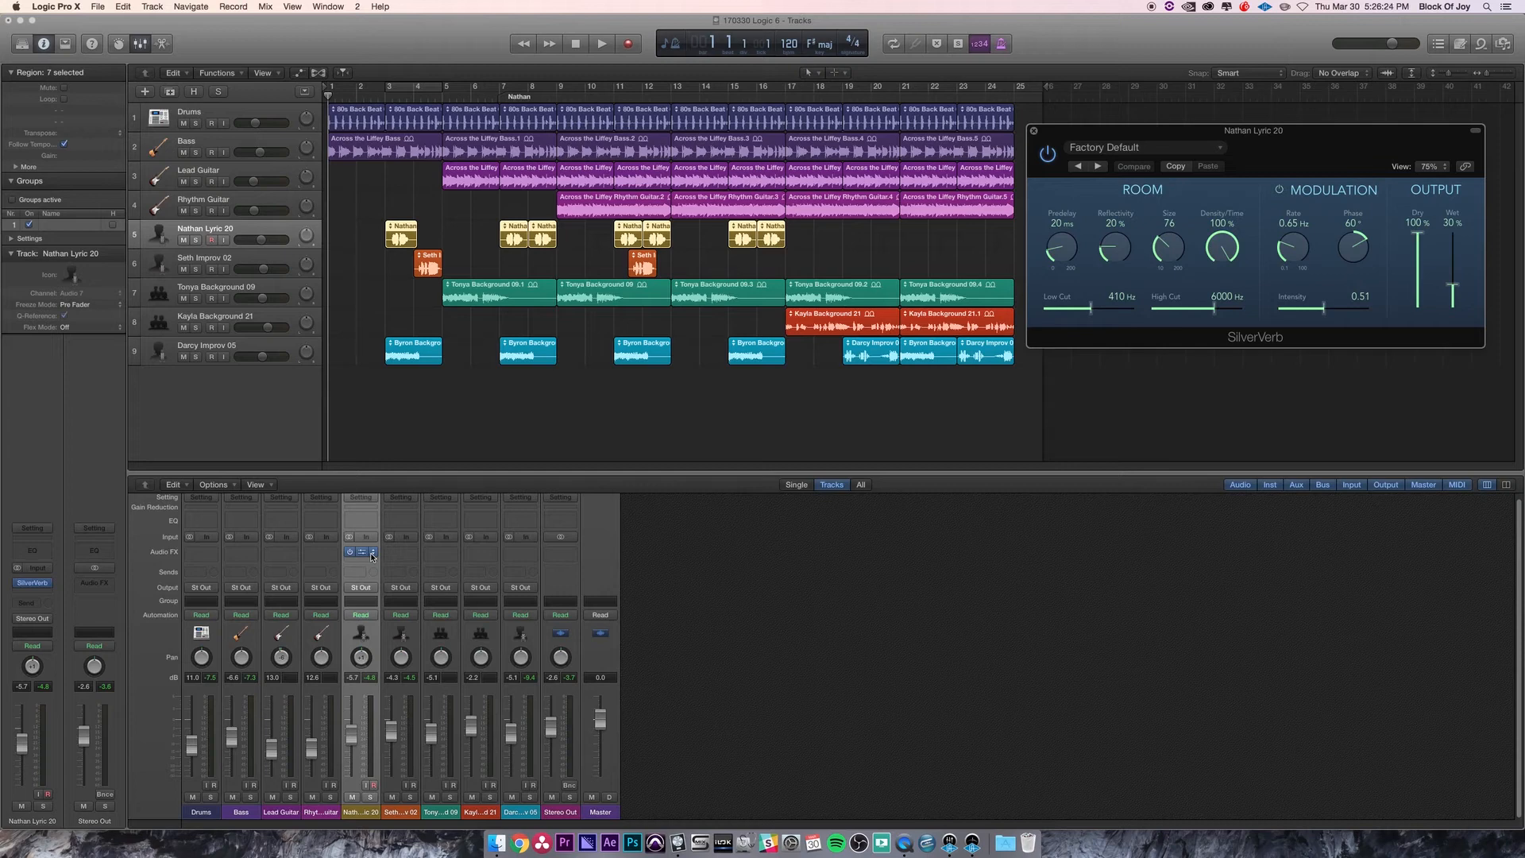
pyautogui.moveTo(360, 551)
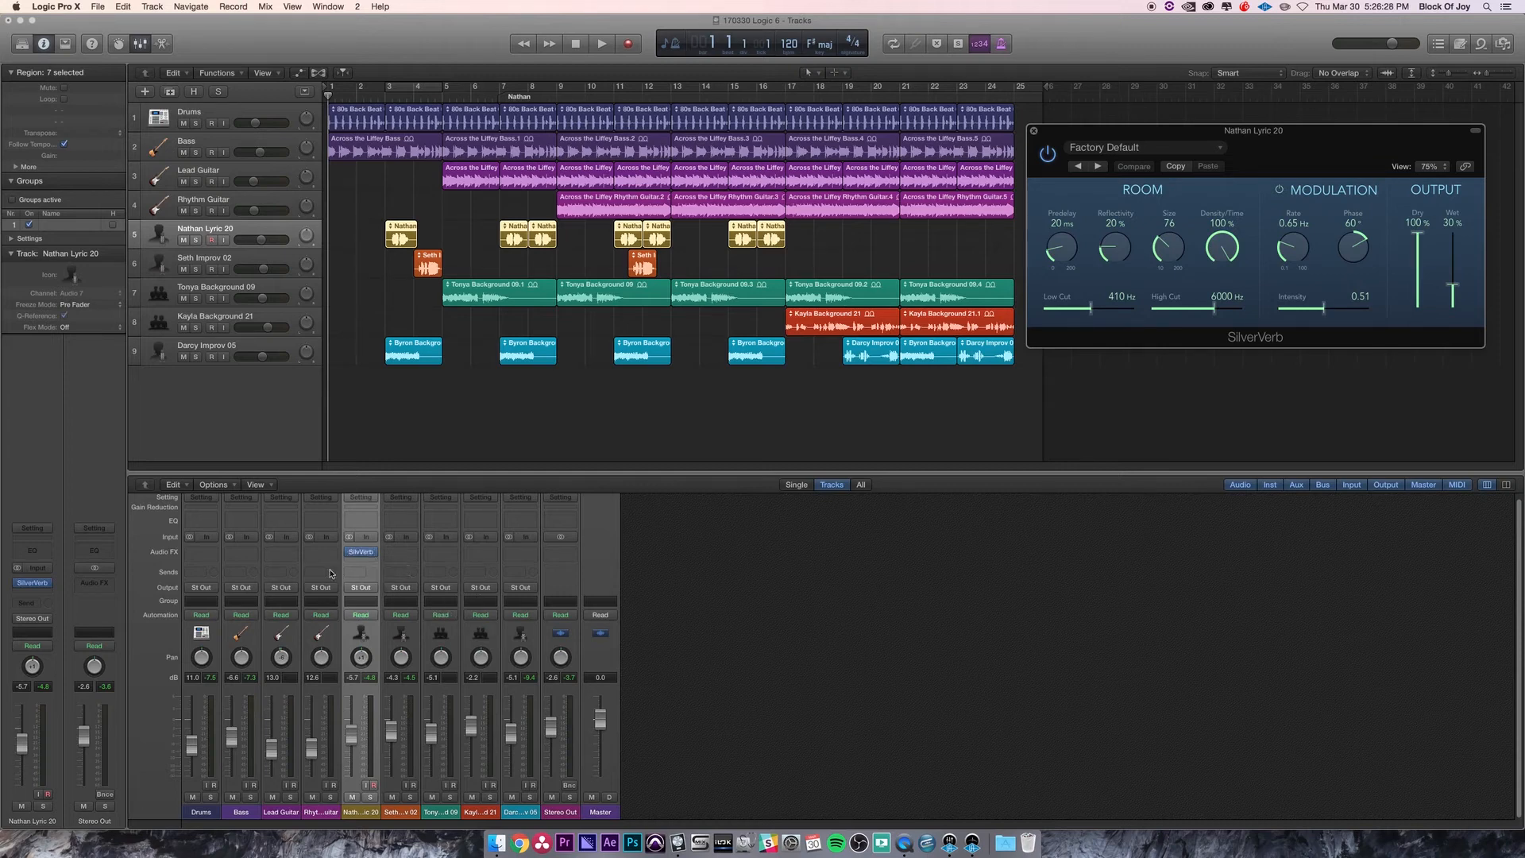
pyautogui.moveTo(581, 563)
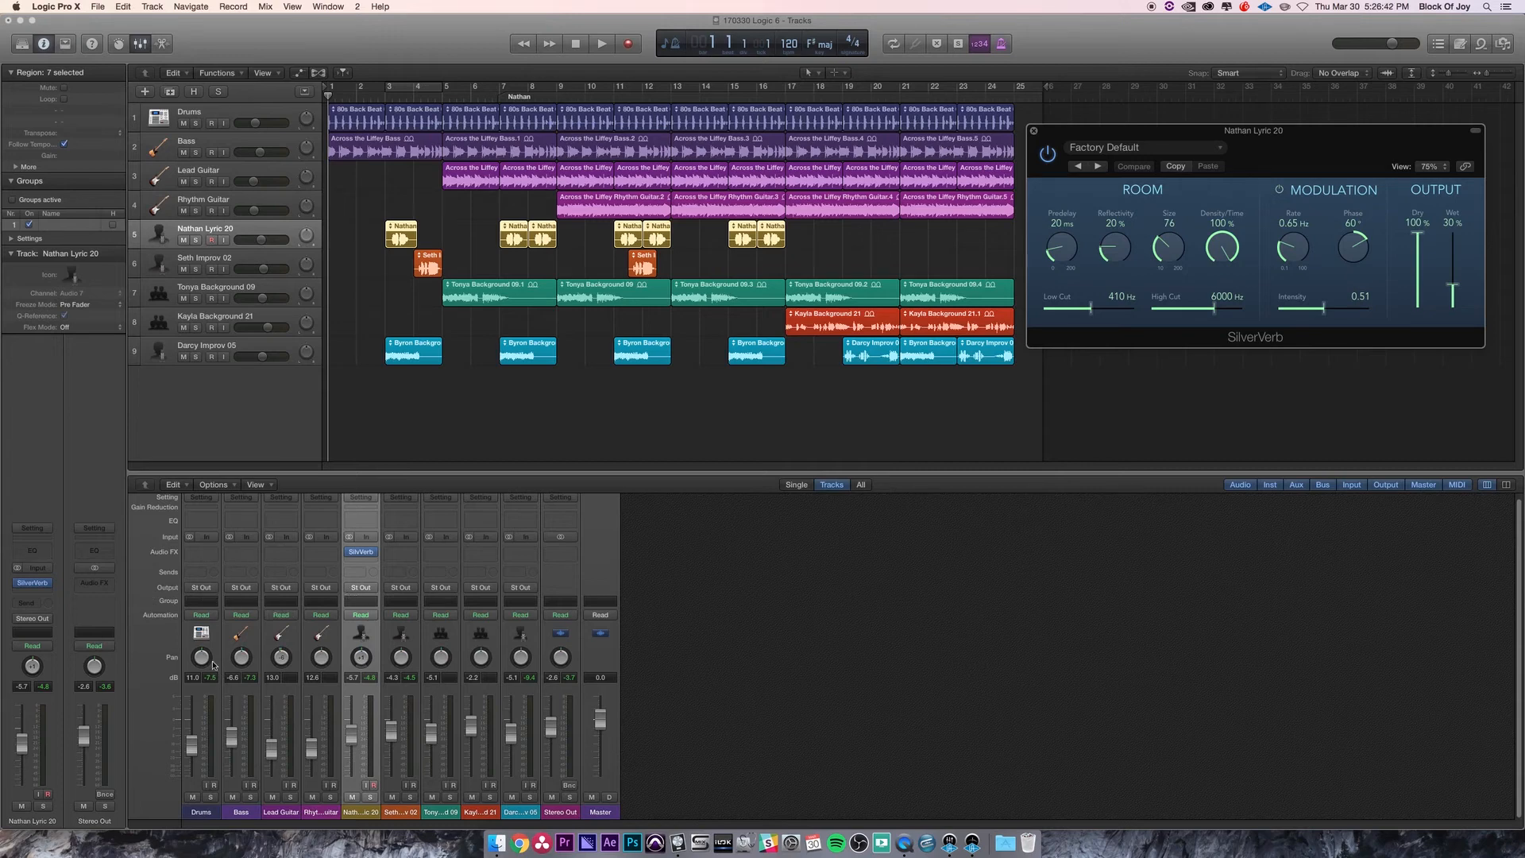
pyautogui.moveTo(543, 788)
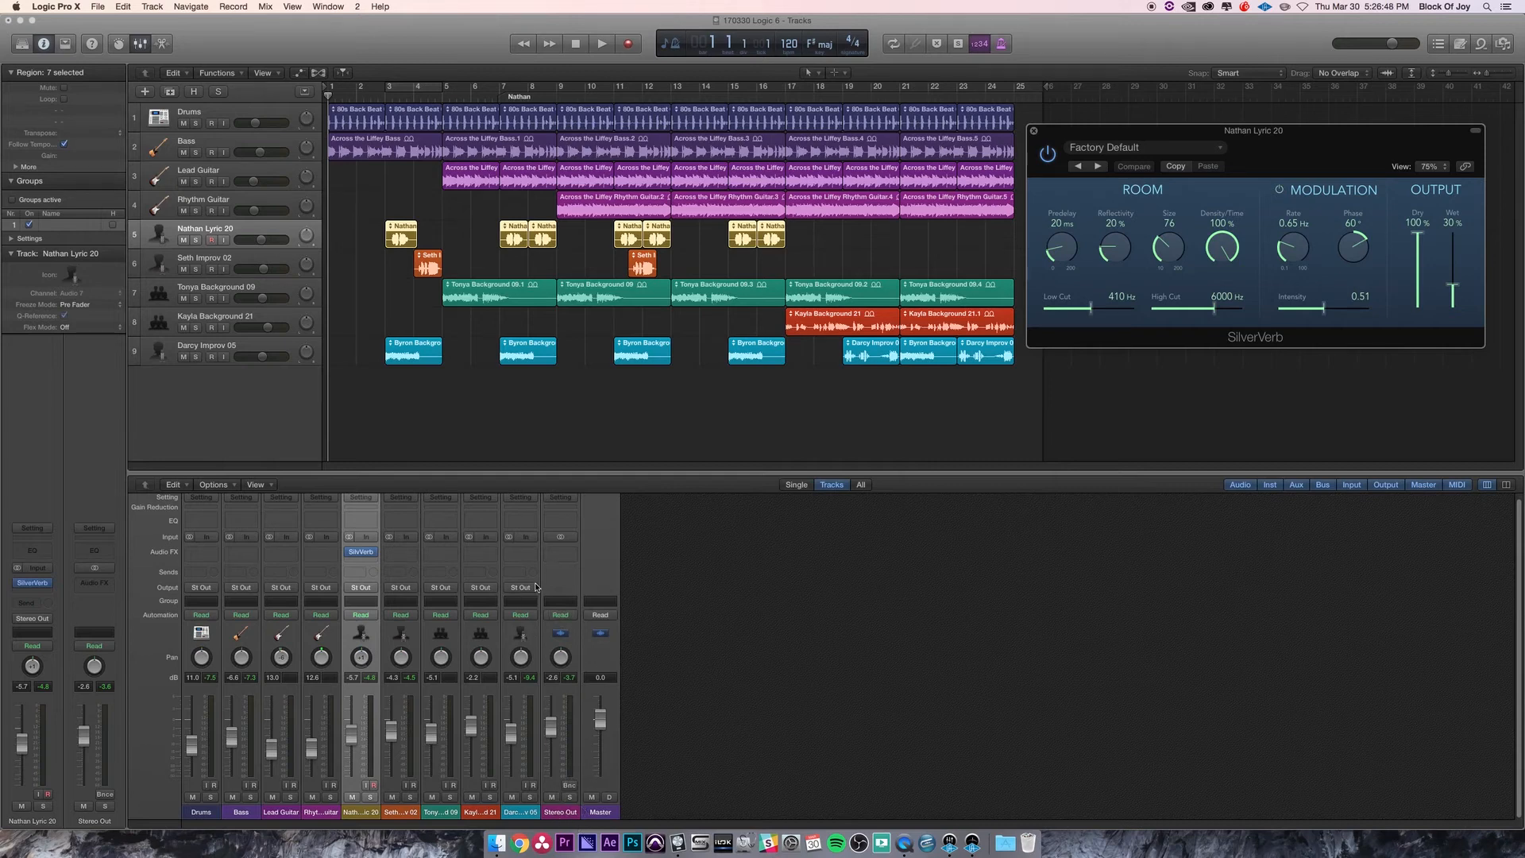
pyautogui.moveTo(520, 588)
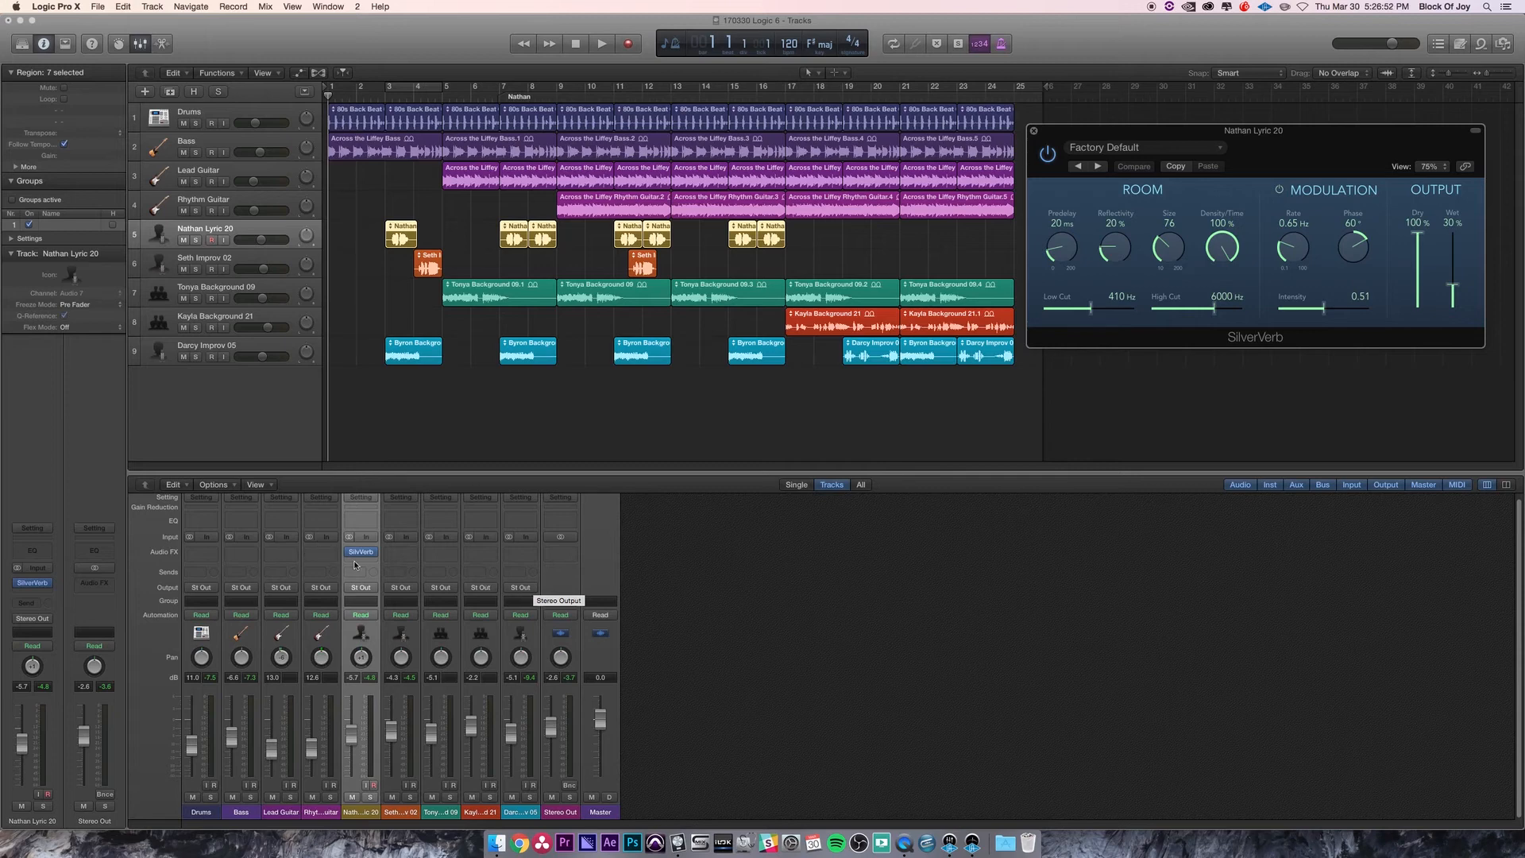
pyautogui.moveTo(519, 588)
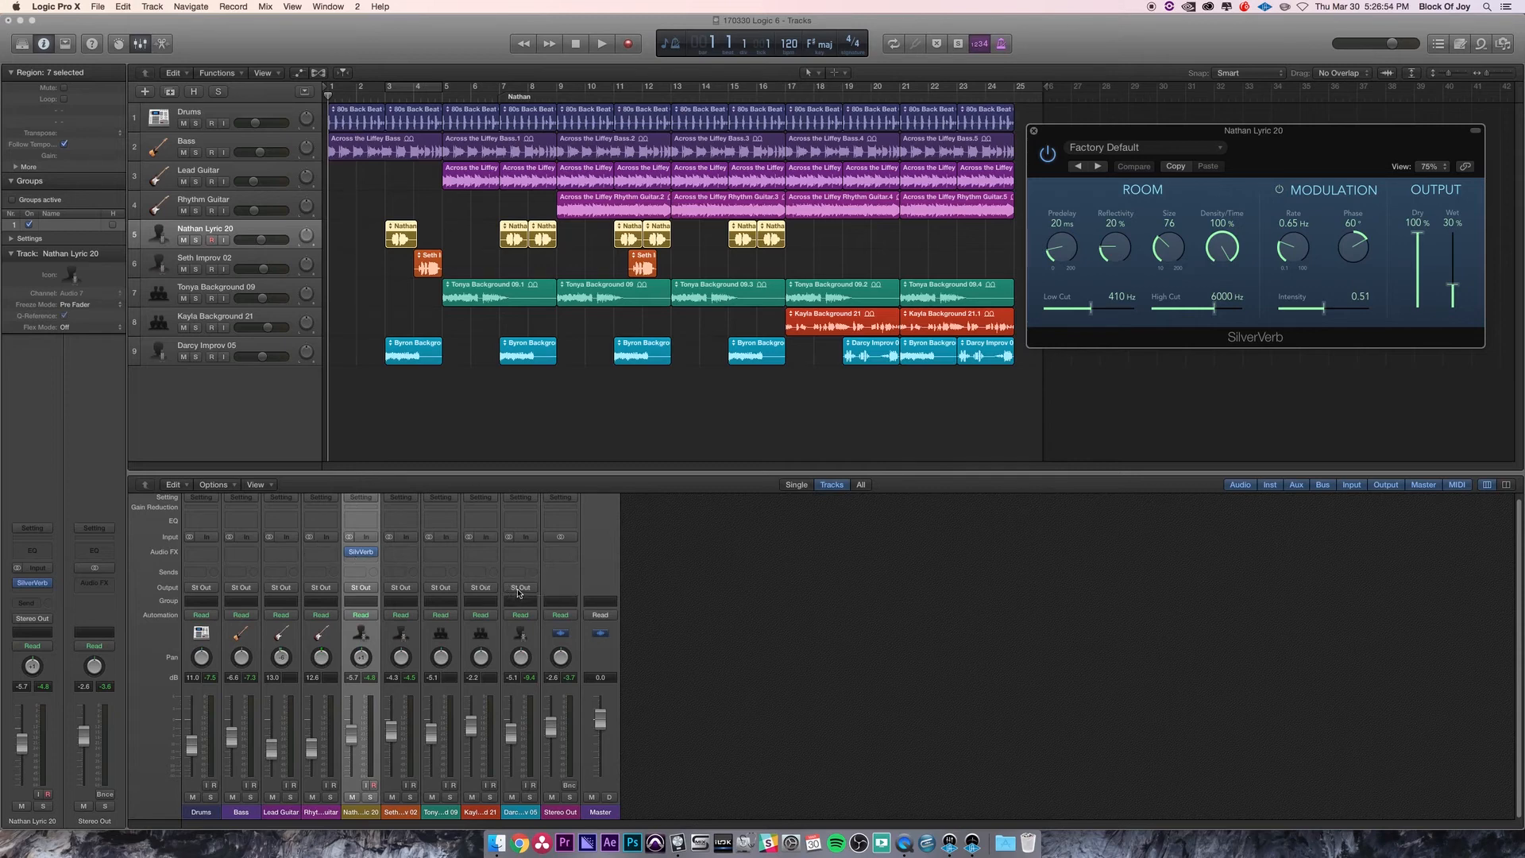
pyautogui.moveTo(521, 586)
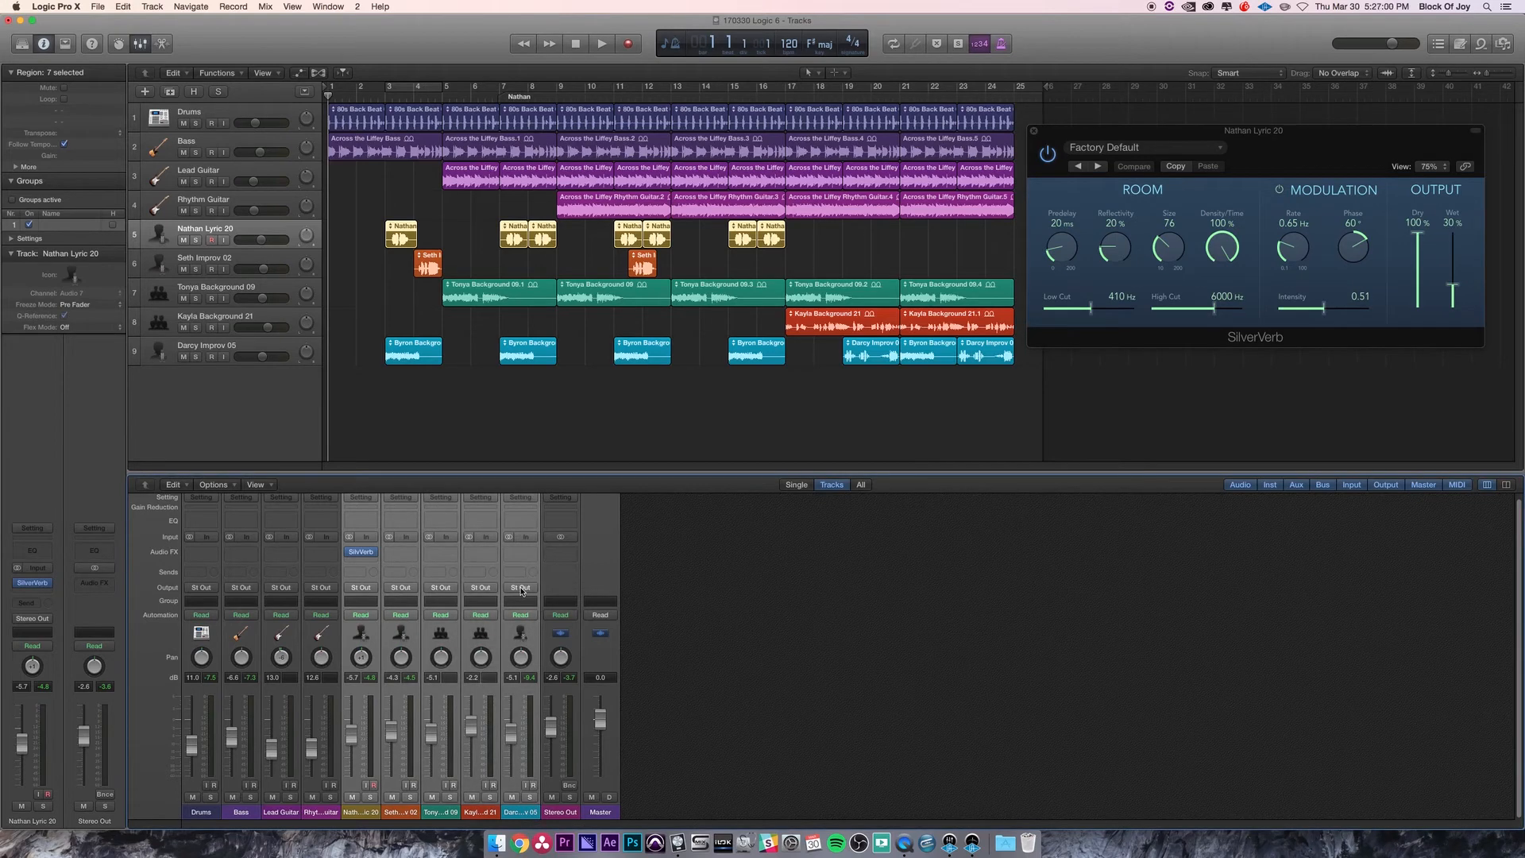
# Output the five vocal channels to Bus 1 and move SilverVerb onto the VOCAL FX aux
pyautogui.click(520, 586)
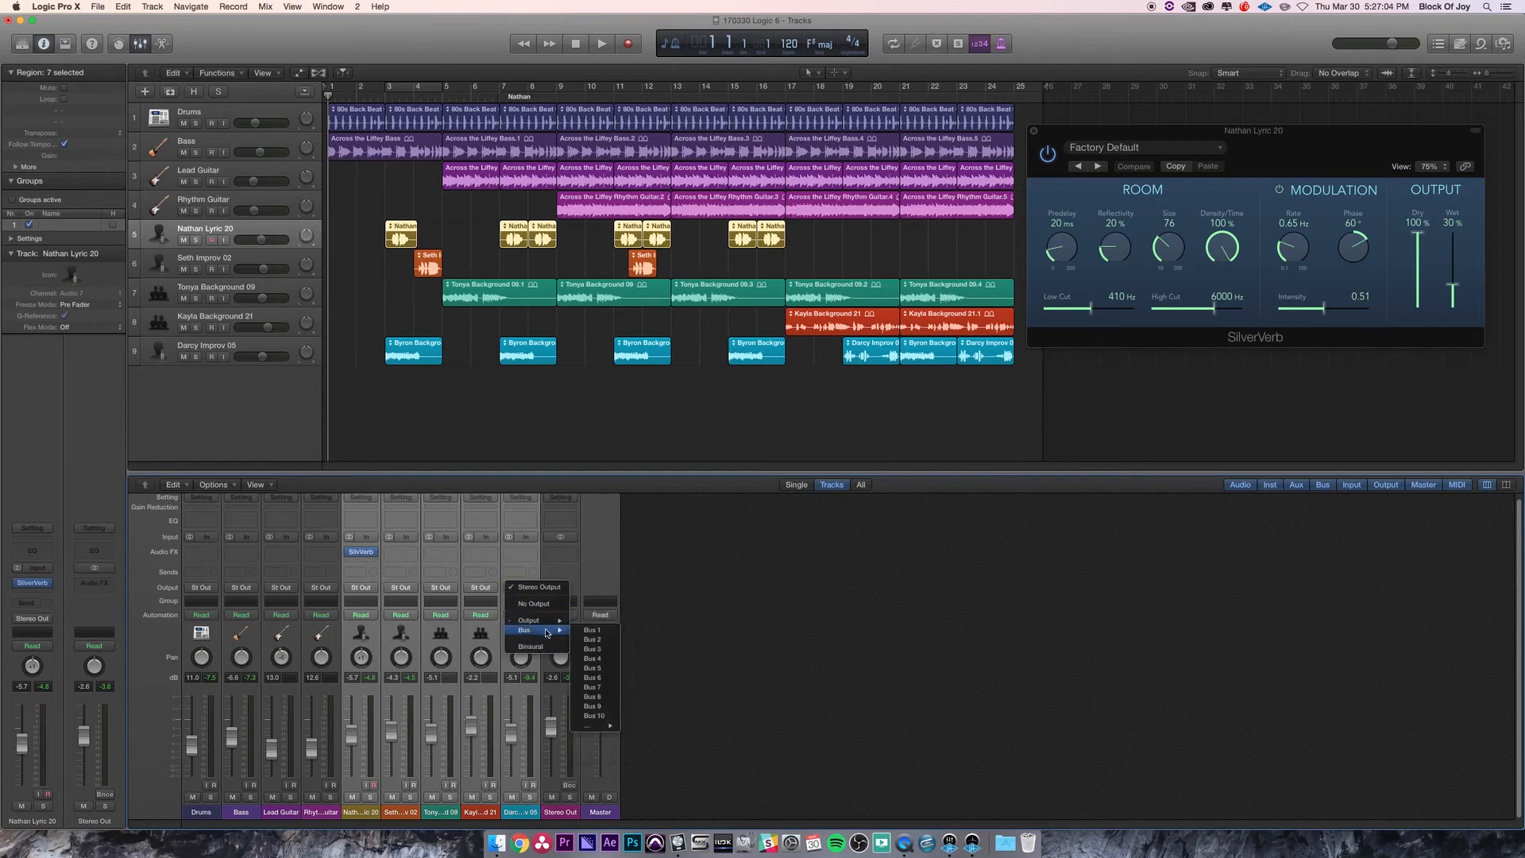
pyautogui.click(591, 629)
pyautogui.write('VoCAL FX')
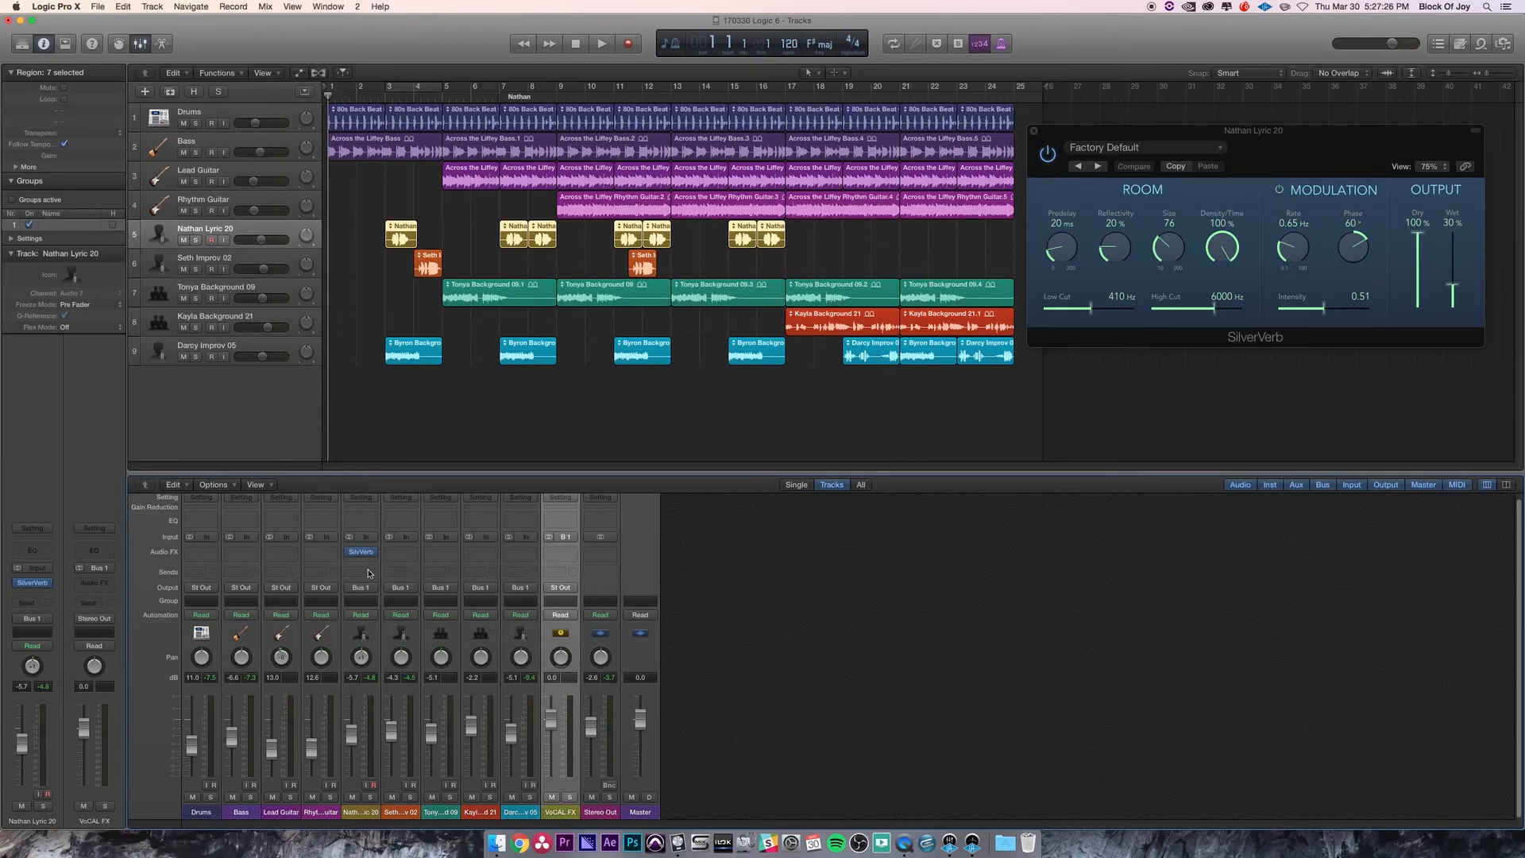
pyautogui.click(553, 551)
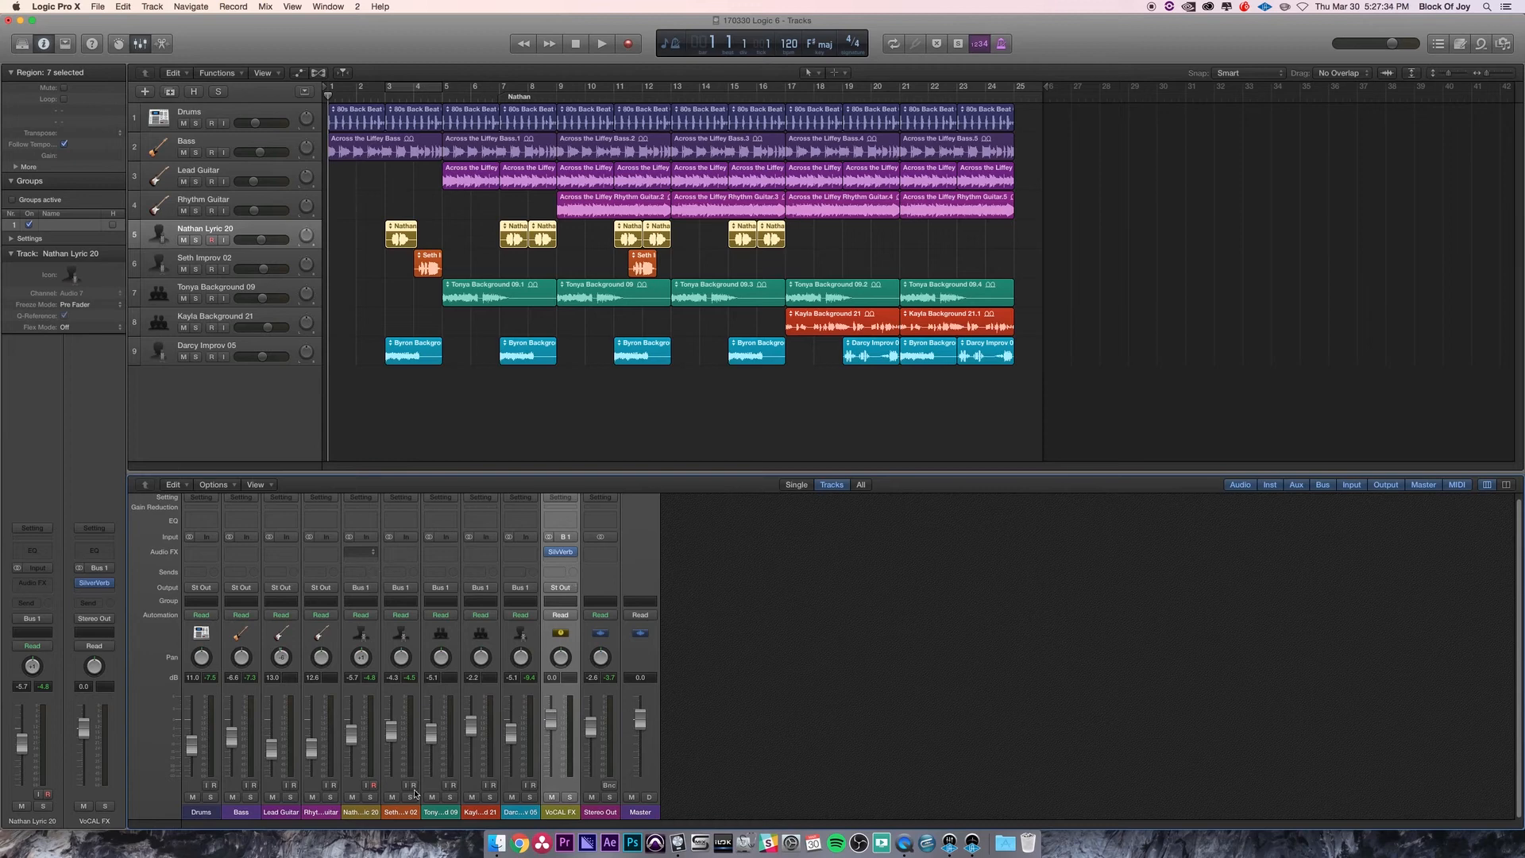
pyautogui.click(601, 43)
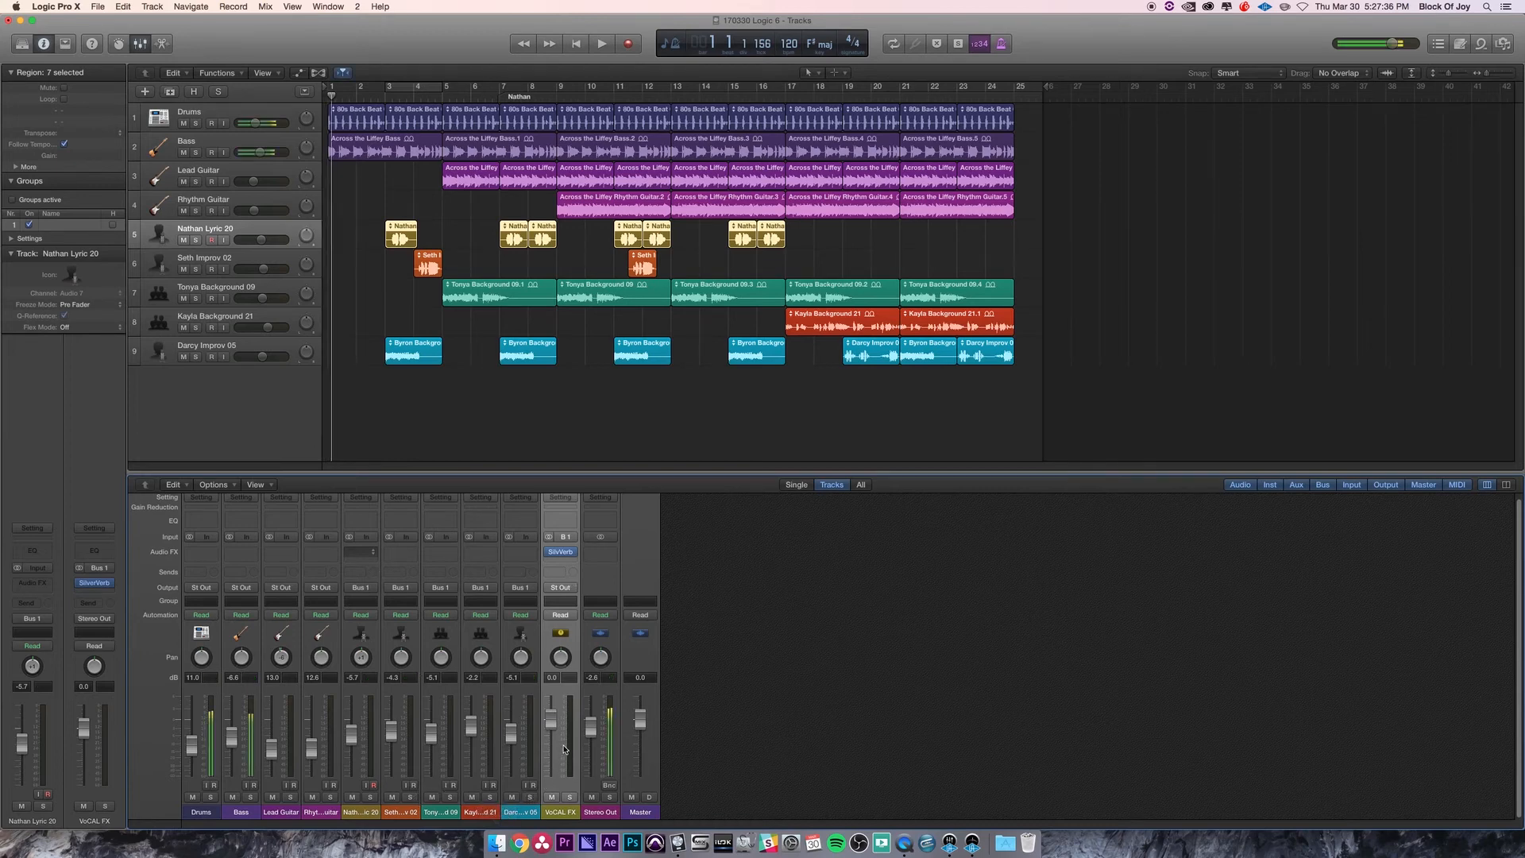
pyautogui.click(601, 42)
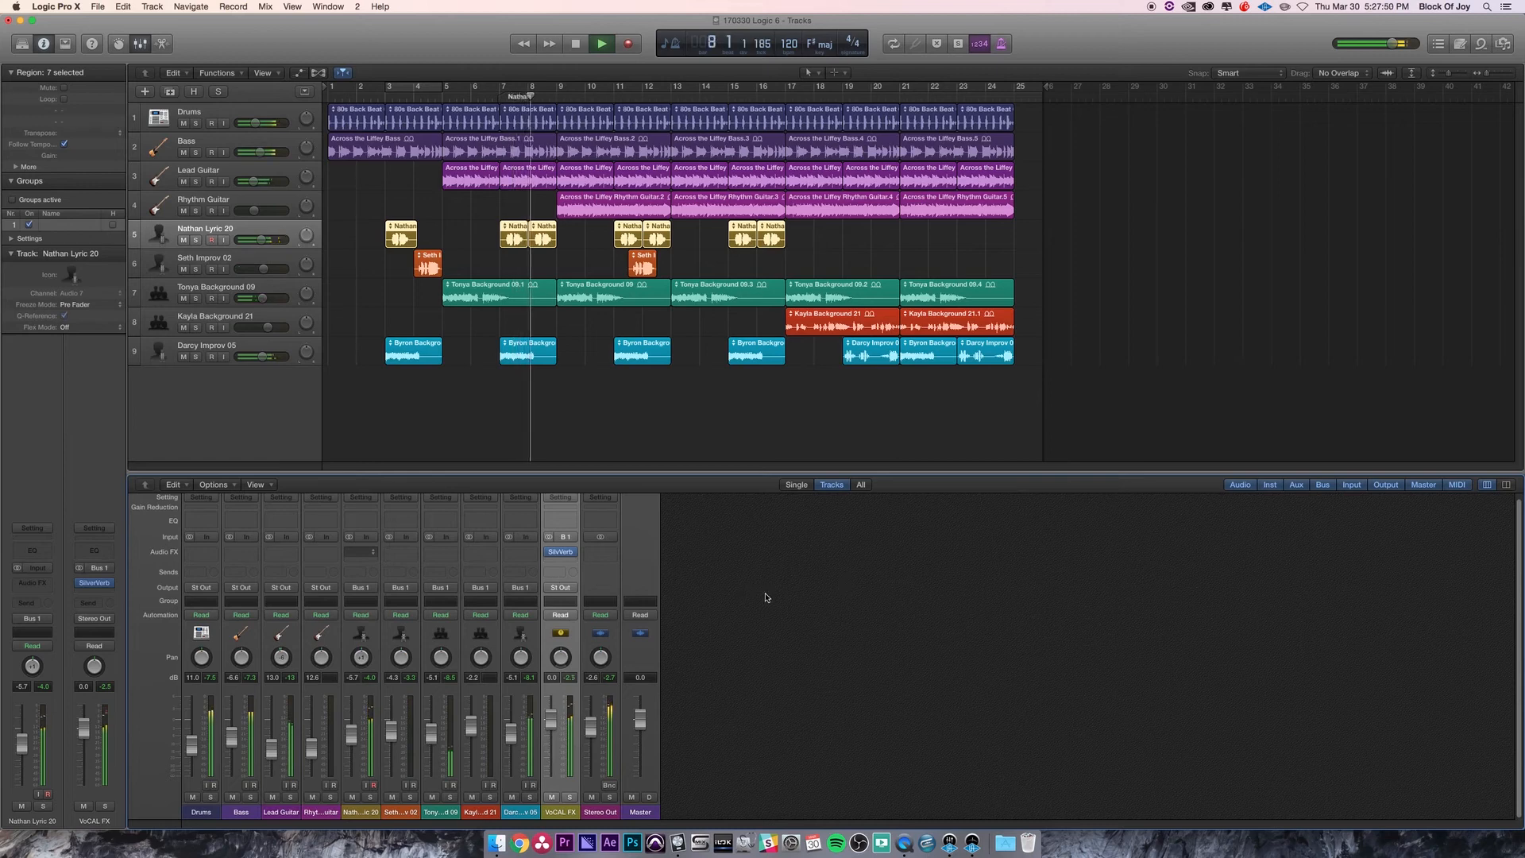
pyautogui.click(600, 43)
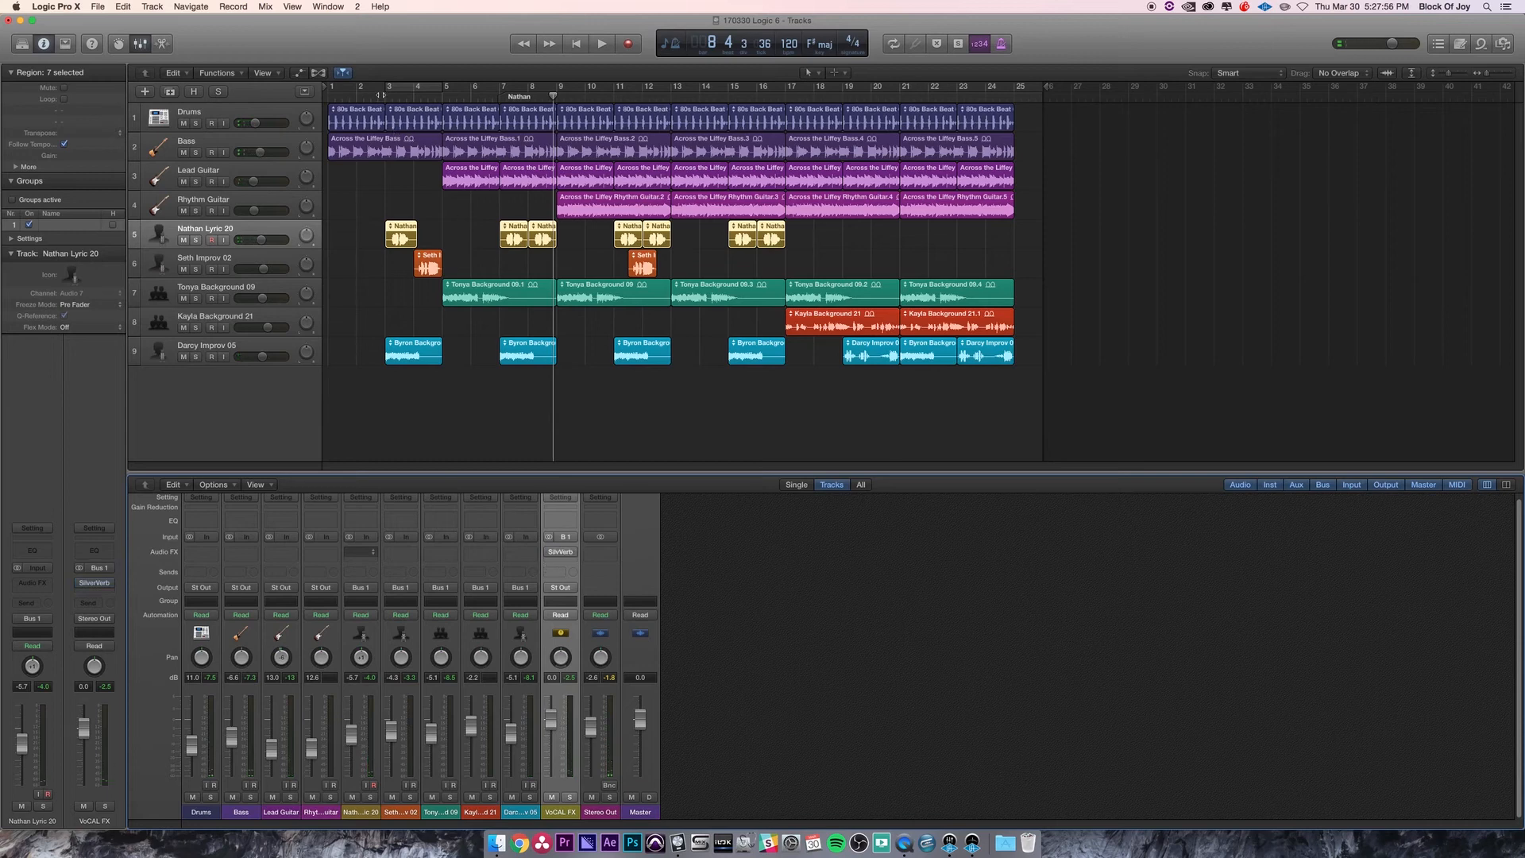
pyautogui.click(601, 43)
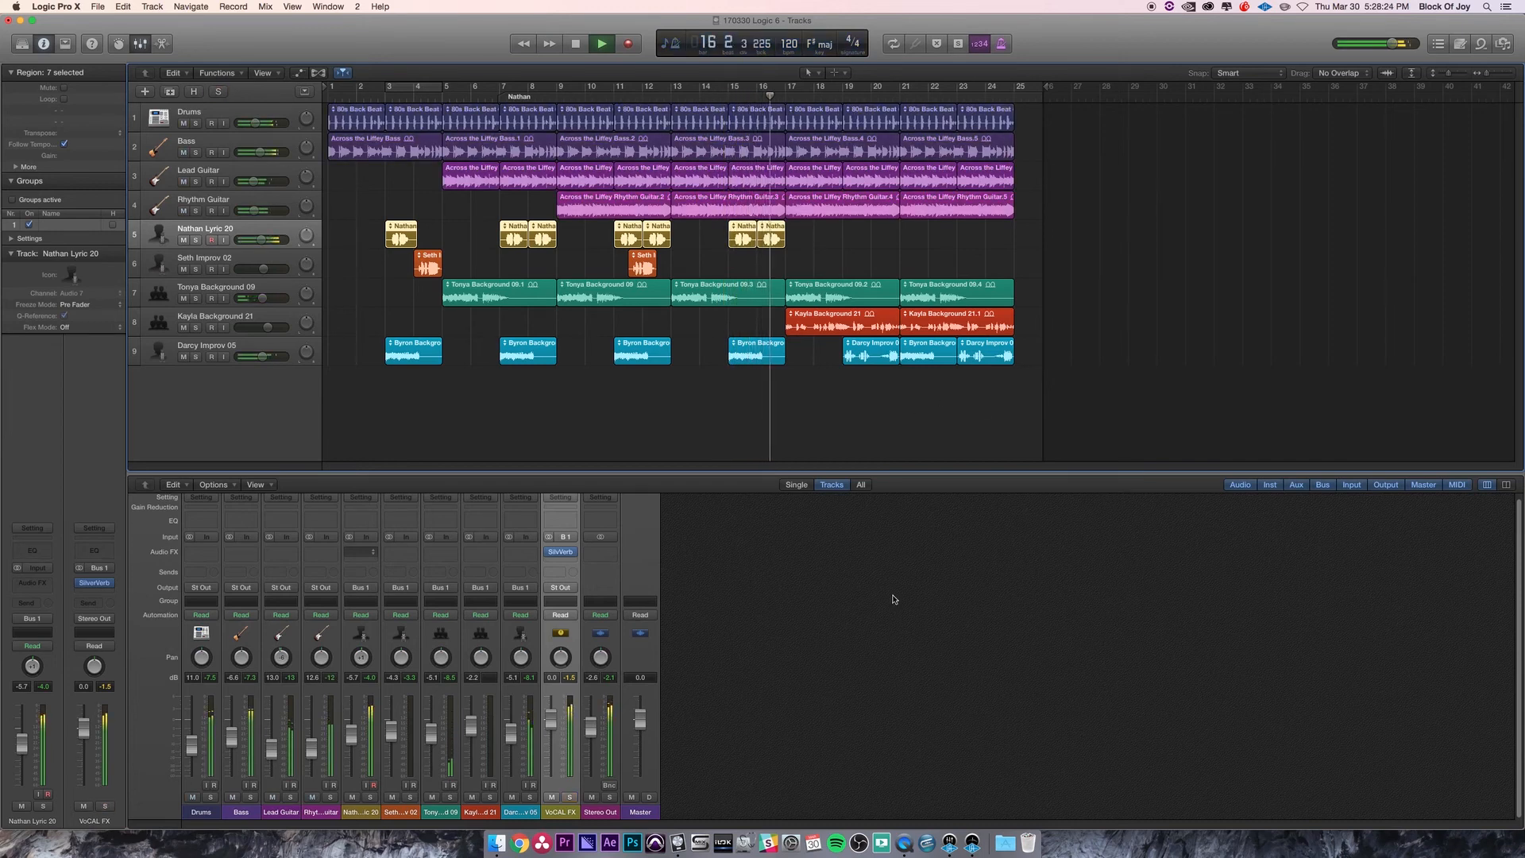
pyautogui.click(600, 43)
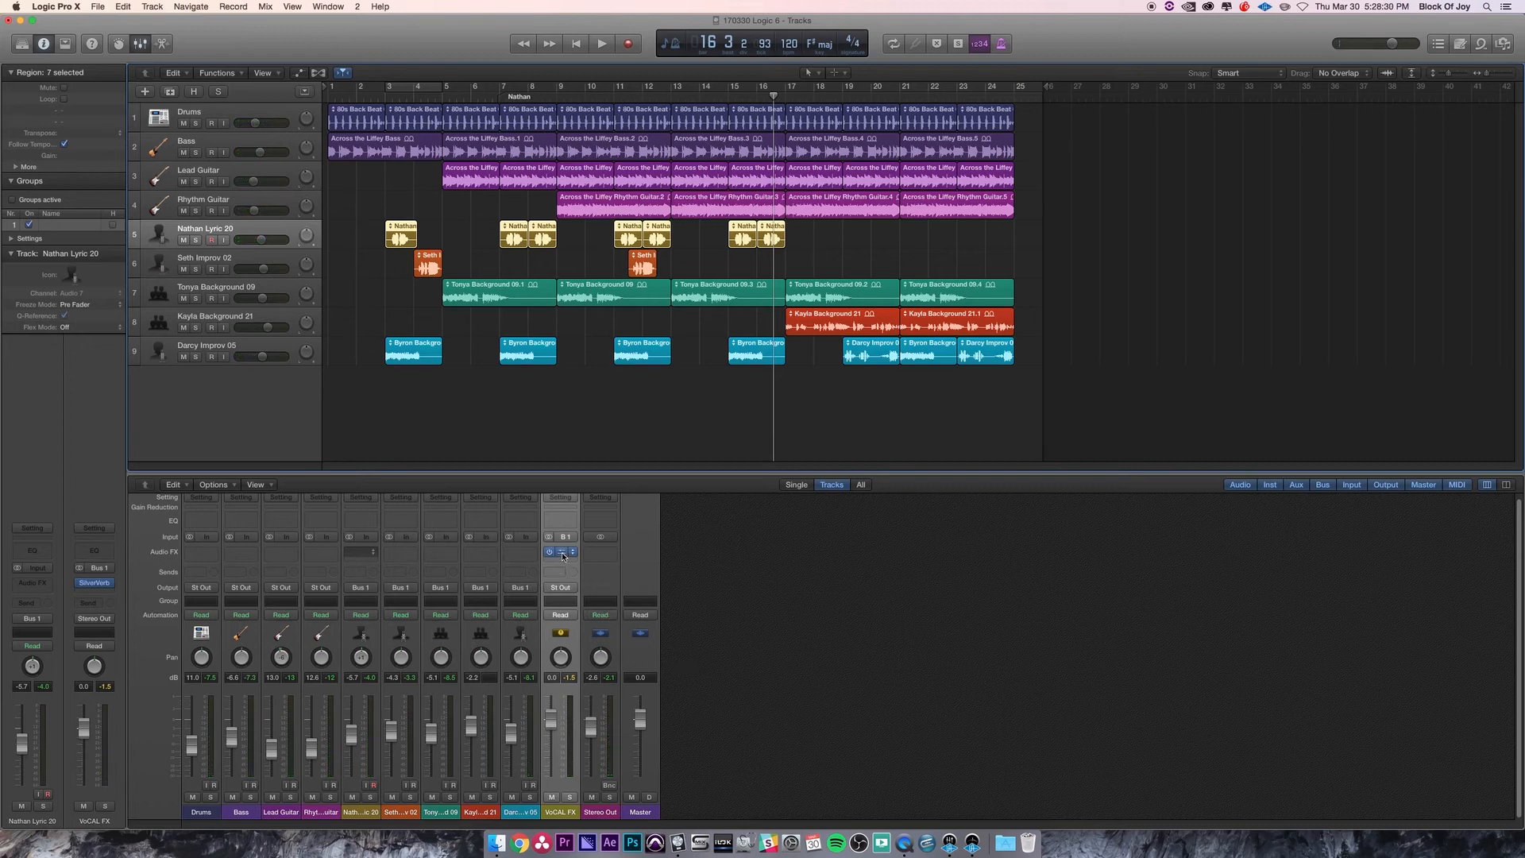
pyautogui.click(559, 552)
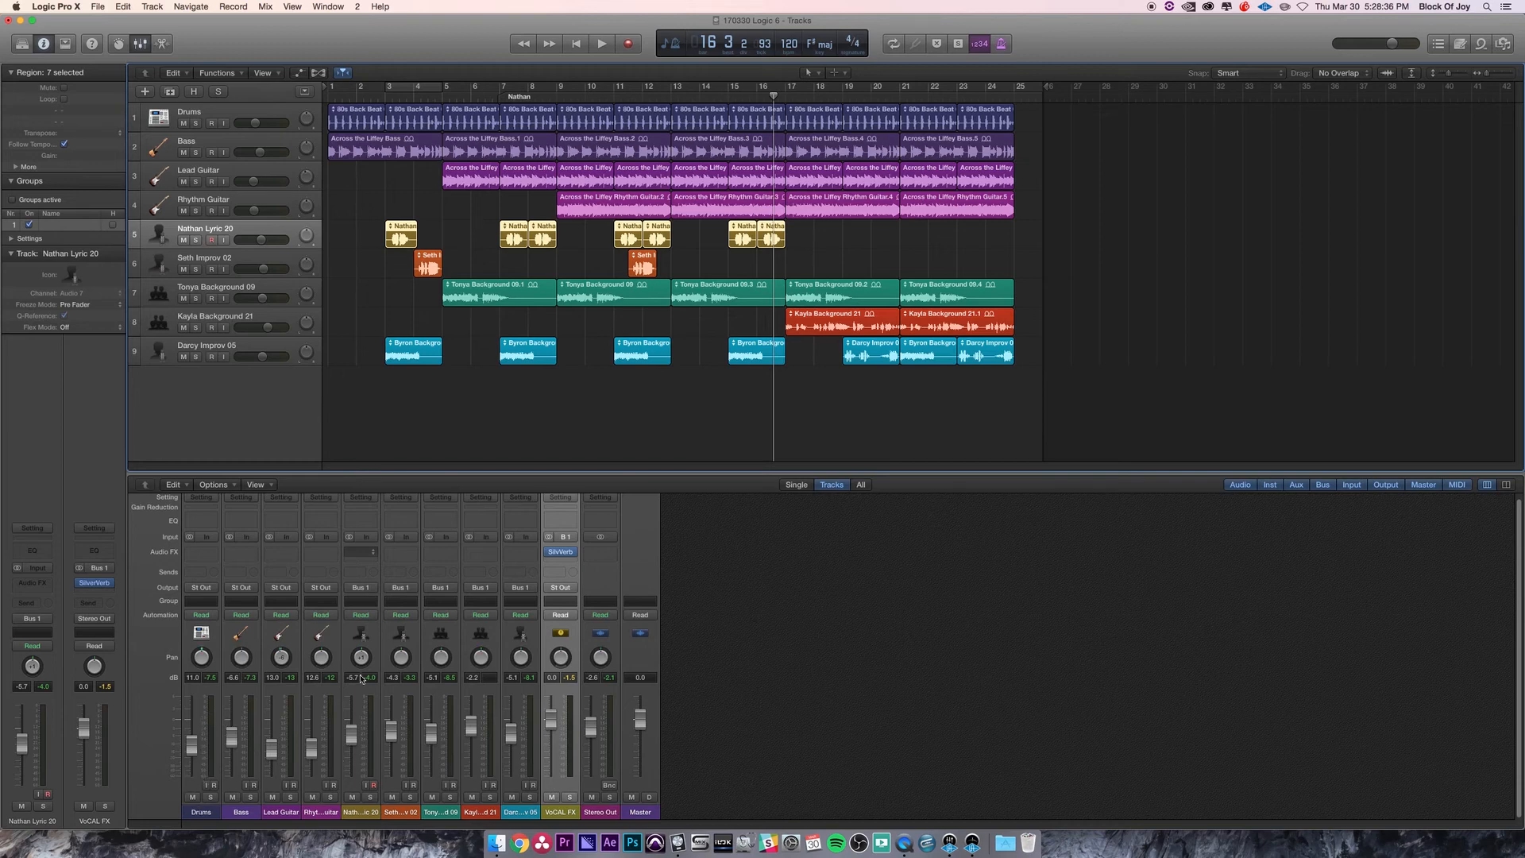
pyautogui.moveTo(489, 672)
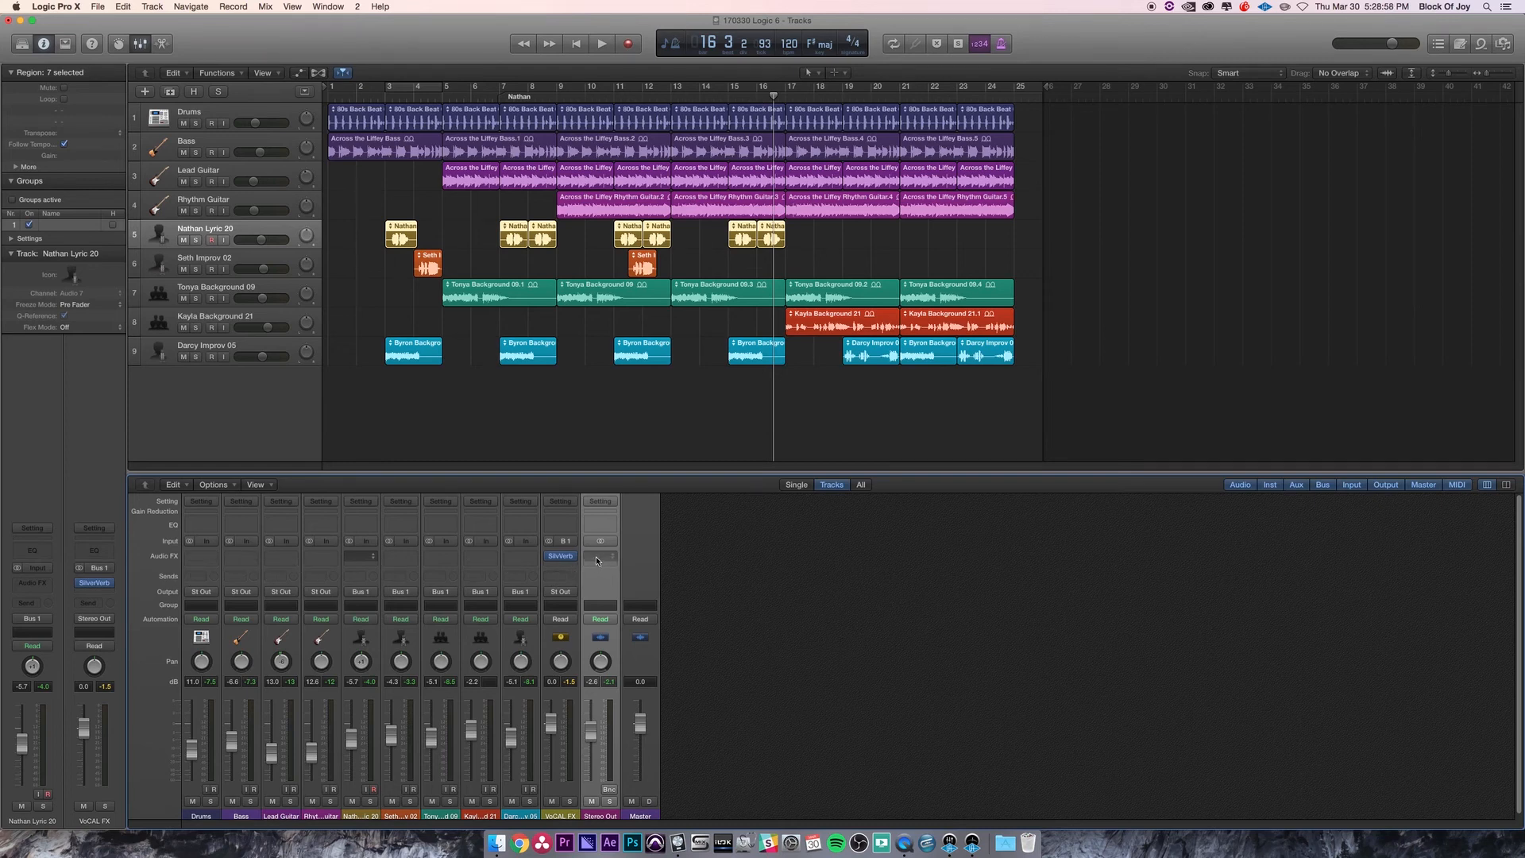
# Insert a Factory Default Channel EQ on Stereo Out and close its editor
pyautogui.click(600, 566)
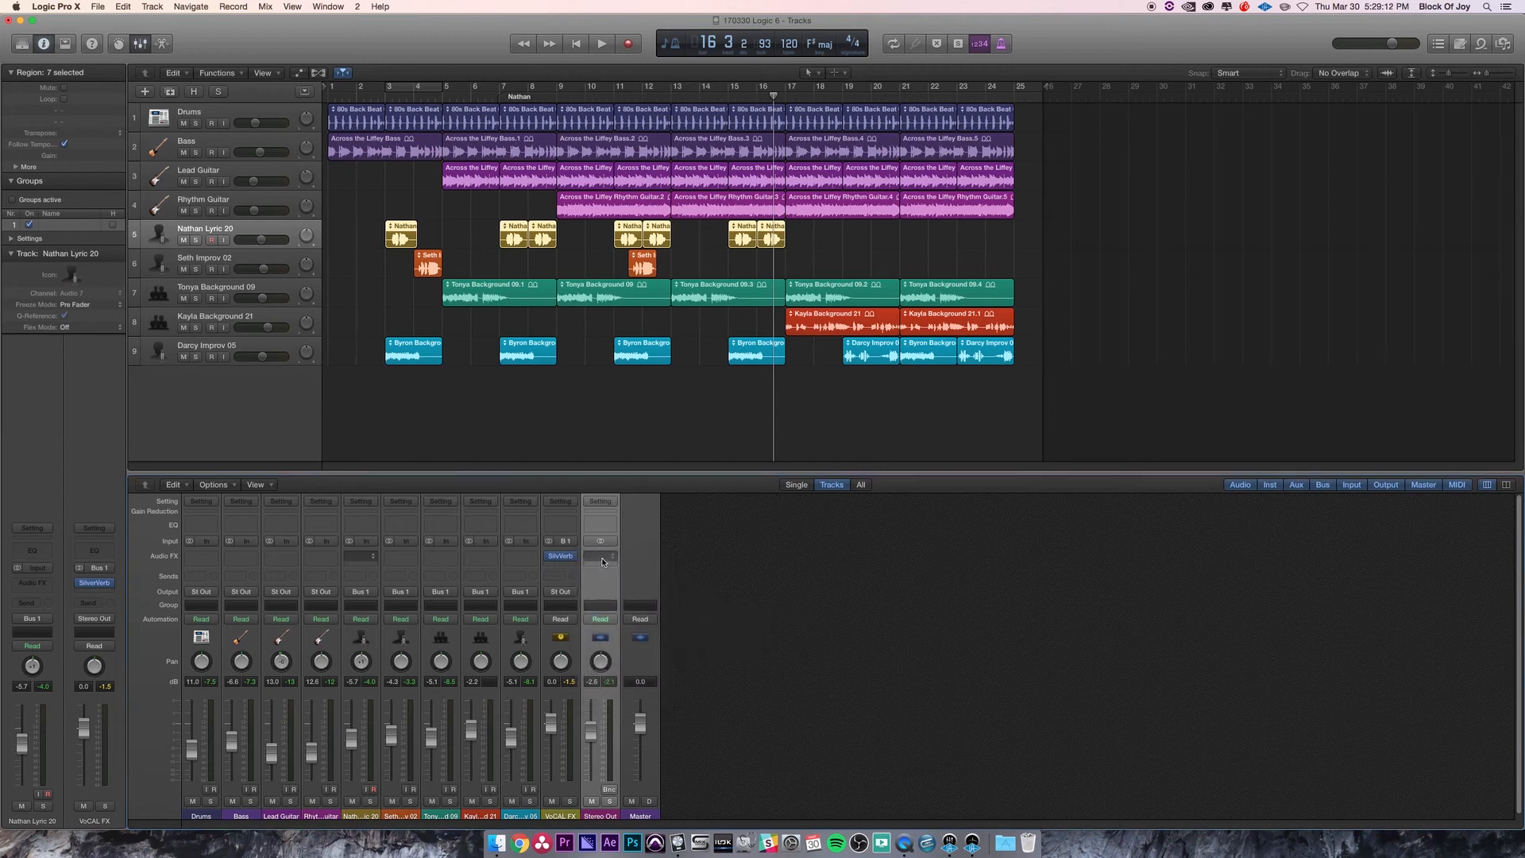
pyautogui.click(601, 555)
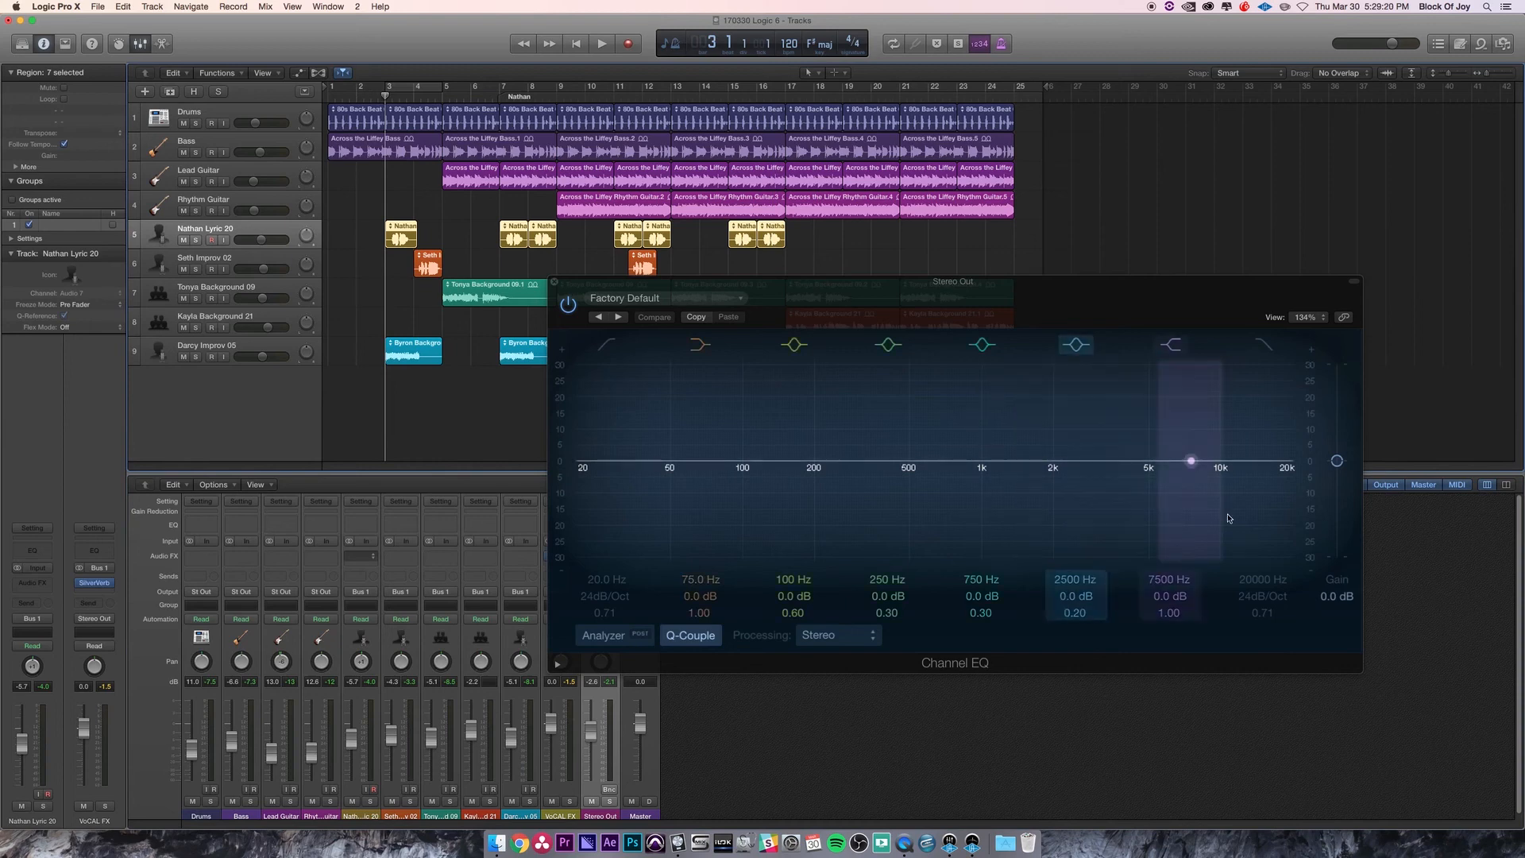
pyautogui.click(601, 43)
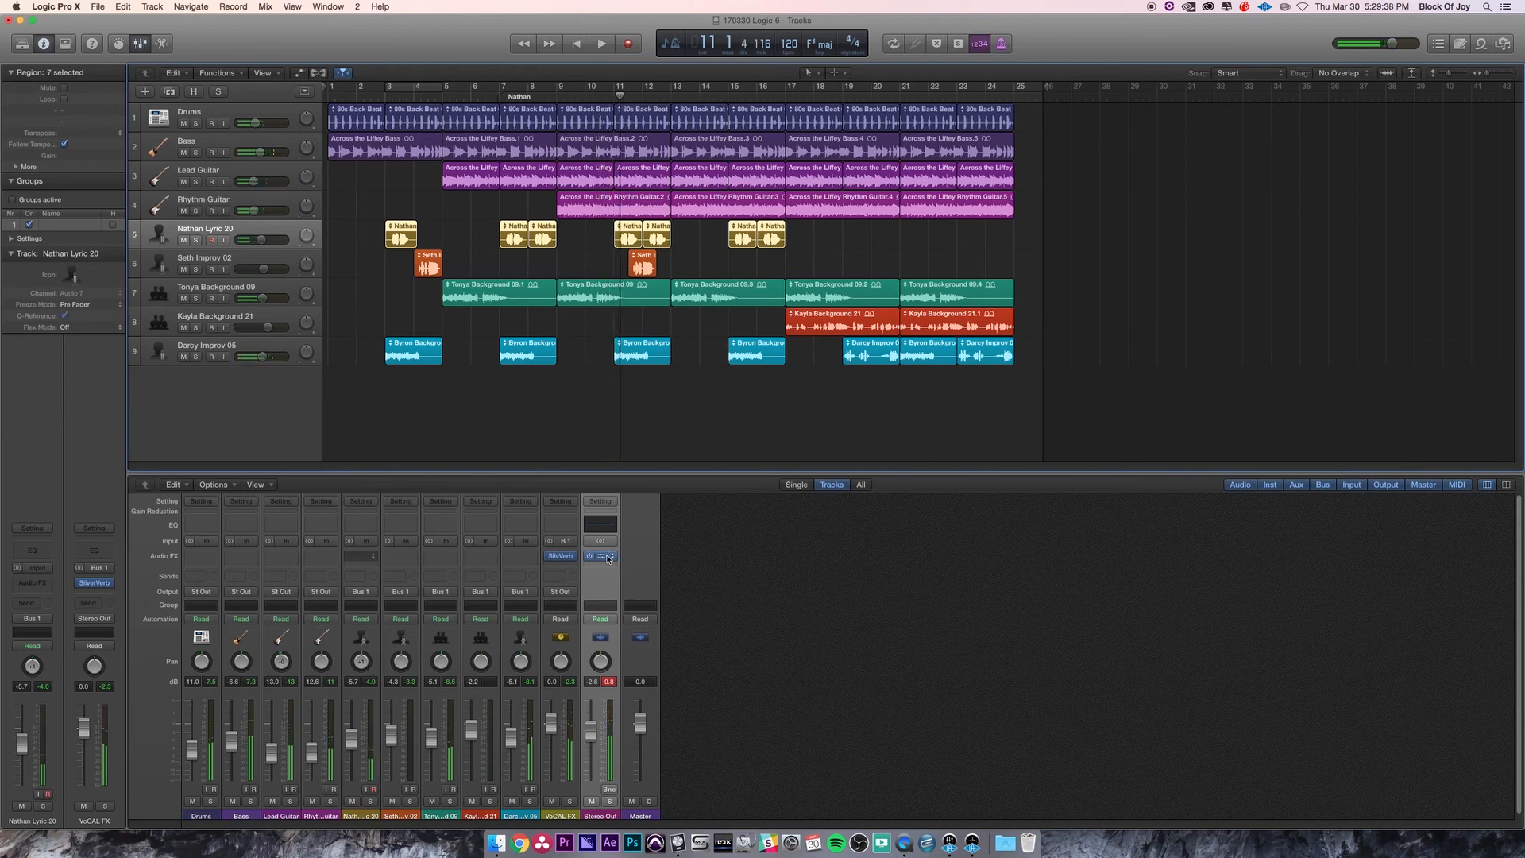
pyautogui.moveTo(600, 556)
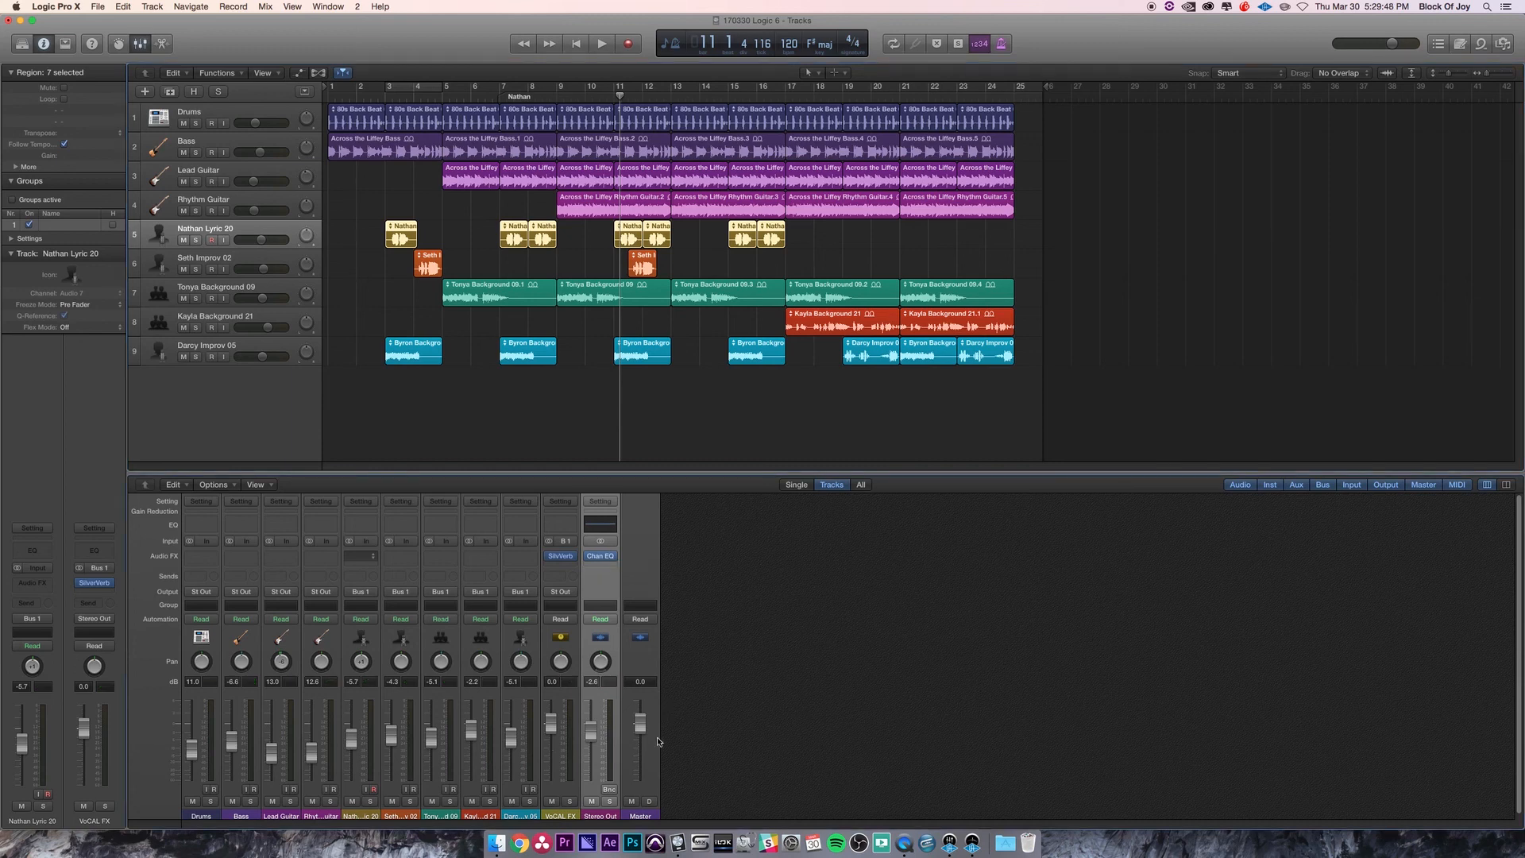
pyautogui.moveTo(642, 749)
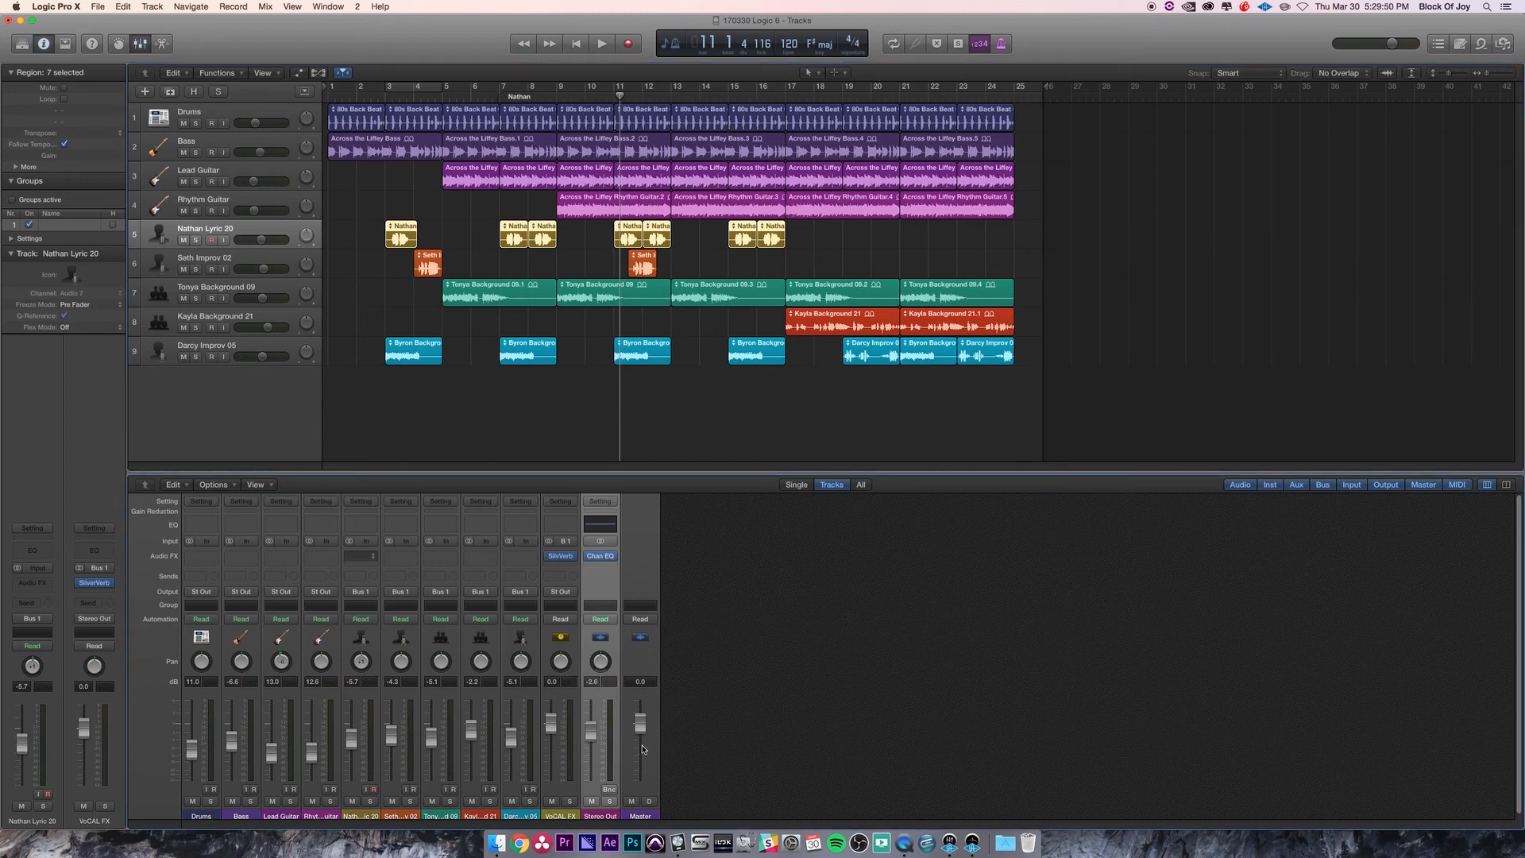
pyautogui.moveTo(640, 724)
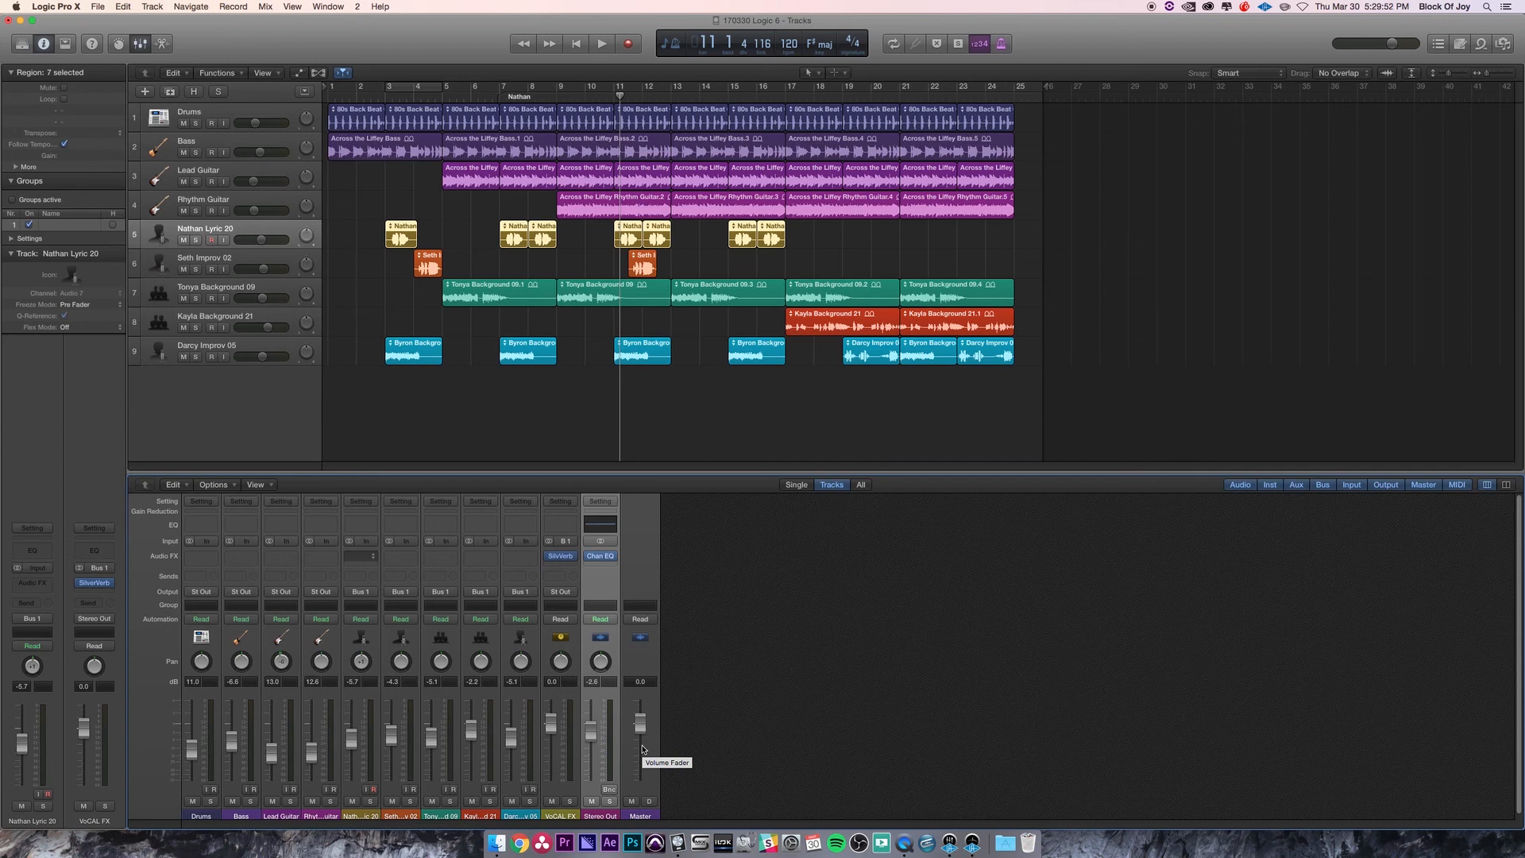